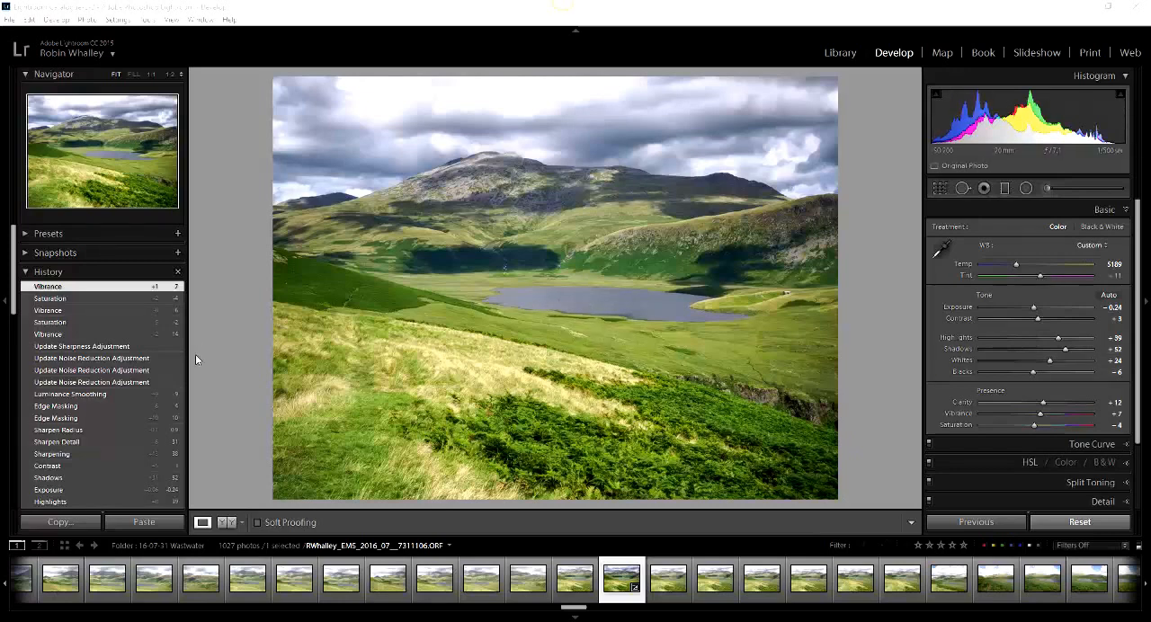
{"action": "mouse_move", "coordinate": [221, 358]}
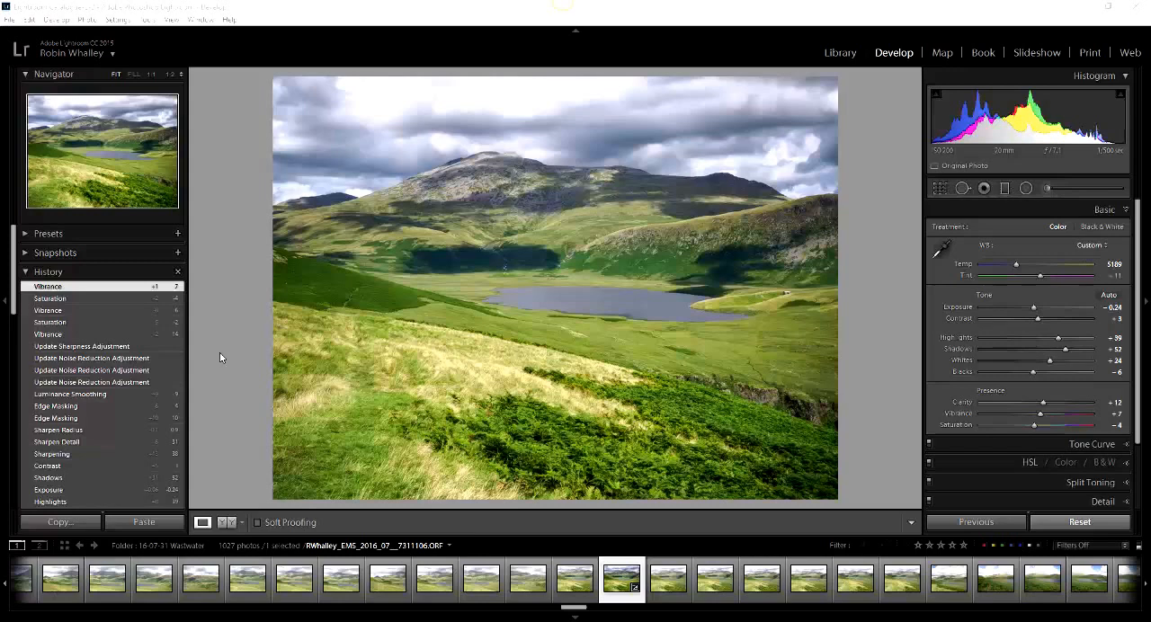
{"action": "mouse_move", "coordinate": [232, 338]}
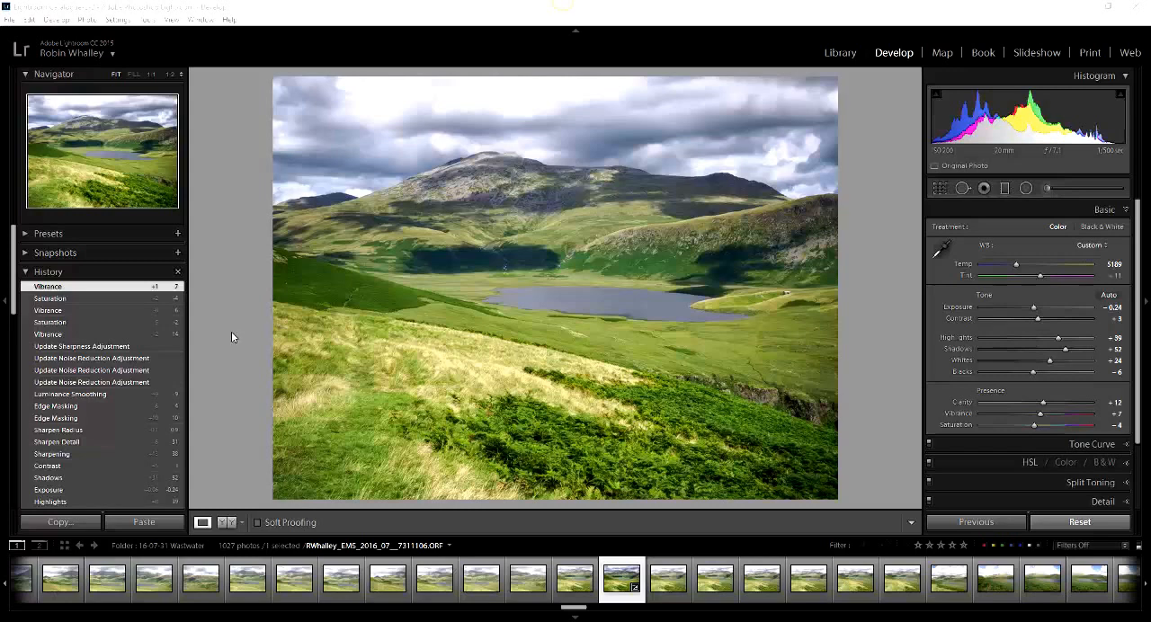
{"action": "mouse_move", "coordinate": [245, 317]}
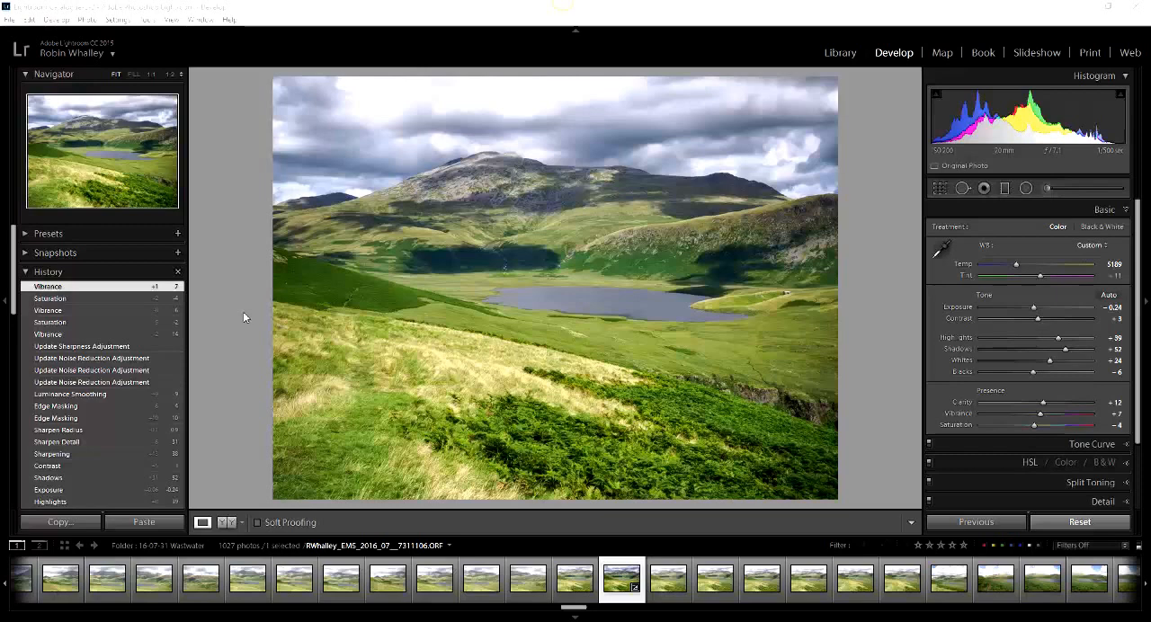
{"action": "mouse_move", "coordinate": [259, 327]}
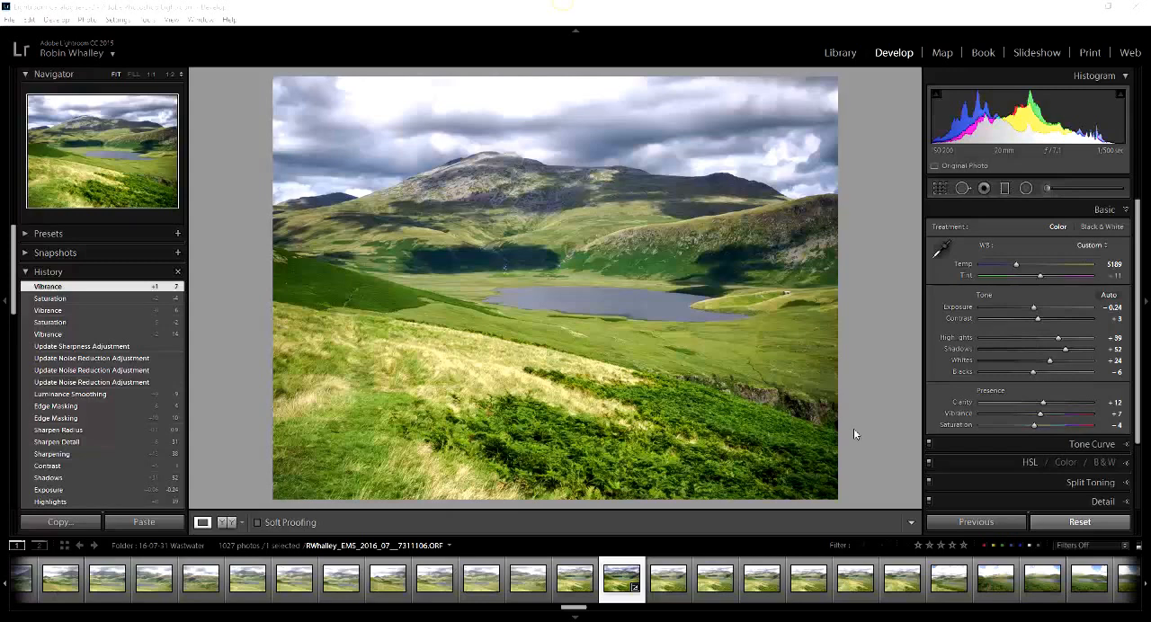
{"action": "mouse_move", "coordinate": [554, 402]}
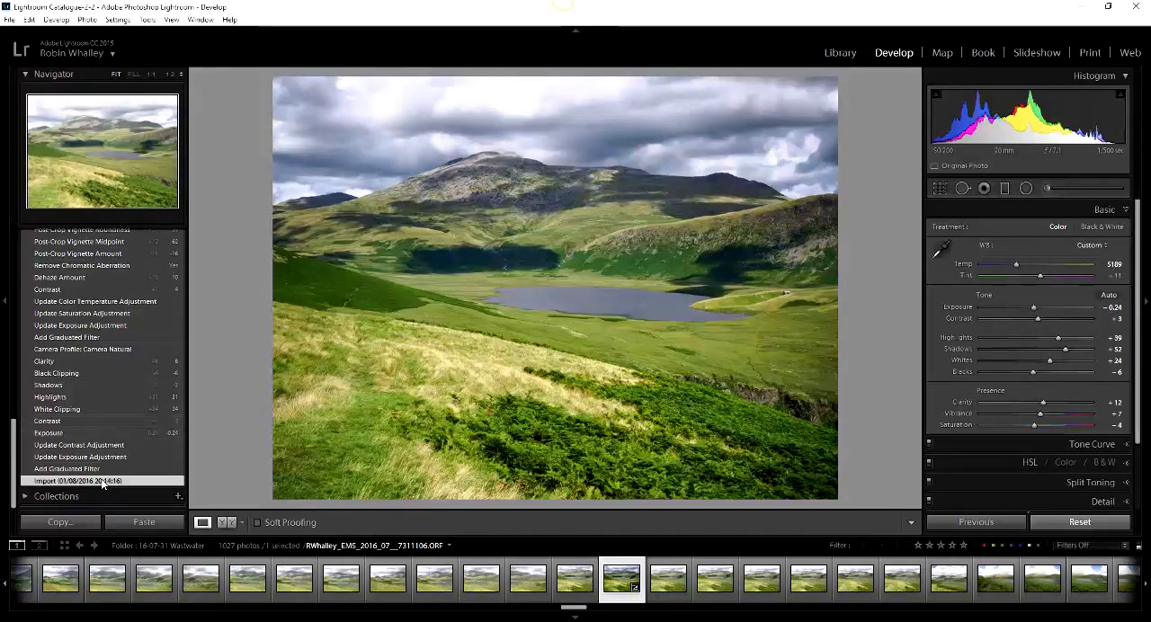
- Compare the edit against the original using side-by-side, split and top/bottom before/after views, ending on the edited photo alone
{"action": "left_click", "coordinate": [1079, 522]}
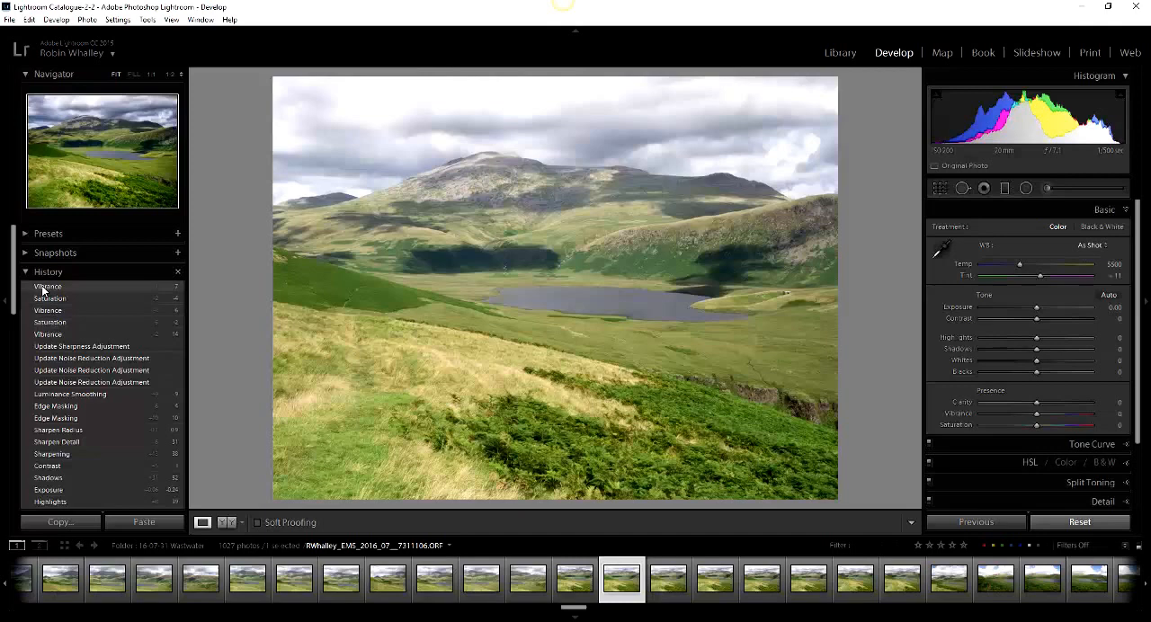
{"action": "left_click", "coordinate": [47, 286]}
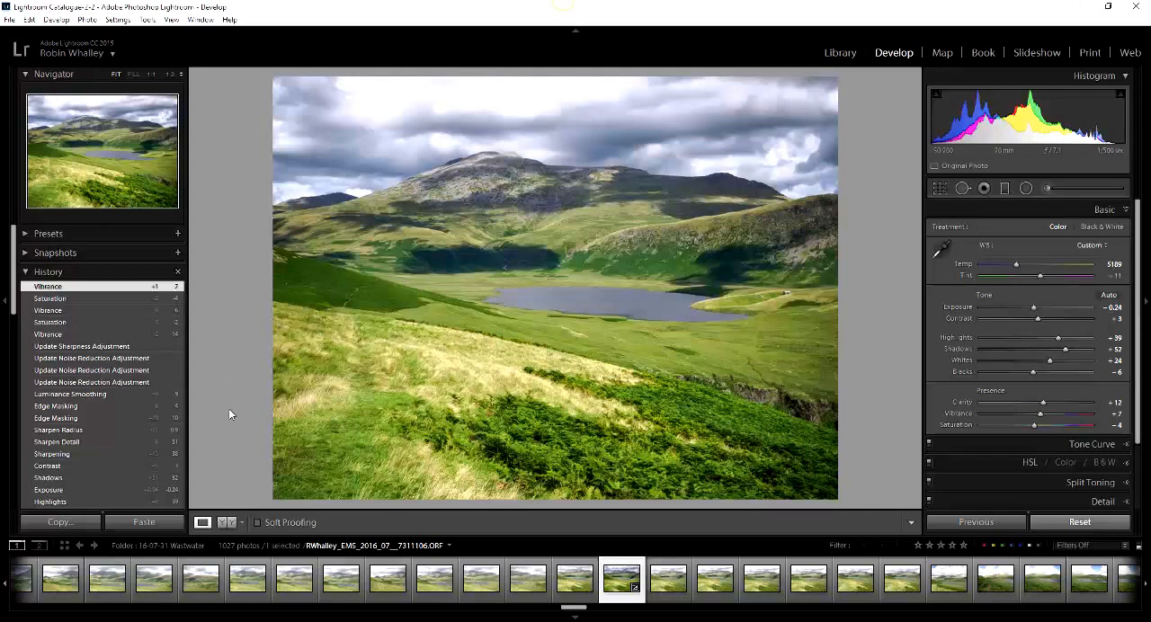
{"action": "mouse_move", "coordinate": [232, 475]}
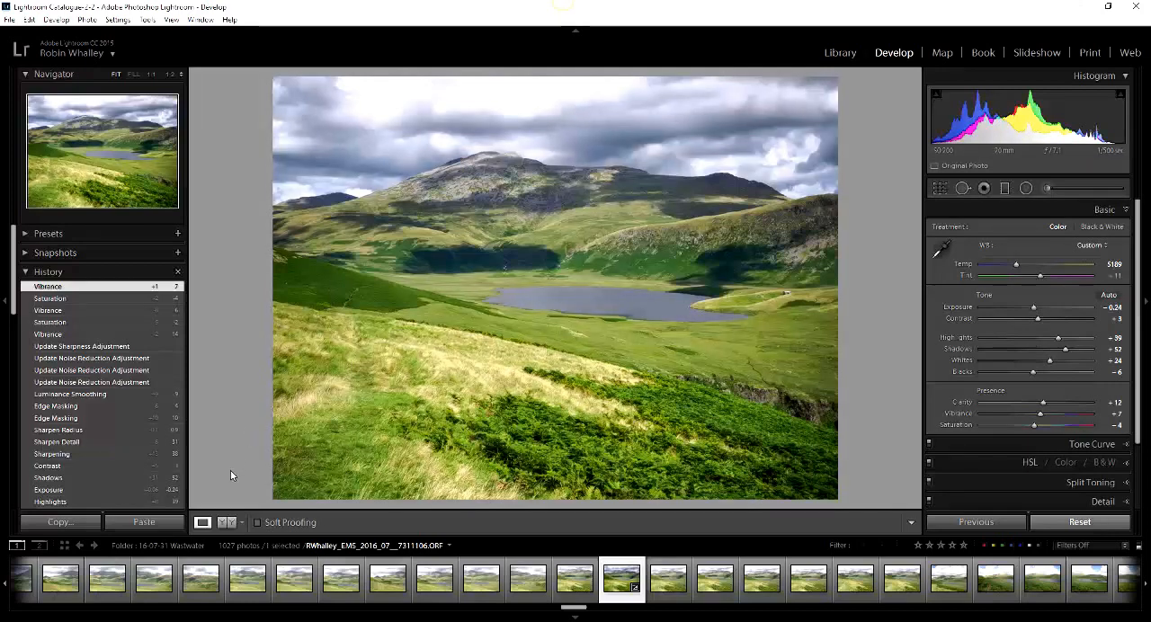
{"action": "left_click", "coordinate": [223, 522]}
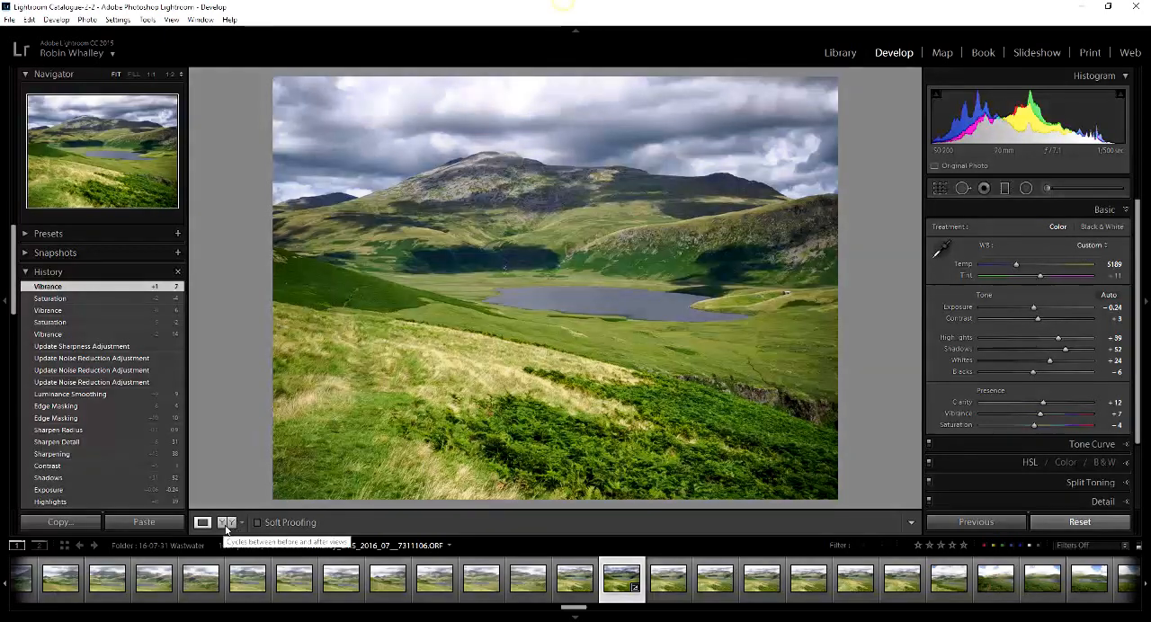
{"action": "left_click", "coordinate": [226, 522]}
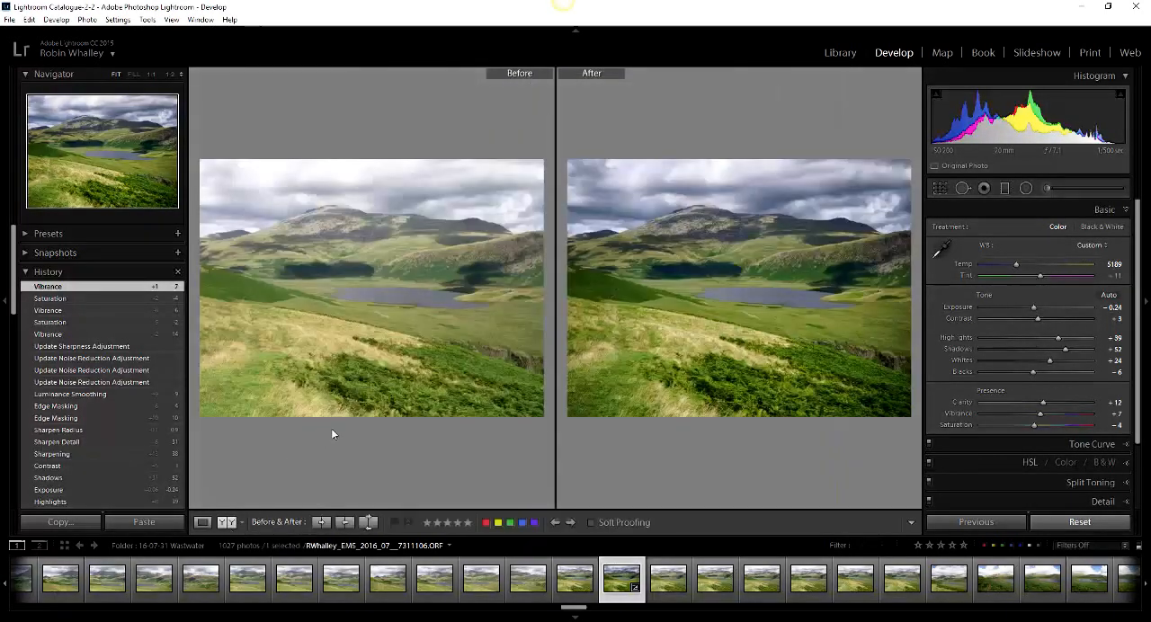
{"action": "mouse_move", "coordinate": [618, 93]}
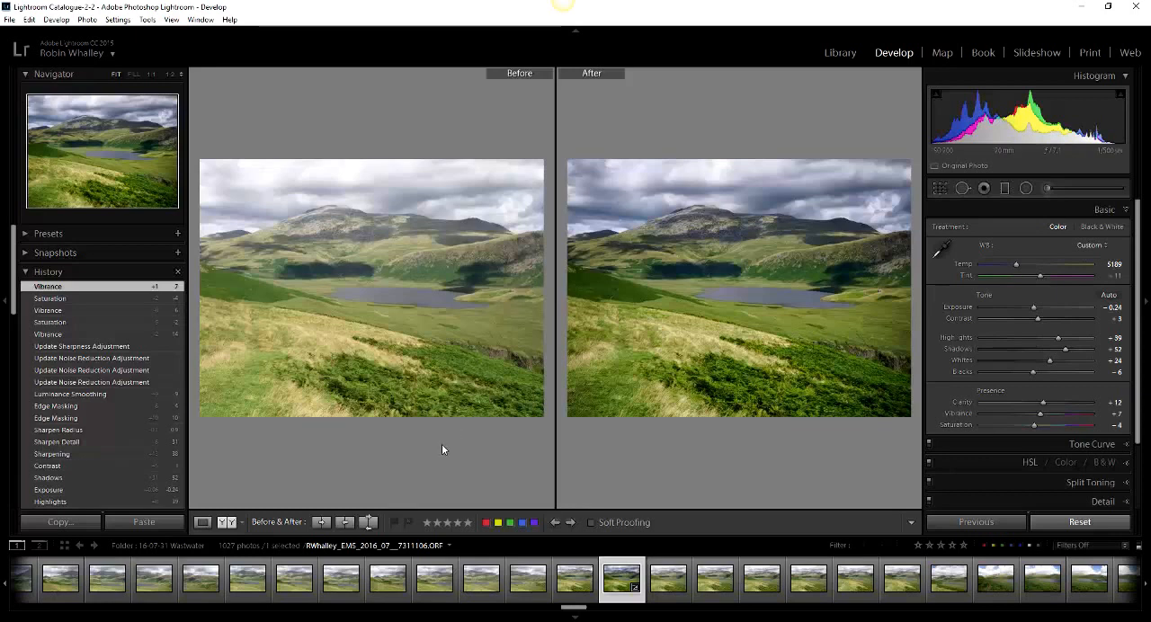
{"action": "left_click", "coordinate": [244, 523]}
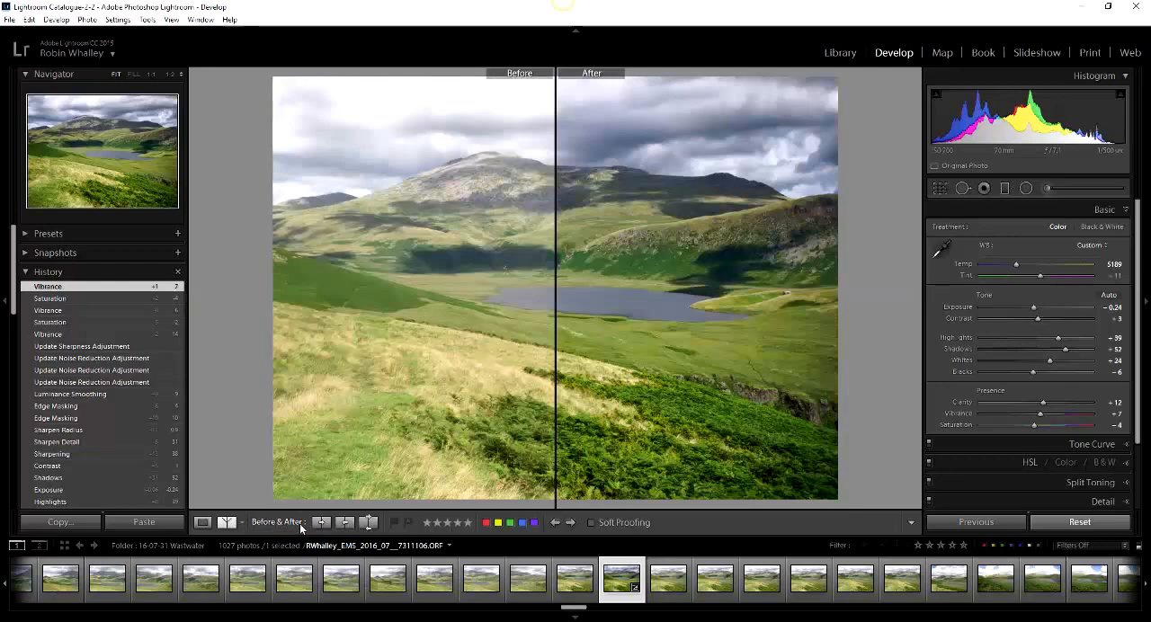
{"action": "left_click", "coordinate": [241, 522]}
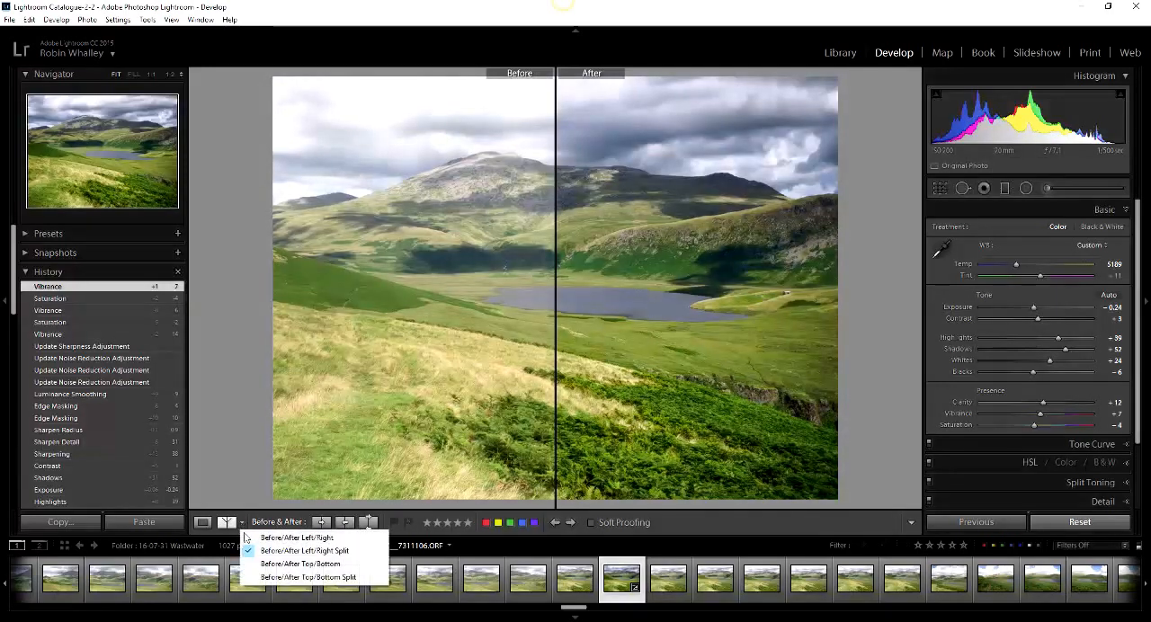
{"action": "left_click", "coordinate": [301, 564]}
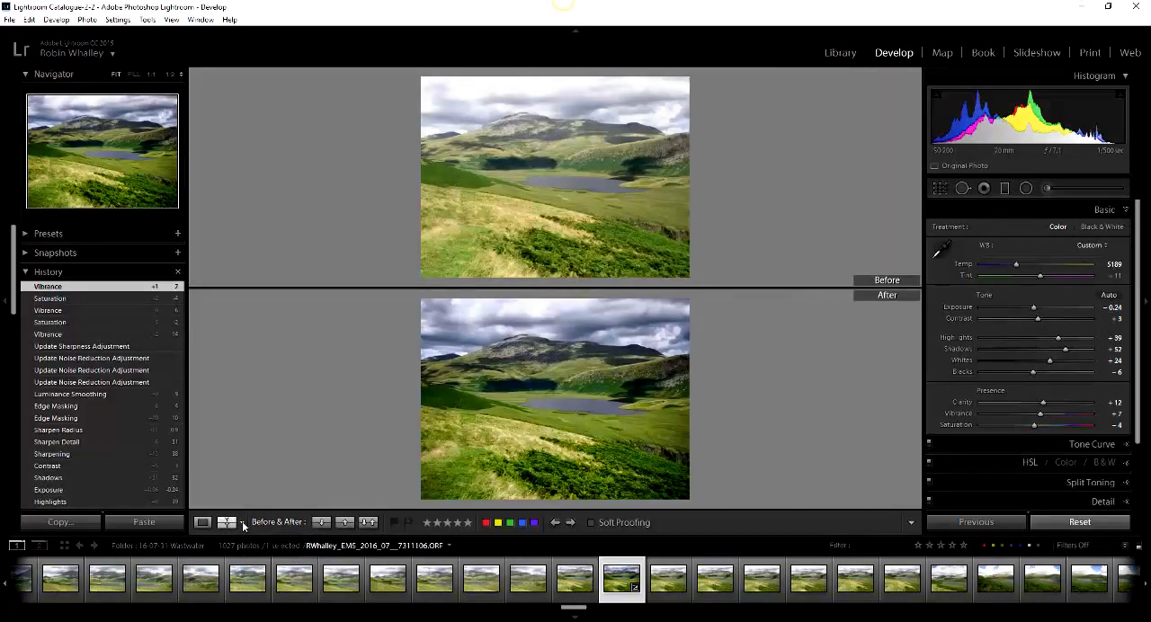
{"action": "left_click", "coordinate": [320, 521]}
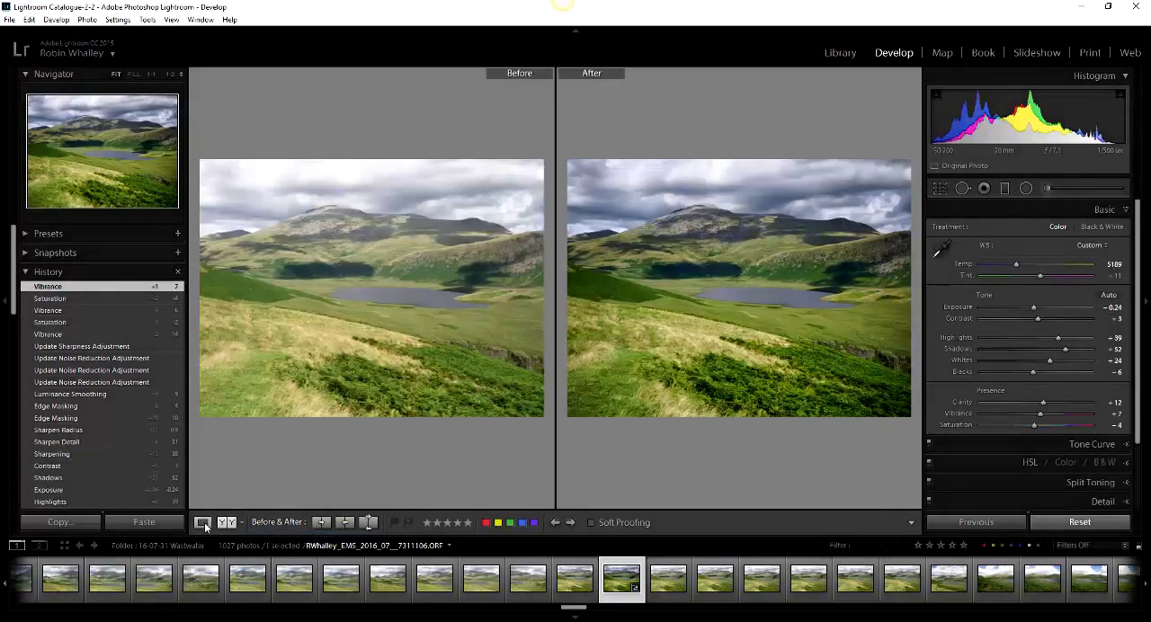
{"action": "left_click", "coordinate": [201, 521]}
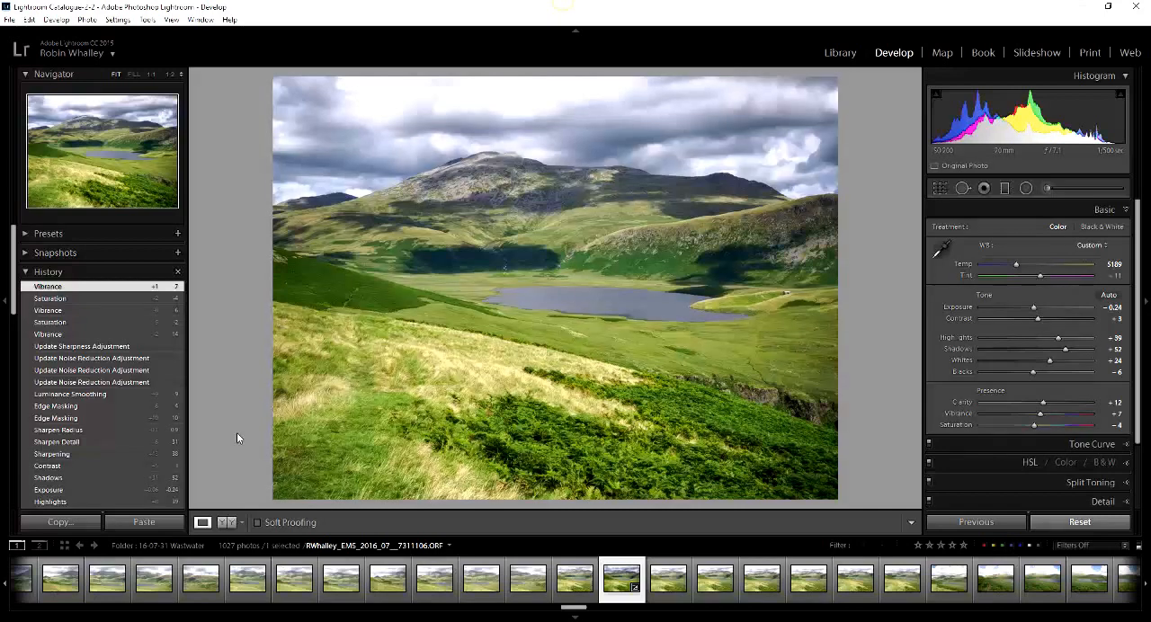
{"action": "mouse_move", "coordinate": [235, 377]}
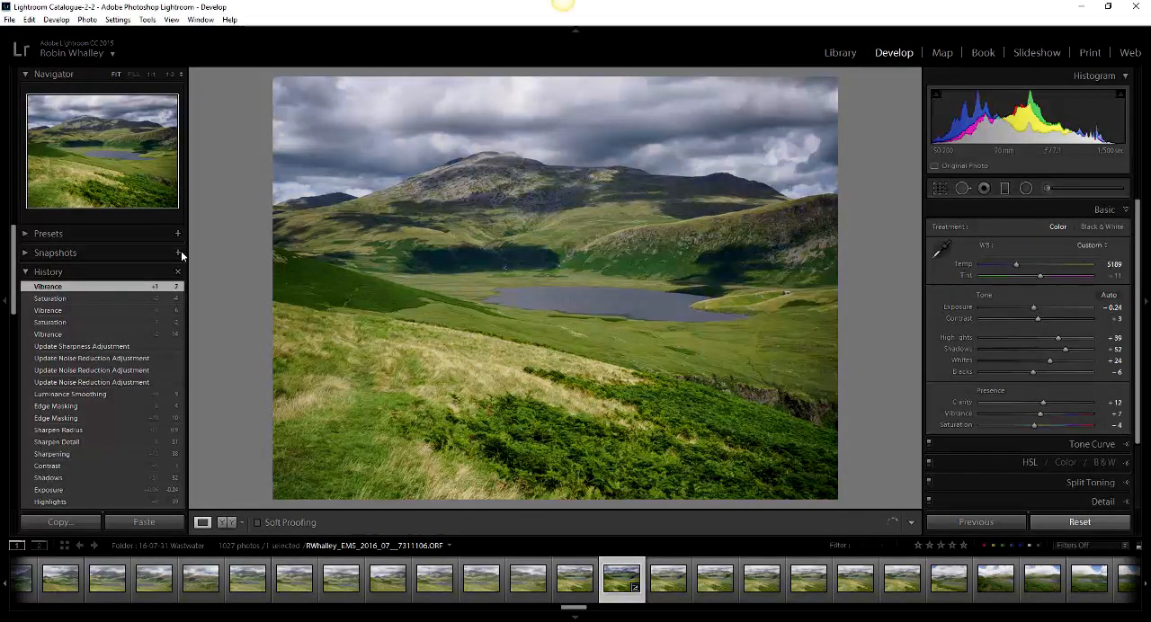
- Save the current look as 'First Snapshot', apply it, and update it with the current settings
{"action": "left_click", "coordinate": [178, 251]}
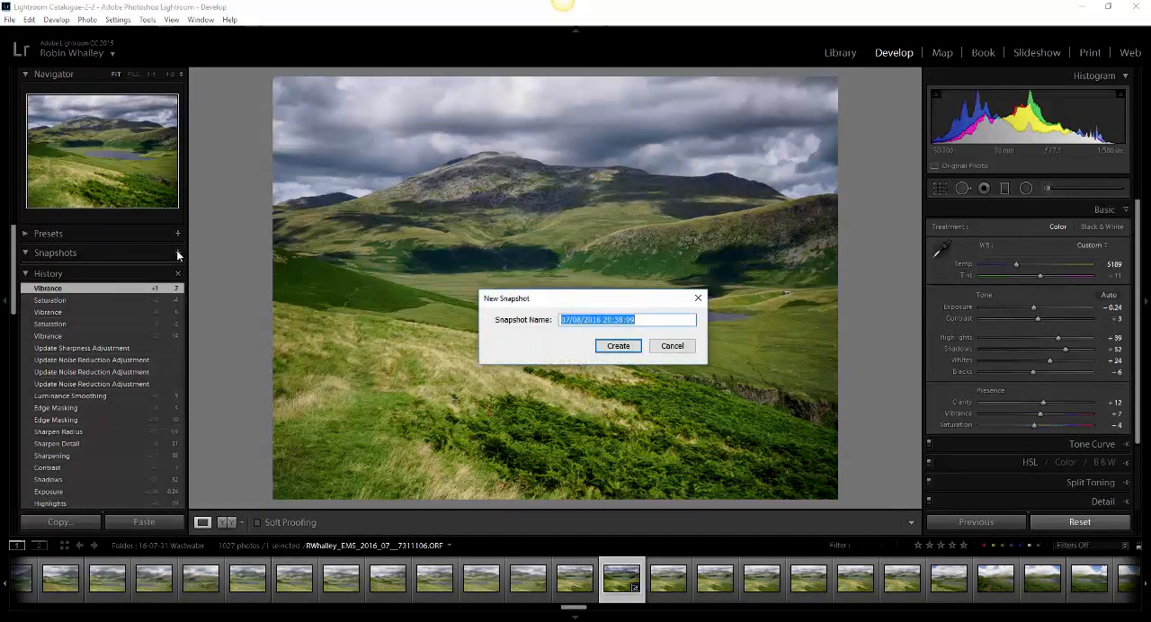
{"action": "type", "text": "First Snapshot"}
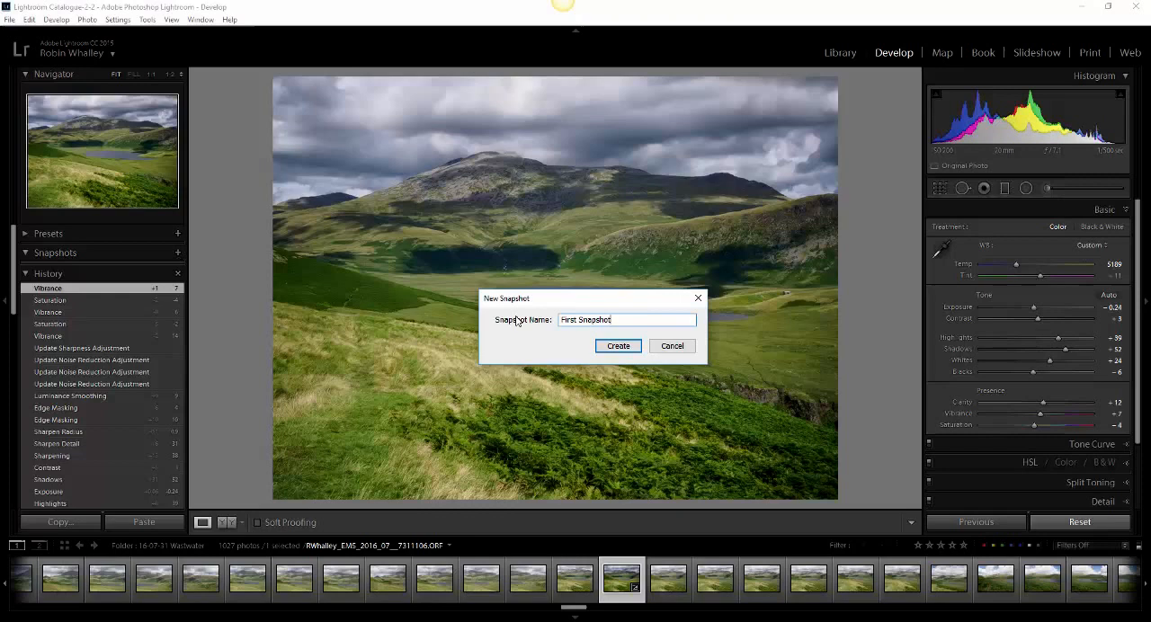
{"action": "left_click", "coordinate": [619, 345]}
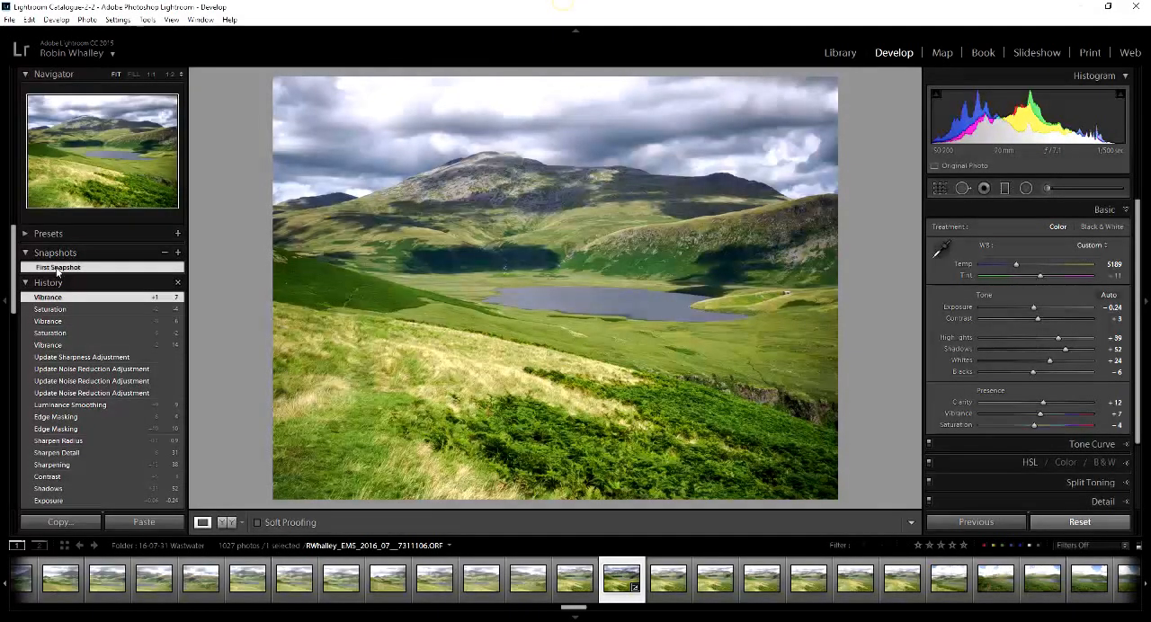
{"action": "left_click", "coordinate": [57, 266]}
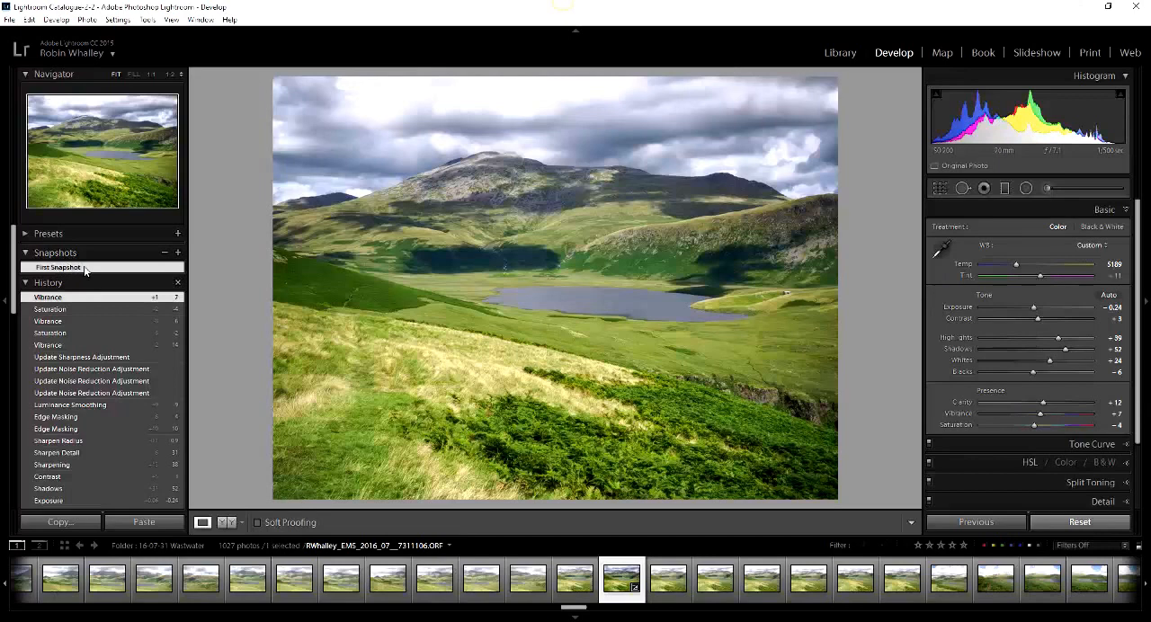
{"action": "mouse_move", "coordinate": [176, 252]}
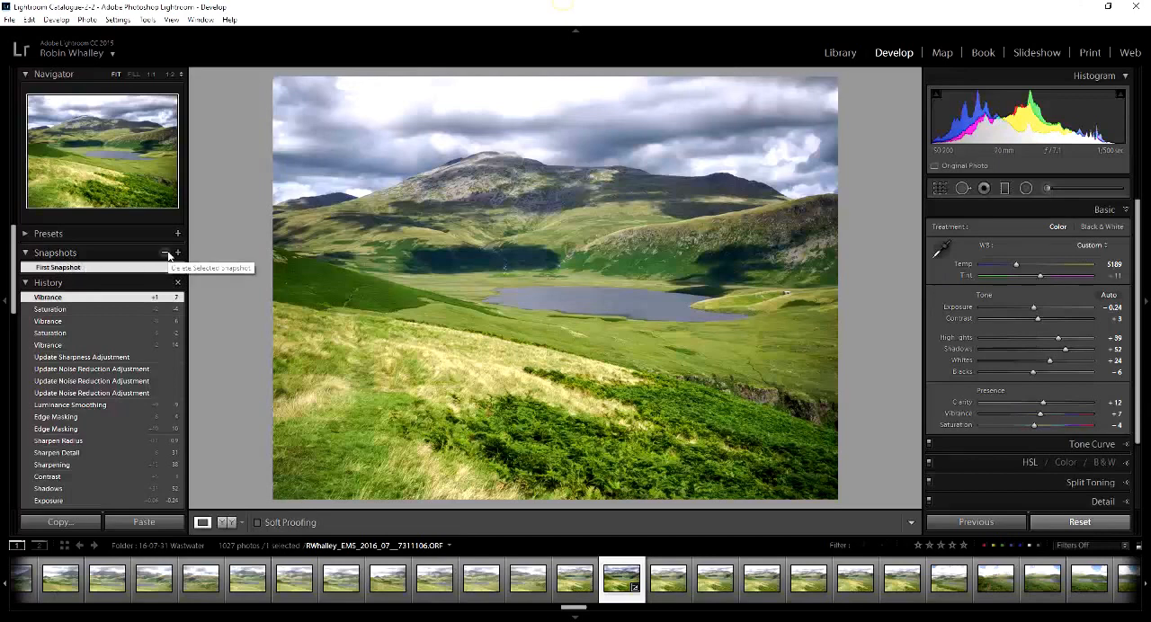
{"action": "right_click", "coordinate": [57, 266]}
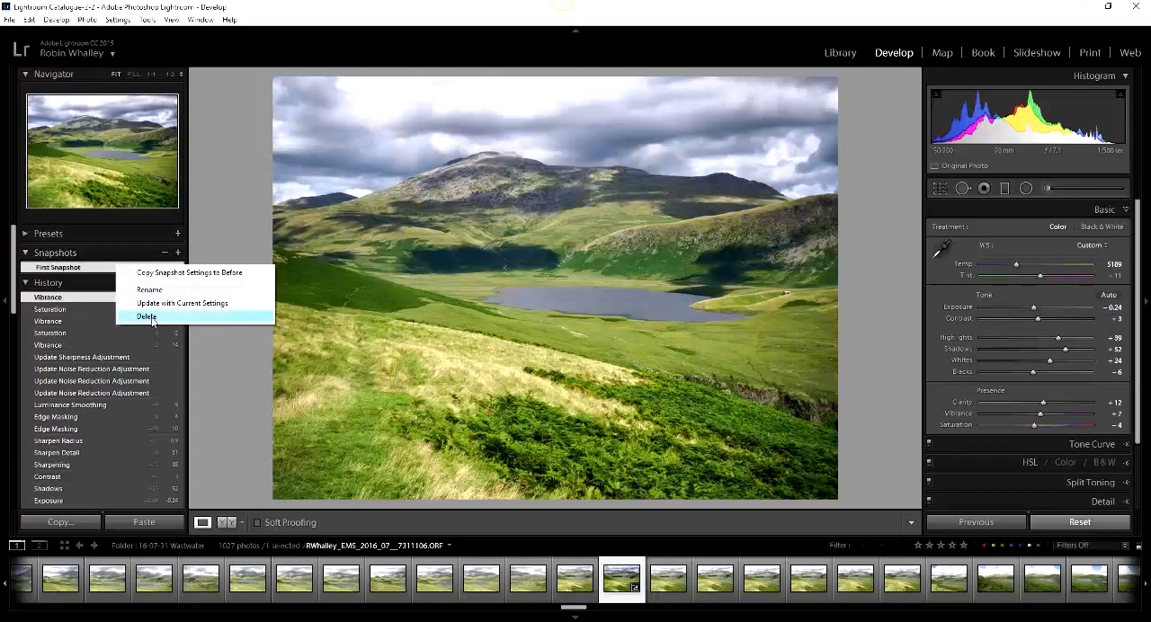
{"action": "mouse_move", "coordinate": [147, 289]}
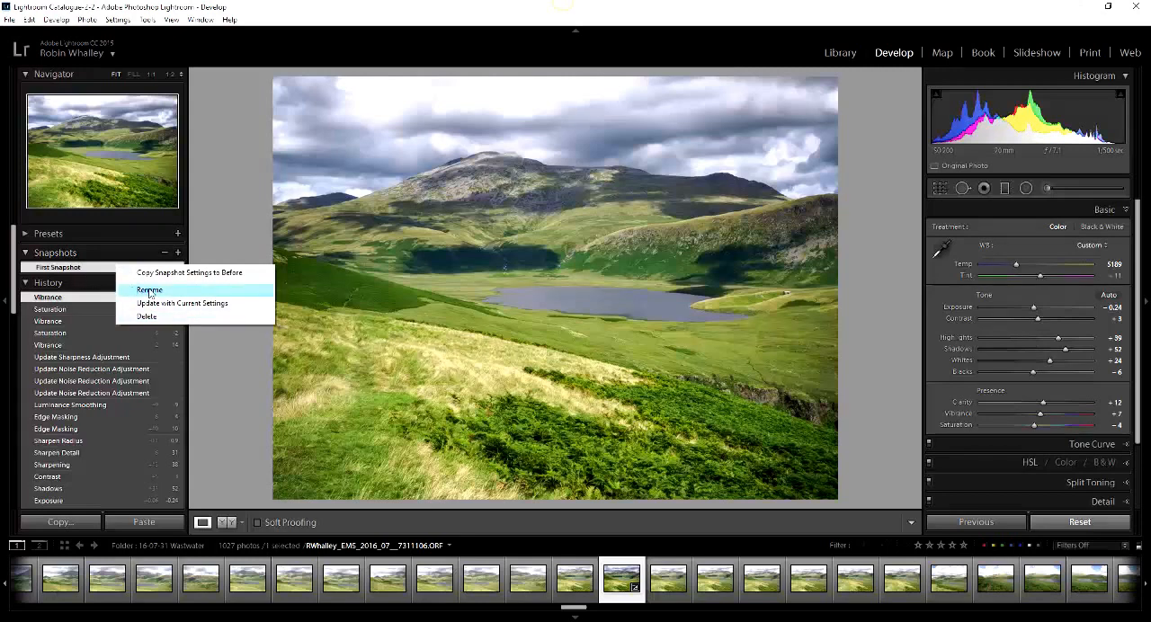
{"action": "mouse_move", "coordinate": [181, 302]}
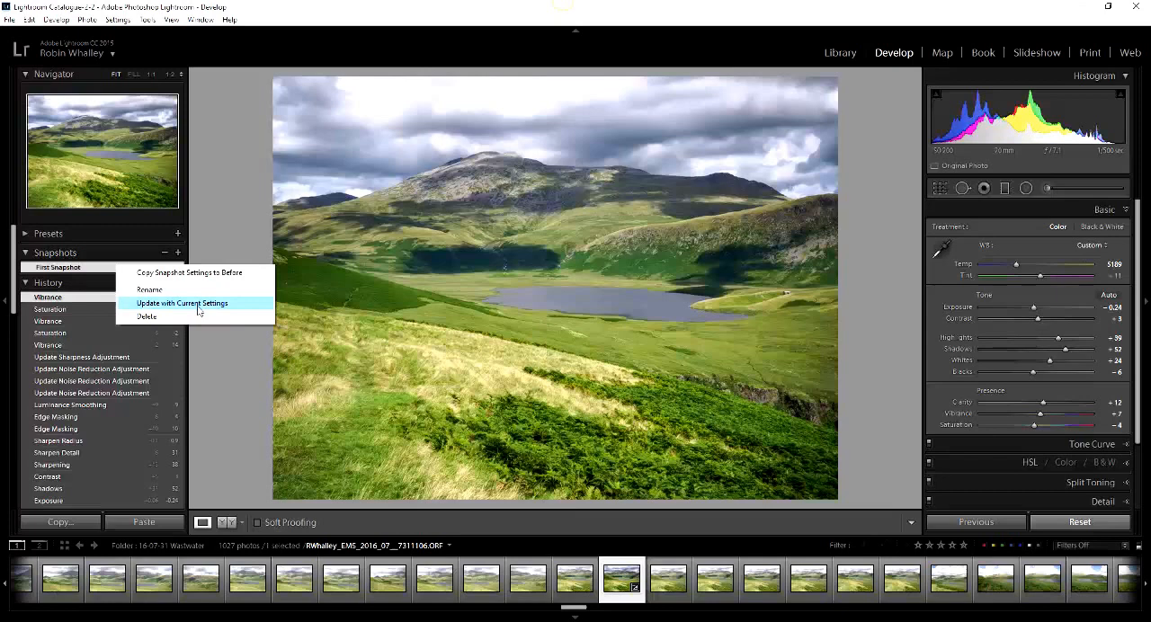
{"action": "mouse_move", "coordinate": [208, 248]}
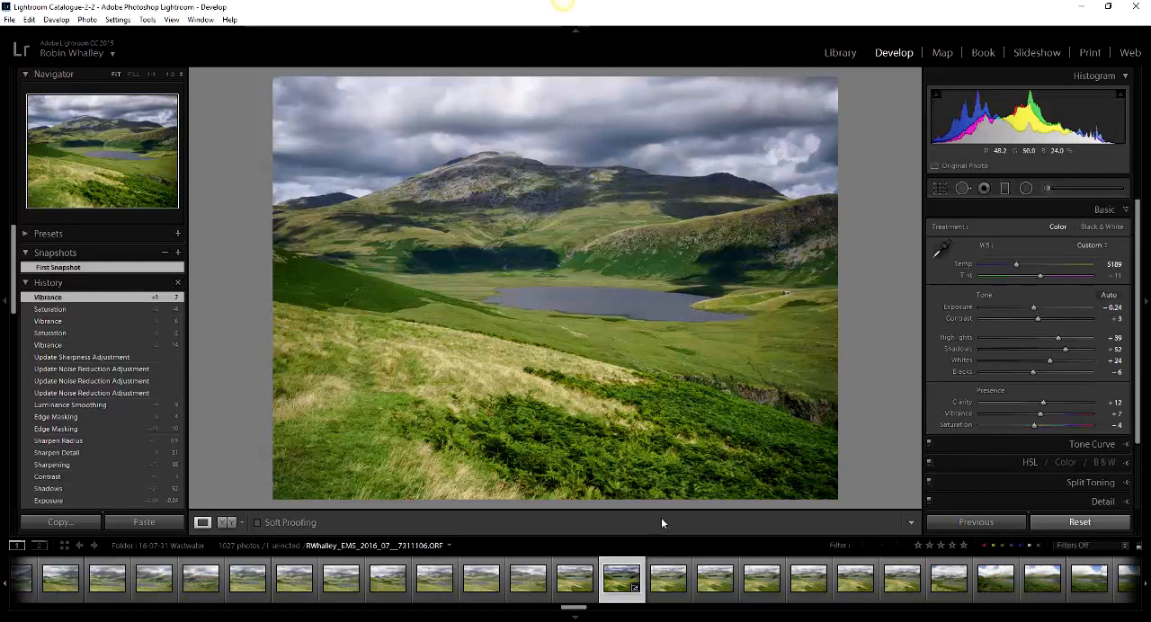
- Create a virtual copy of the lake photo from its filmstrip thumbnail
{"action": "right_click", "coordinate": [622, 583]}
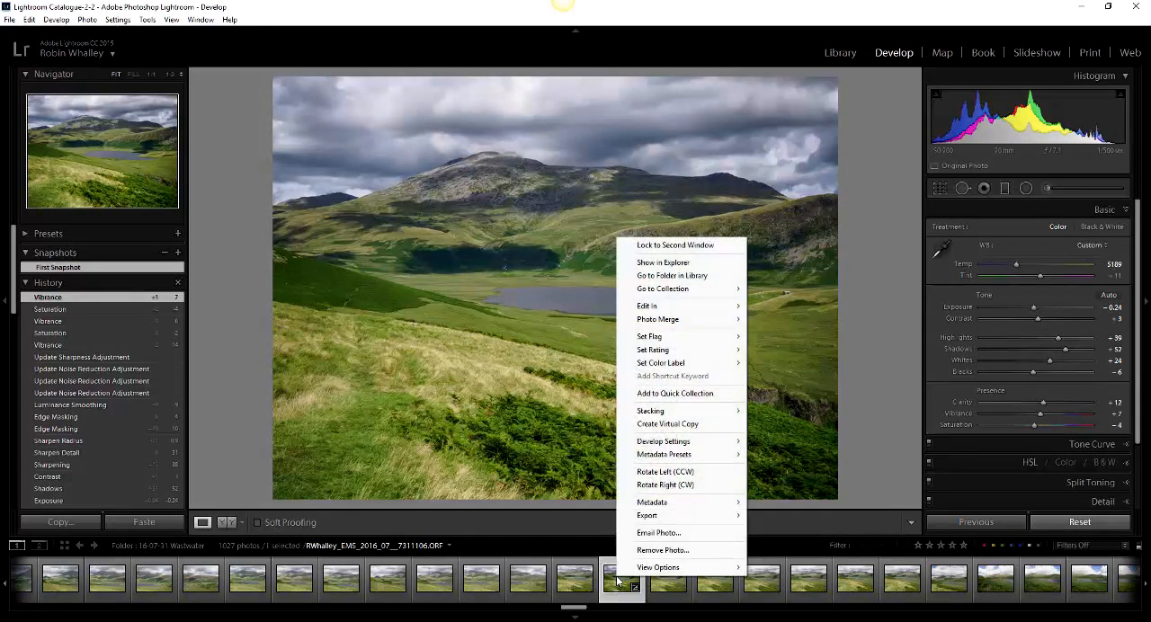
{"action": "mouse_move", "coordinate": [667, 471]}
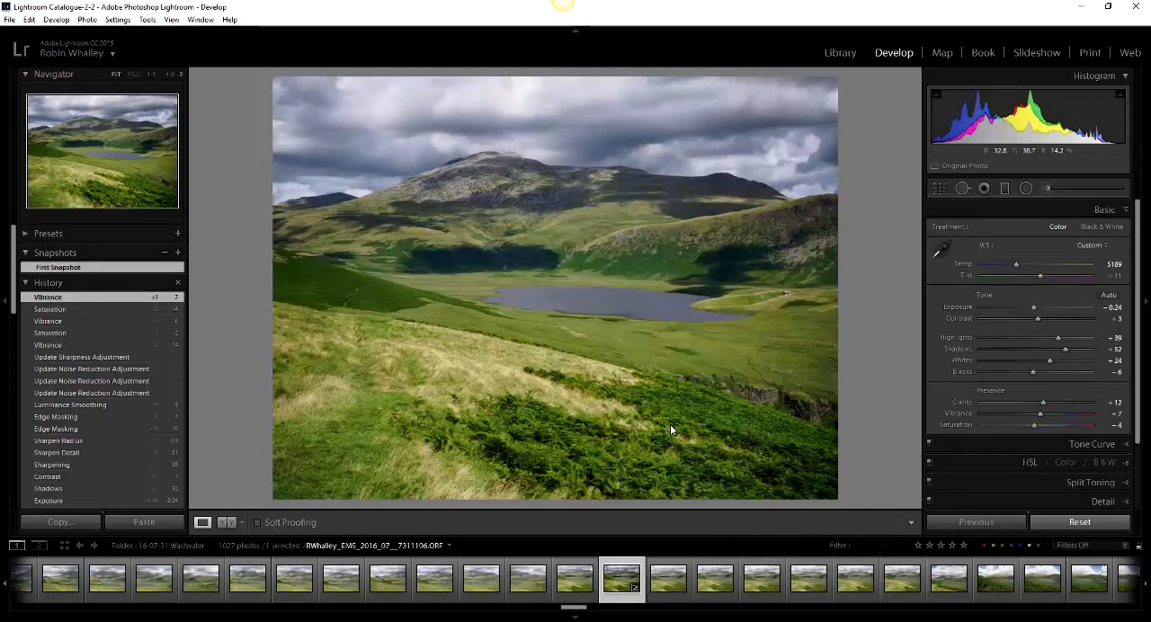
{"action": "left_click", "coordinate": [671, 588]}
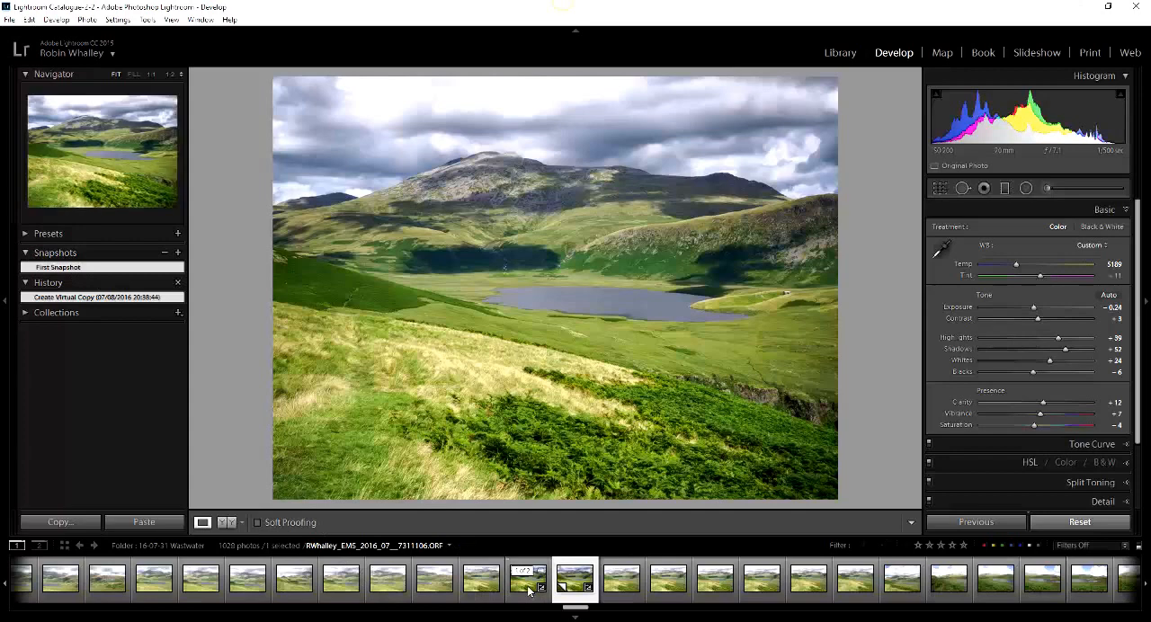
- Switch to the virtual copy and warm its white balance with the Temp slider
{"action": "left_click", "coordinate": [526, 590]}
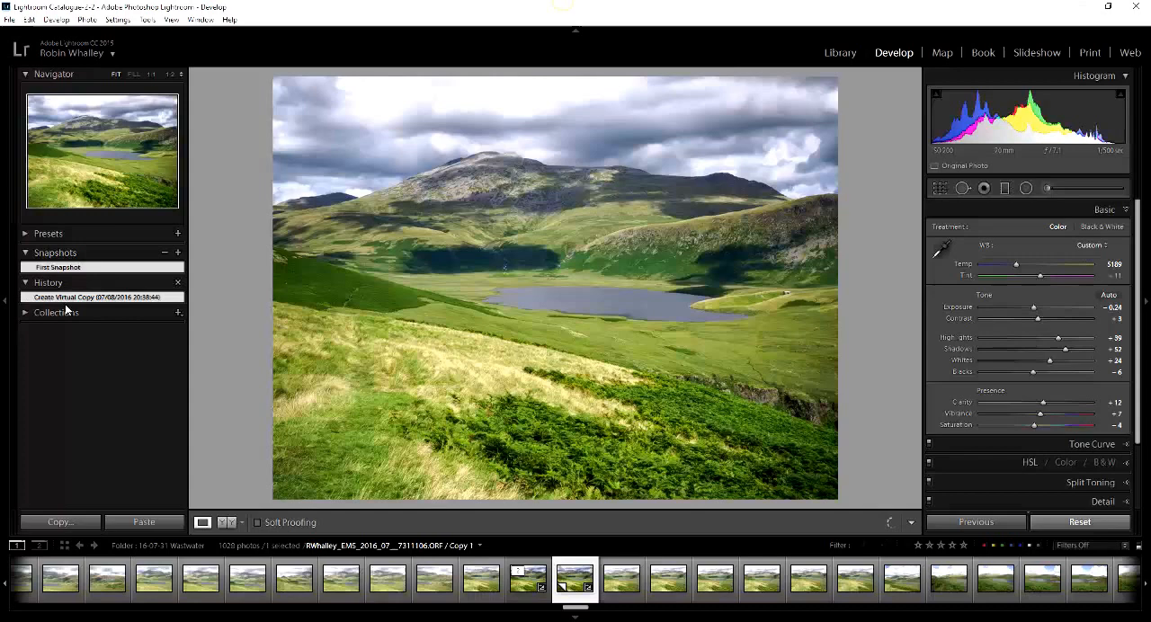
{"action": "mouse_move", "coordinate": [522, 378]}
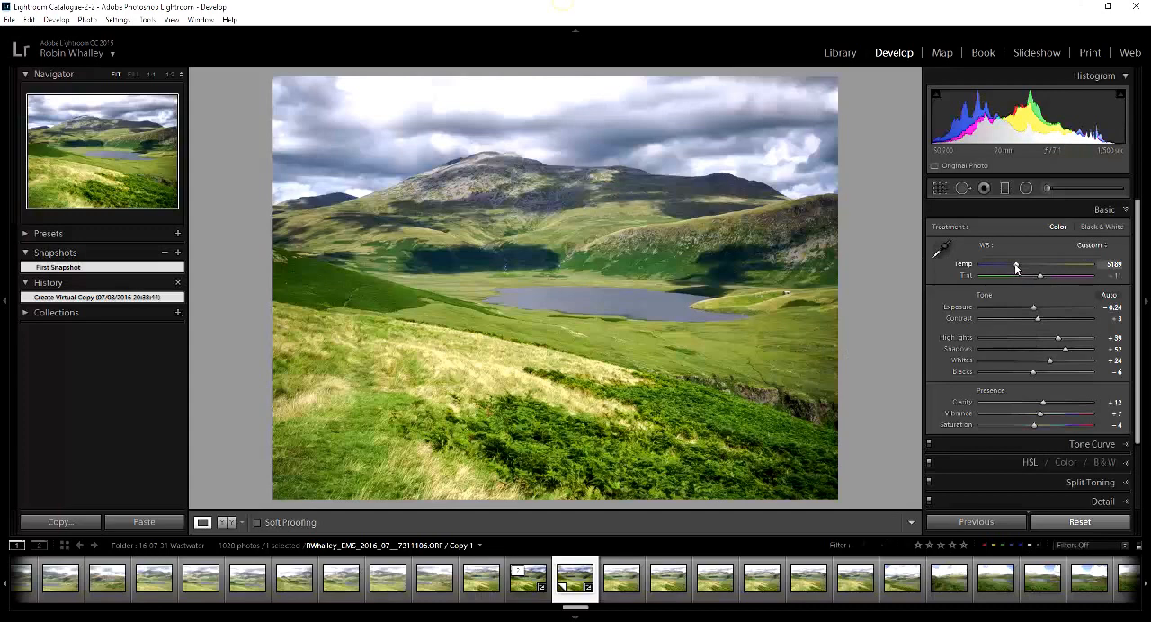
{"action": "left_click_drag", "start_coordinate": [1016, 266], "coordinate": [1023, 266]}
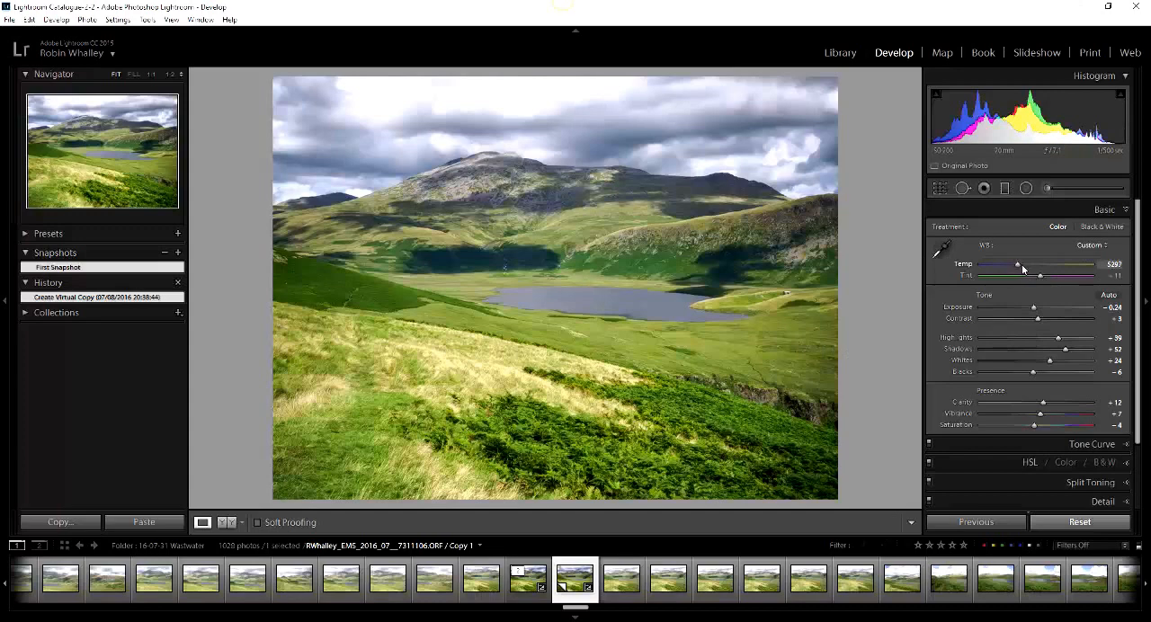
{"action": "left_click_drag", "start_coordinate": [1018, 264], "coordinate": [1022, 265]}
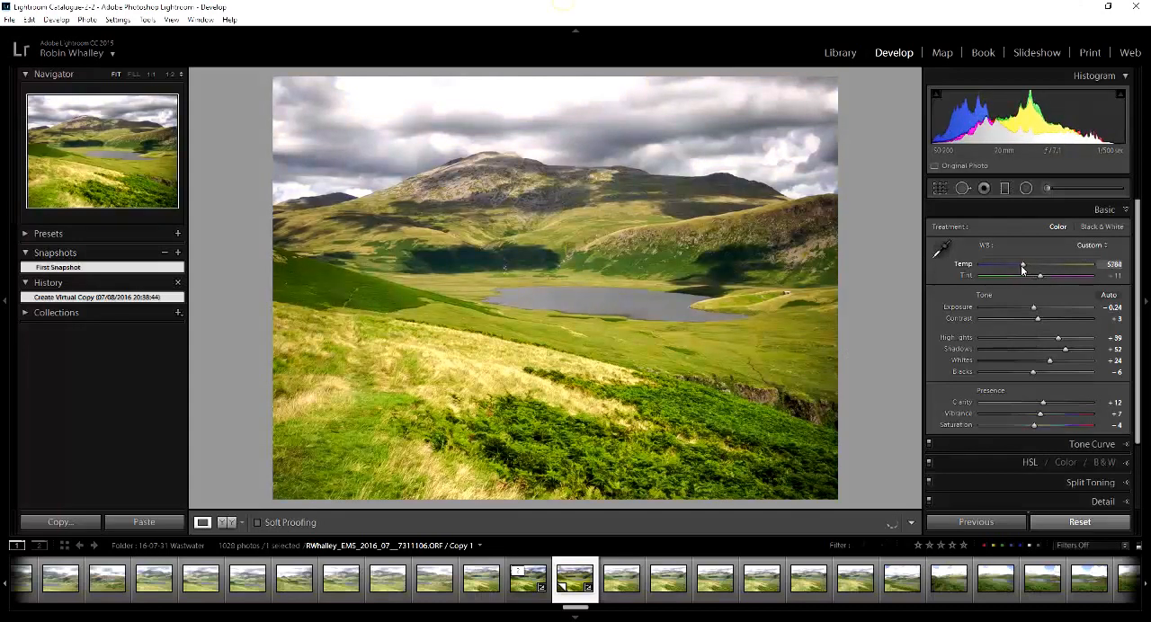
{"action": "left_click_drag", "start_coordinate": [1023, 264], "coordinate": [1022, 264]}
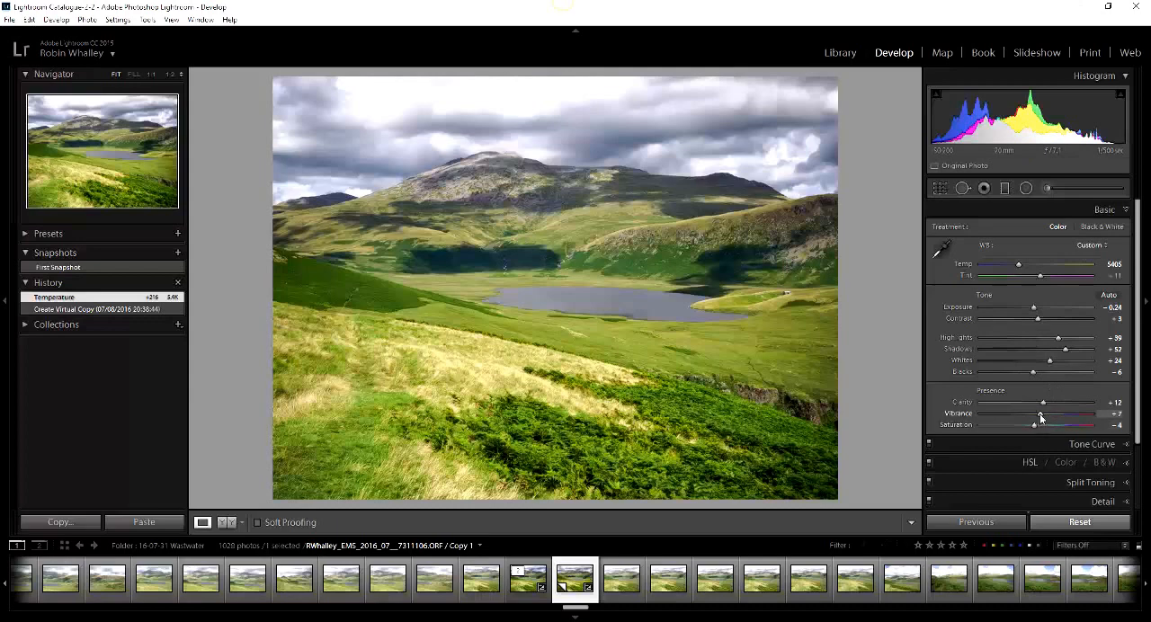
- Adjust the virtual copy's vibrance and shadow brightness in the Basic panel
{"action": "left_click_drag", "start_coordinate": [1043, 414], "coordinate": [1036, 414]}
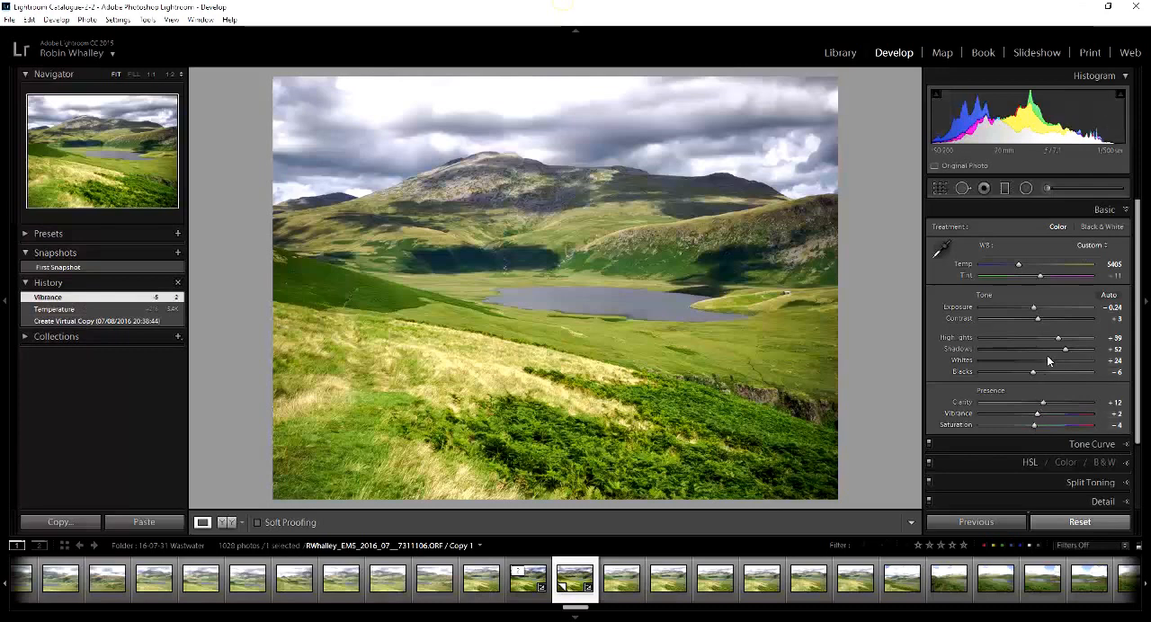
{"action": "left_click_drag", "start_coordinate": [1061, 349], "coordinate": [1031, 349]}
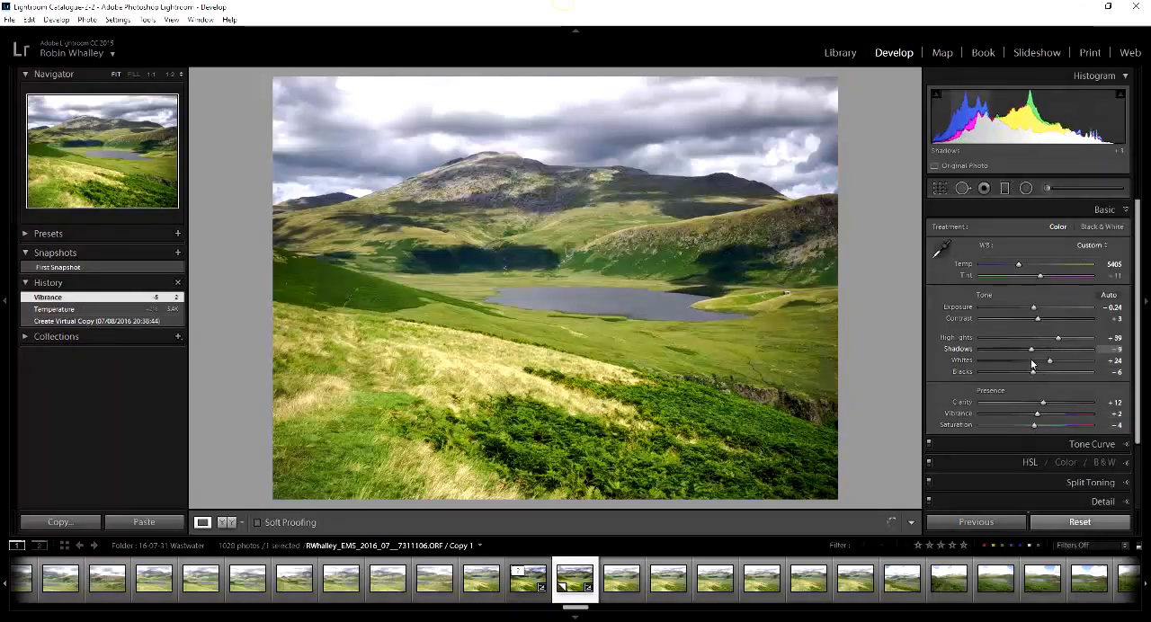
{"action": "left_click_drag", "start_coordinate": [1029, 349], "coordinate": [1052, 348]}
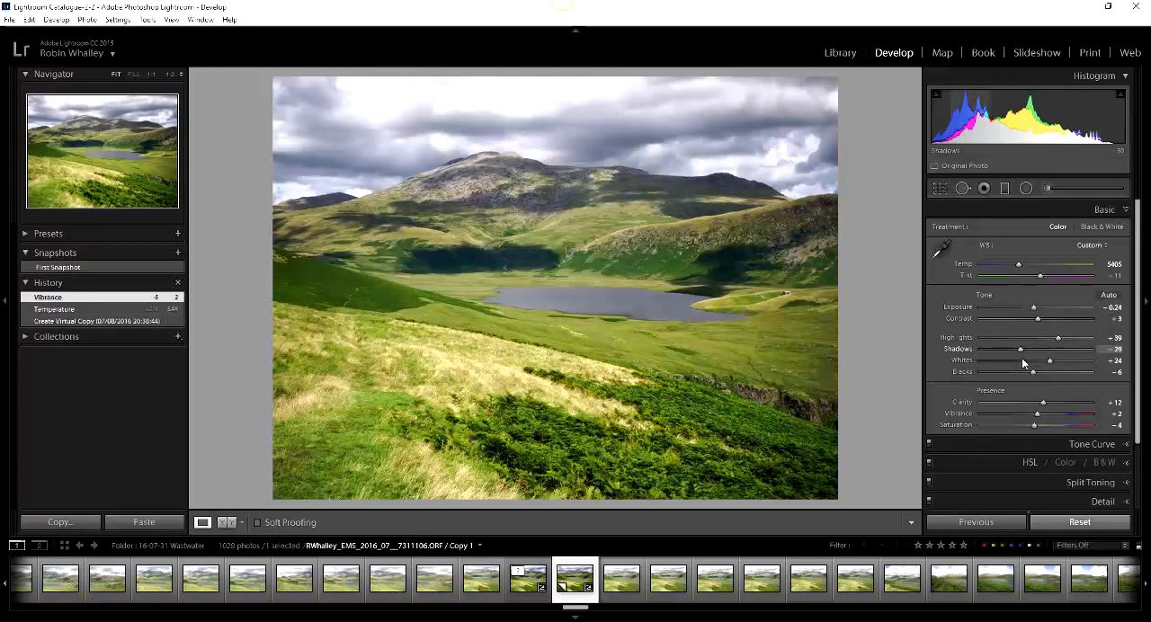
{"action": "left_click_drag", "start_coordinate": [1021, 349], "coordinate": [1022, 349]}
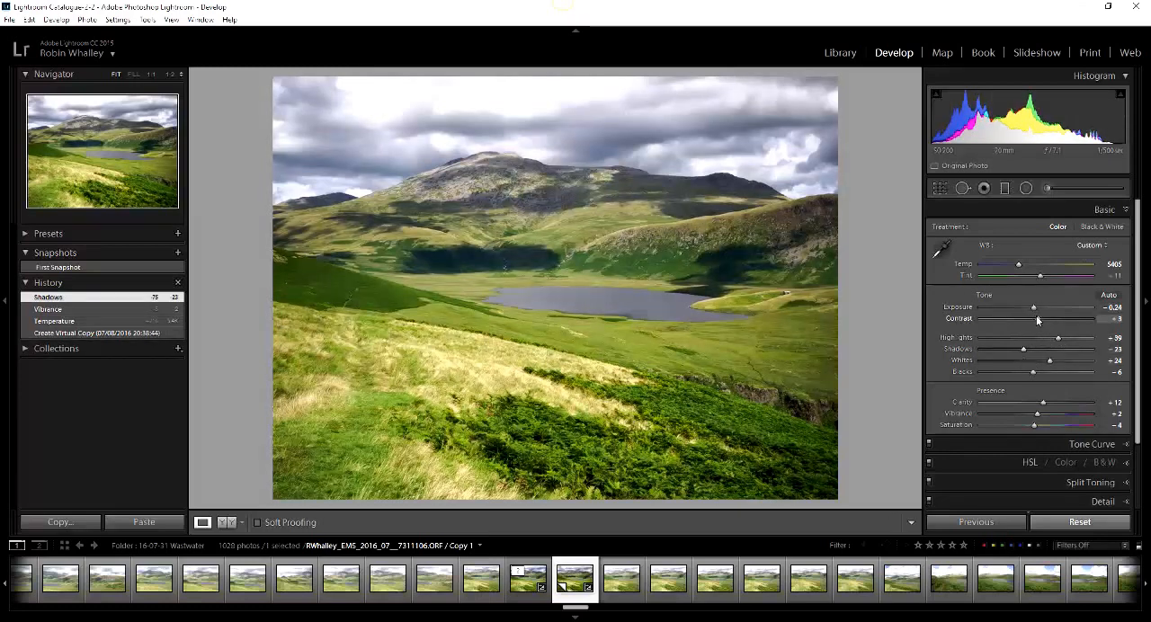
- Adjust contrast, darken exposure slightly and brighten the whites on the virtual copy
{"action": "left_click_drag", "start_coordinate": [1016, 319], "coordinate": [1029, 318]}
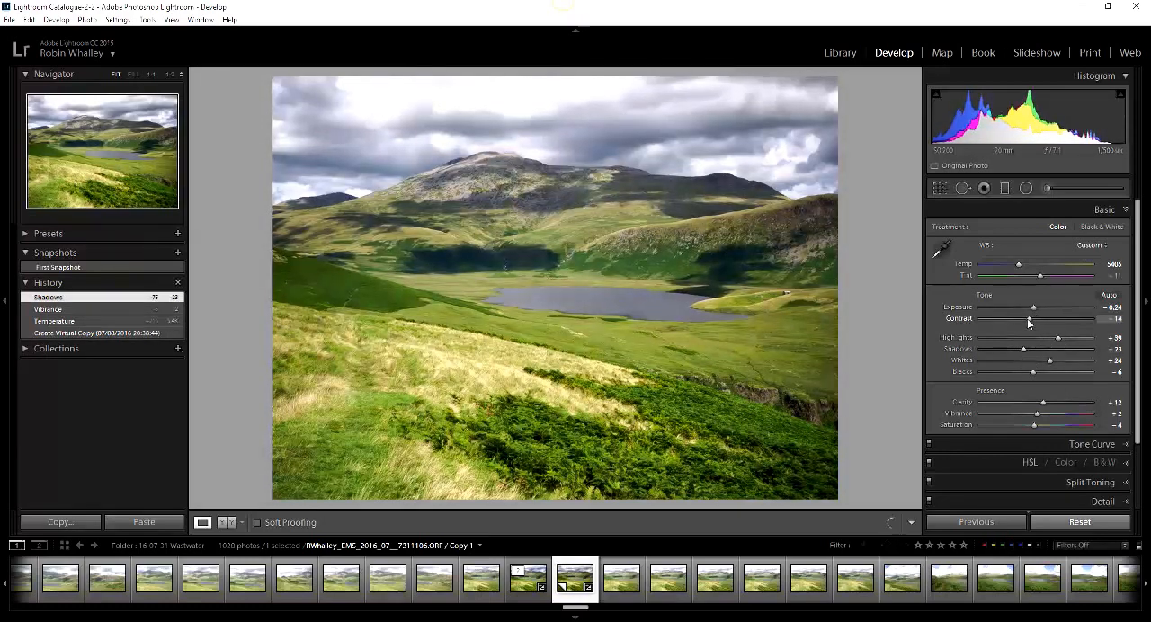
{"action": "left_click_drag", "start_coordinate": [1032, 308], "coordinate": [1032, 307]}
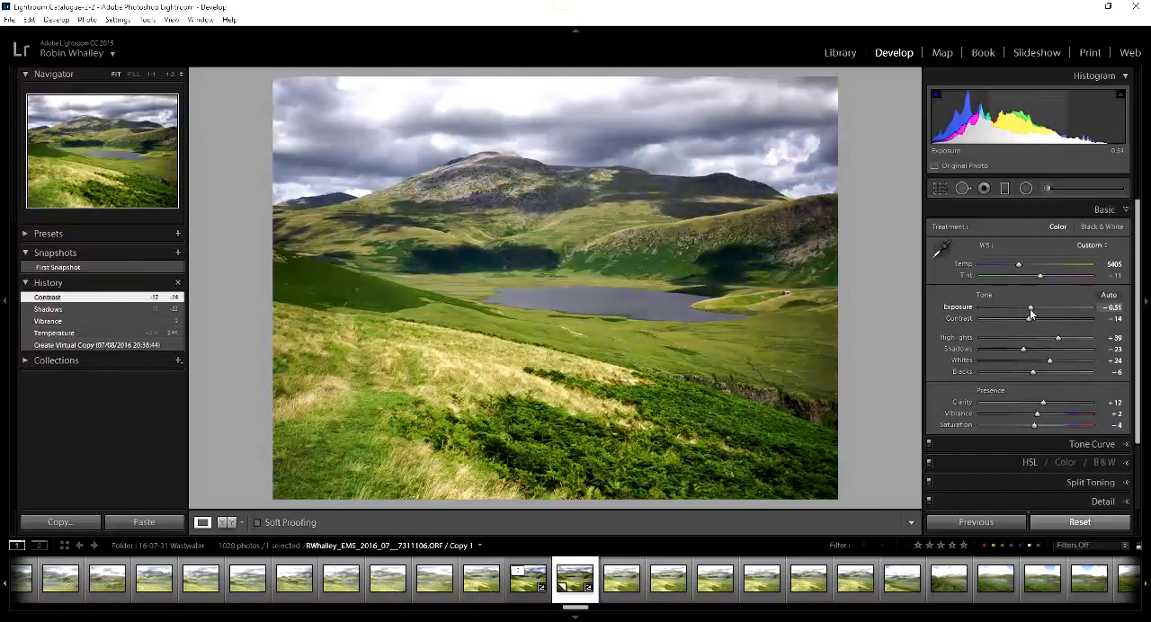
{"action": "left_click_drag", "start_coordinate": [1030, 308], "coordinate": [1032, 308]}
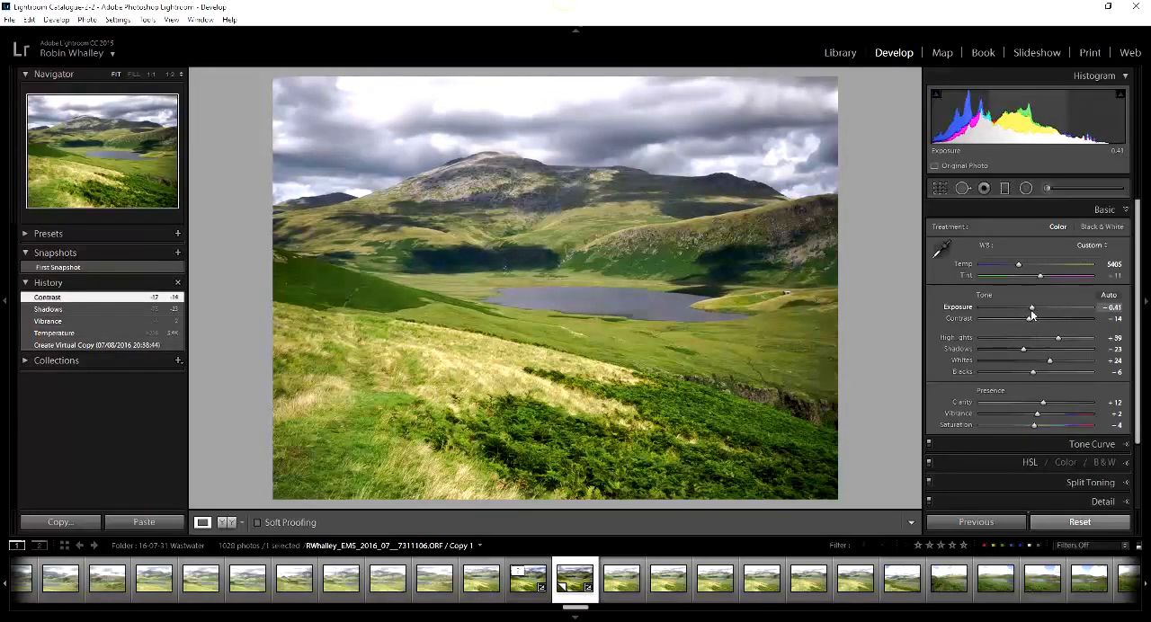
{"action": "left_click_drag", "start_coordinate": [1032, 308], "coordinate": [1032, 307]}
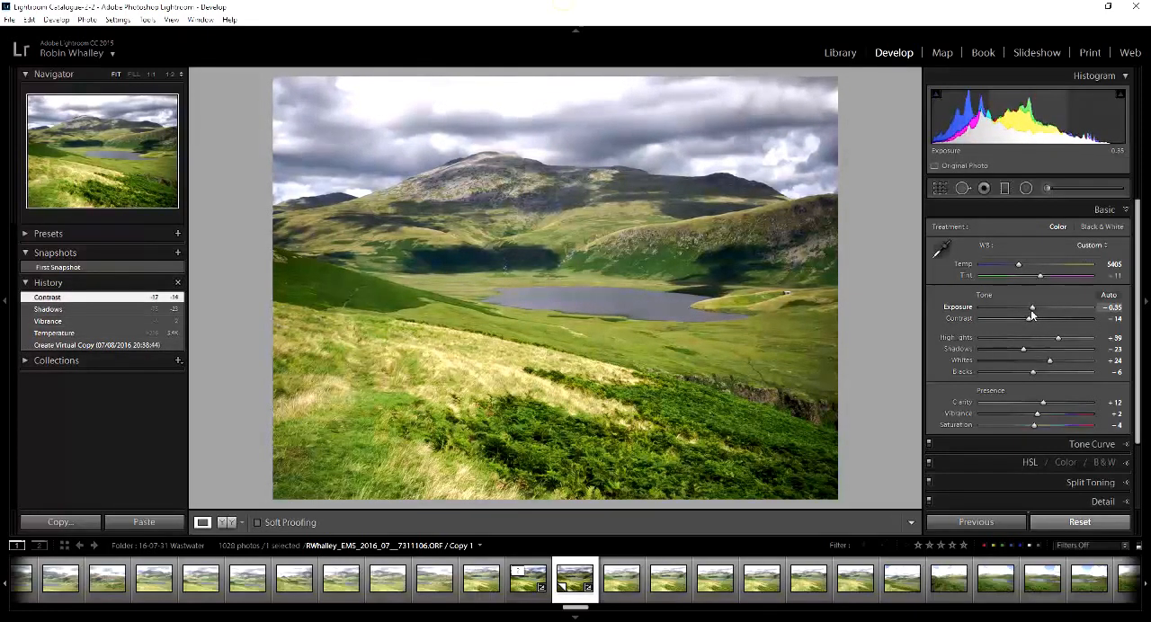
{"action": "left_click_drag", "start_coordinate": [1059, 360], "coordinate": [1070, 359]}
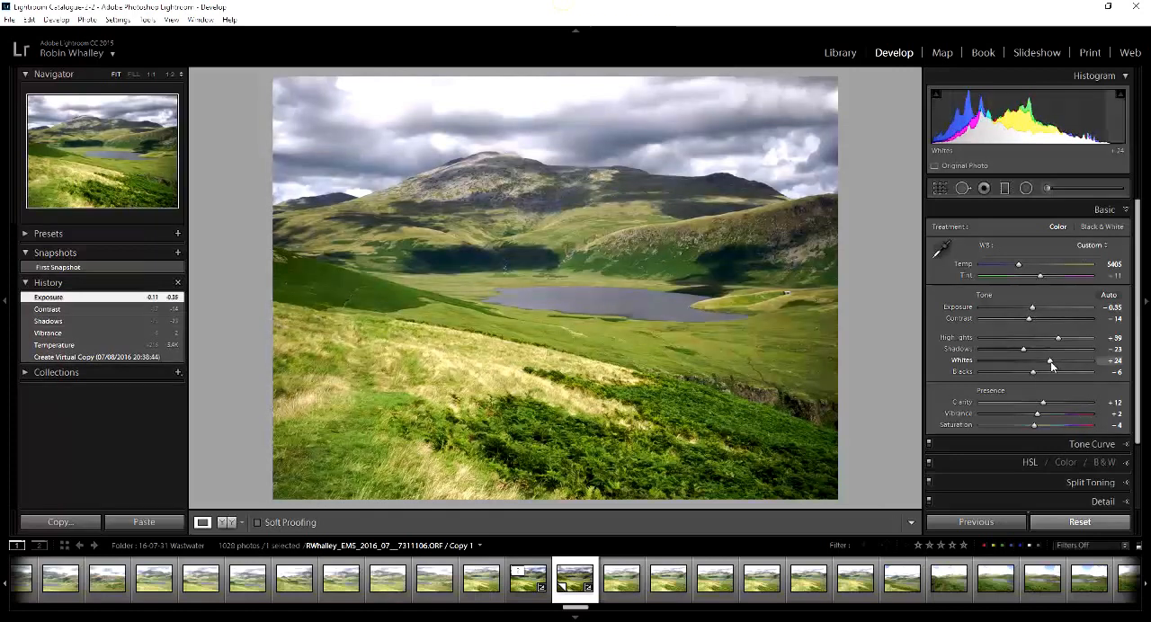
{"action": "left_click_drag", "start_coordinate": [1034, 360], "coordinate": [1057, 360]}
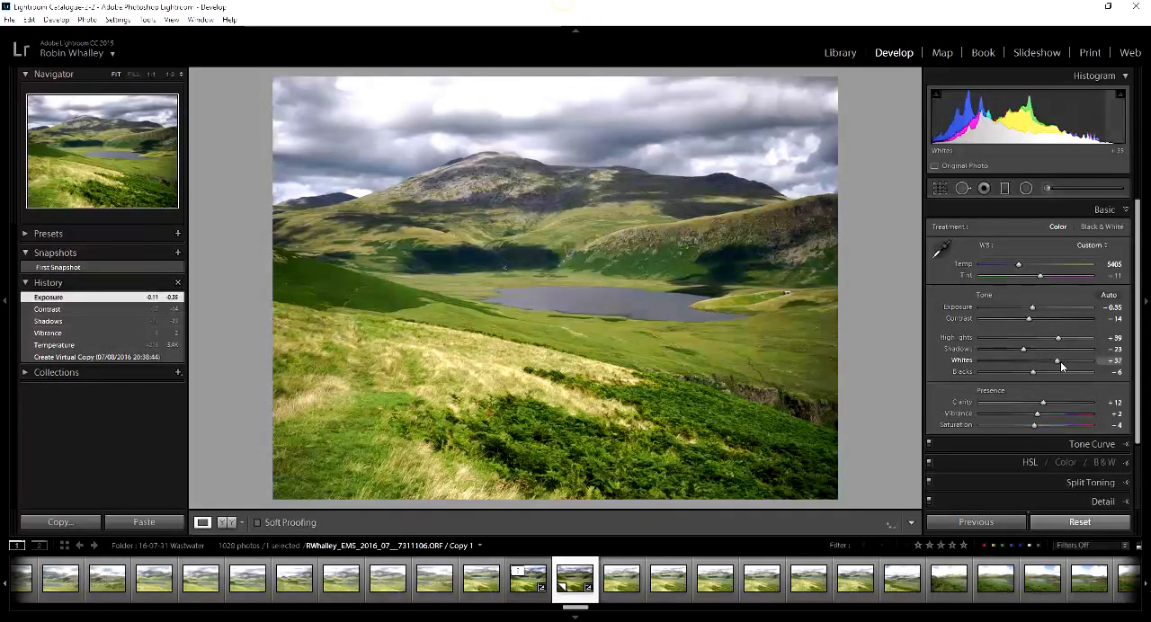
{"action": "left_click_drag", "start_coordinate": [1058, 360], "coordinate": [1070, 360]}
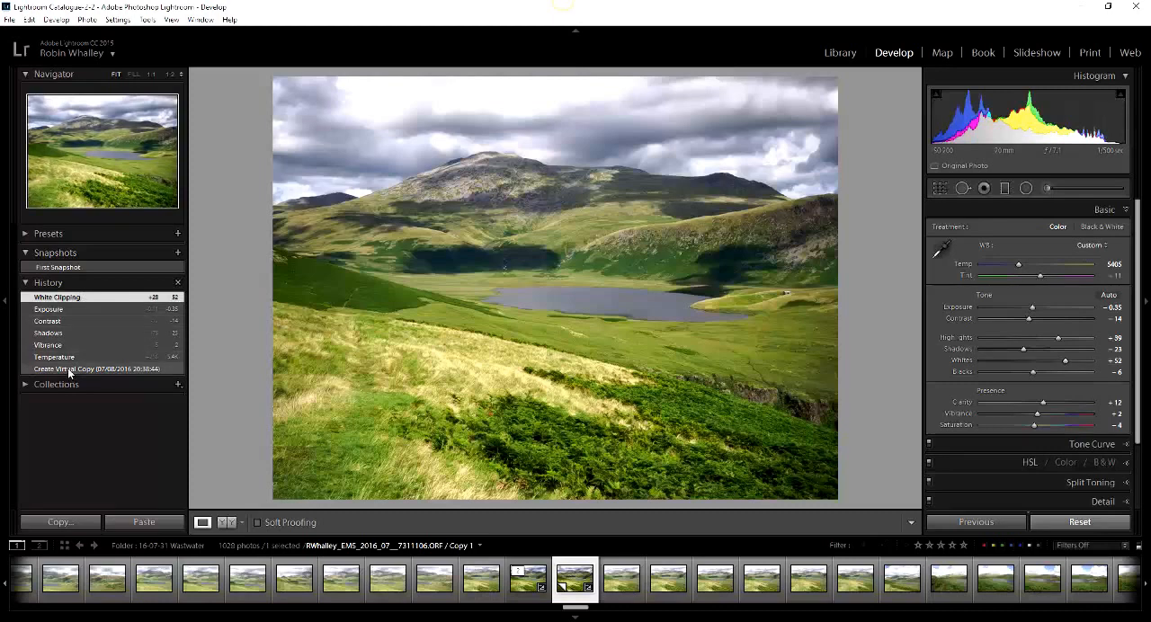
{"action": "mouse_move", "coordinate": [216, 302]}
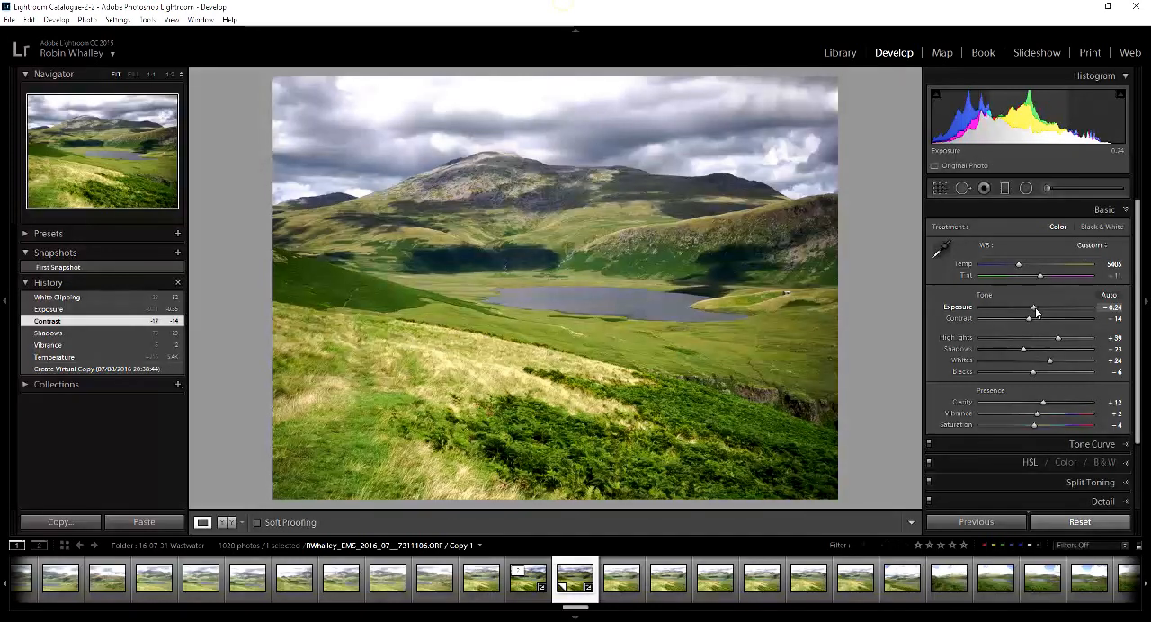
- Reset exposure to zero and roll the copy back to its earlier Contrast history step
{"action": "left_click_drag", "start_coordinate": [1032, 308], "coordinate": [1029, 307]}
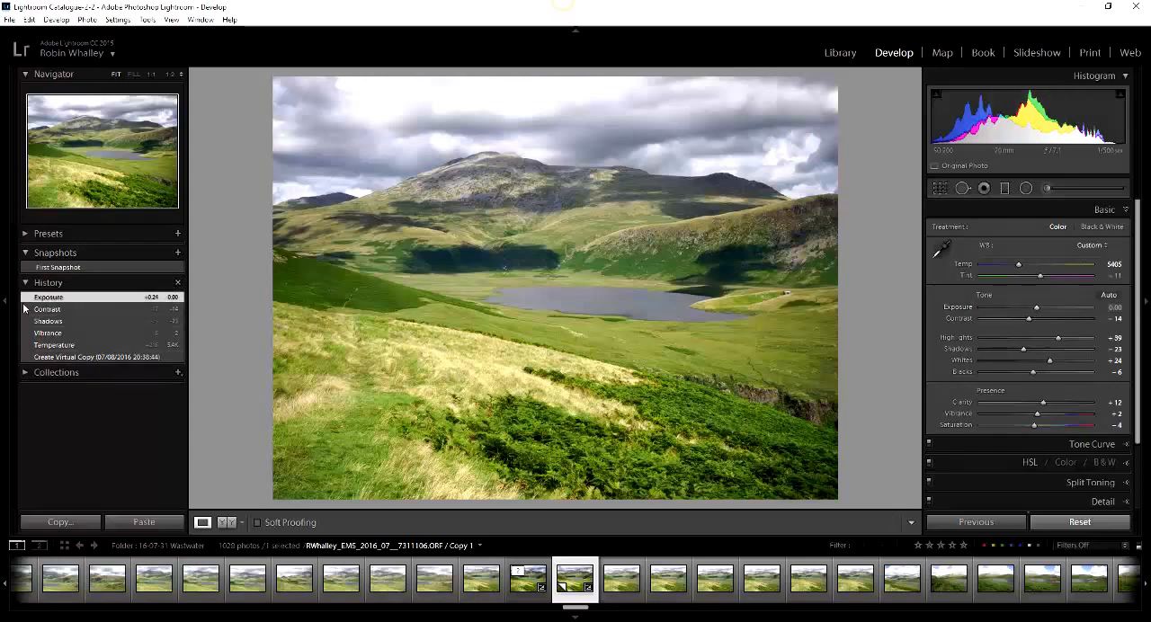
{"action": "left_click", "coordinate": [46, 309]}
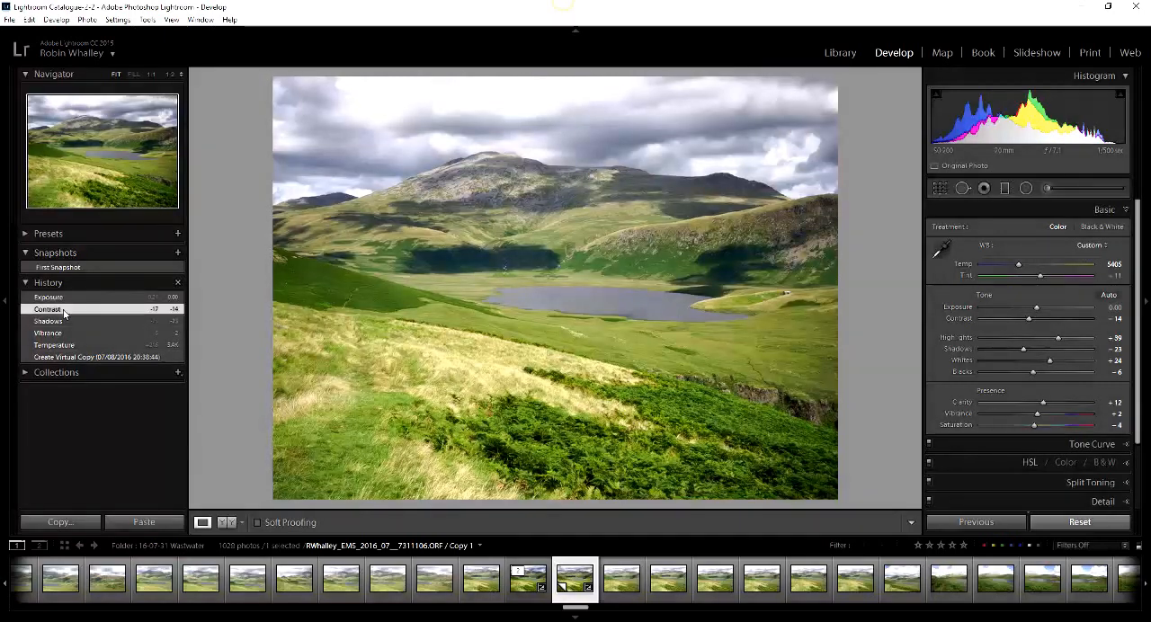
{"action": "left_click_drag", "start_coordinate": [1036, 306], "coordinate": [1032, 306]}
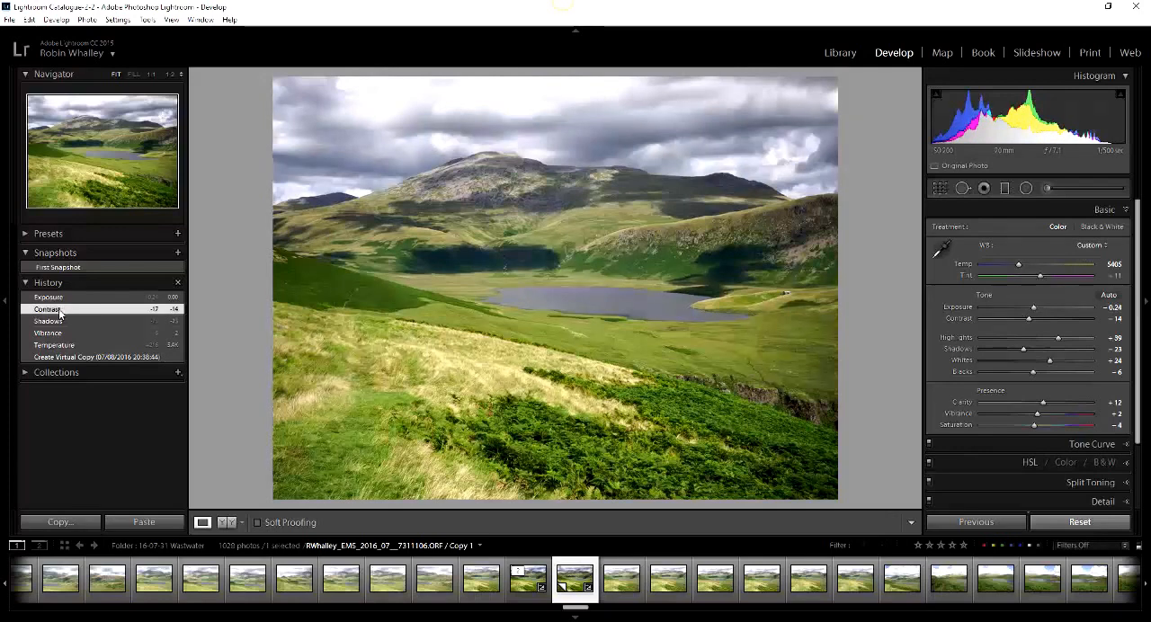
{"action": "left_click", "coordinate": [47, 297]}
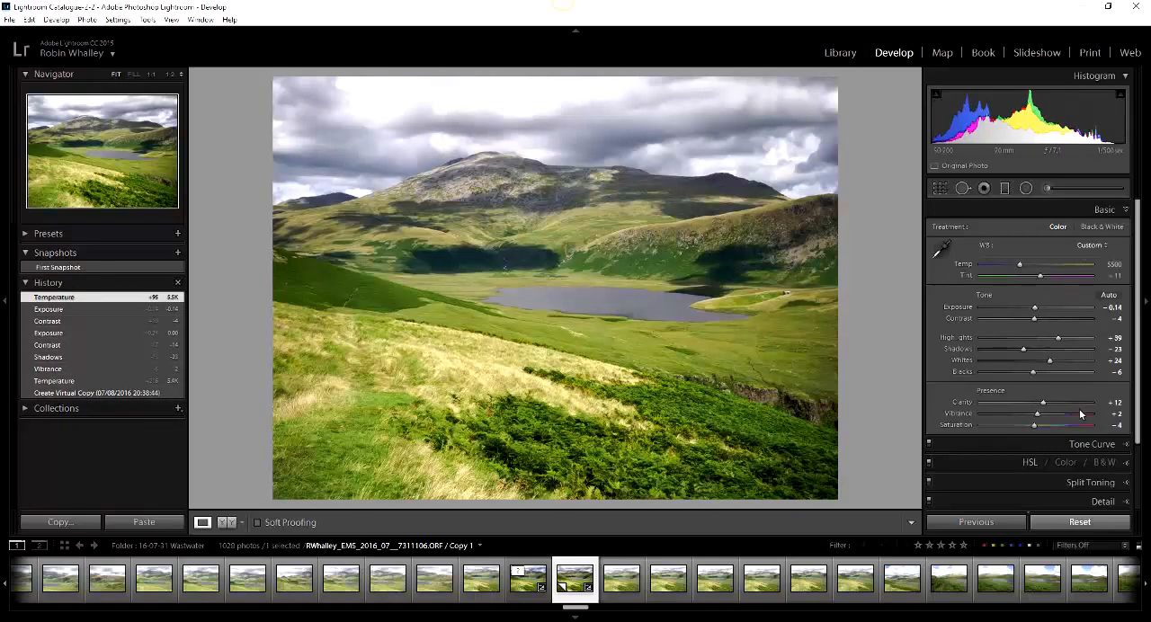
- Raise the photo's saturation slightly with the Saturation slider
{"action": "left_click_drag", "start_coordinate": [1079, 425], "coordinate": [1034, 424]}
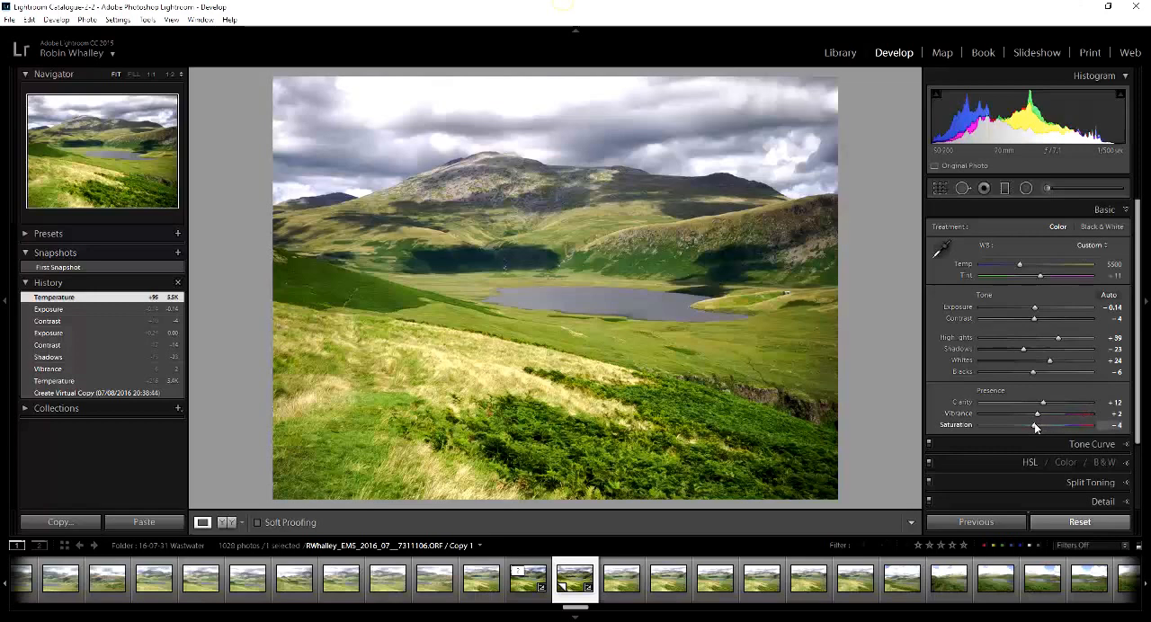
{"action": "left_click_drag", "start_coordinate": [1052, 424], "coordinate": [1040, 424]}
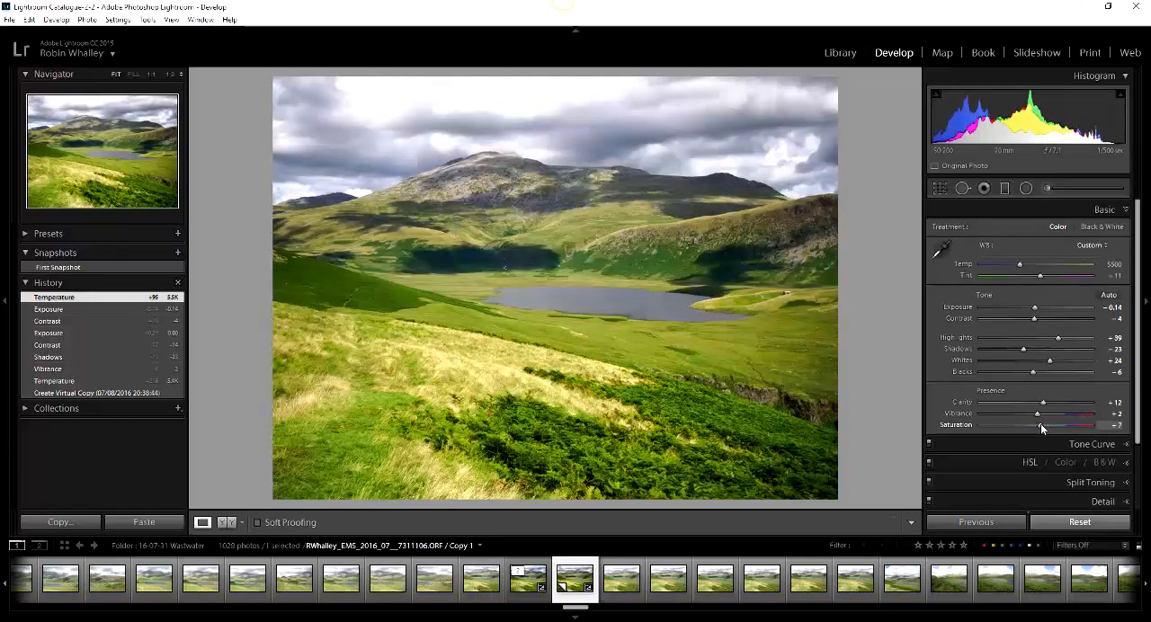
{"action": "left_click_drag", "start_coordinate": [1041, 424], "coordinate": [1039, 424]}
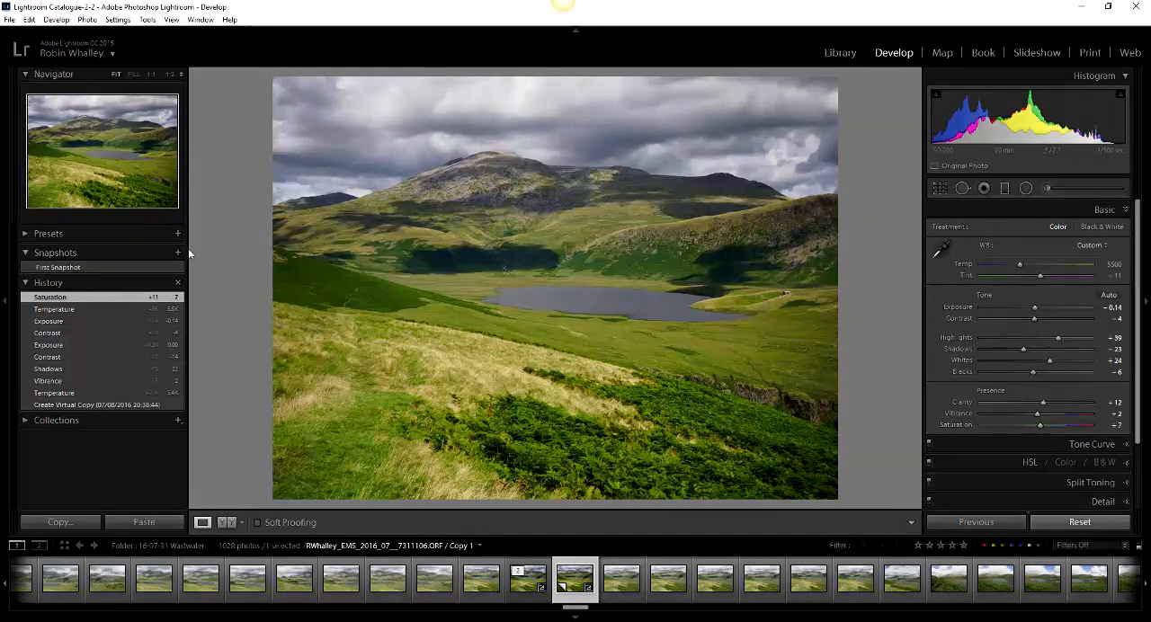
- Save the current edits as a new snapshot named 'Snapshot Two'
{"action": "left_click", "coordinate": [176, 252]}
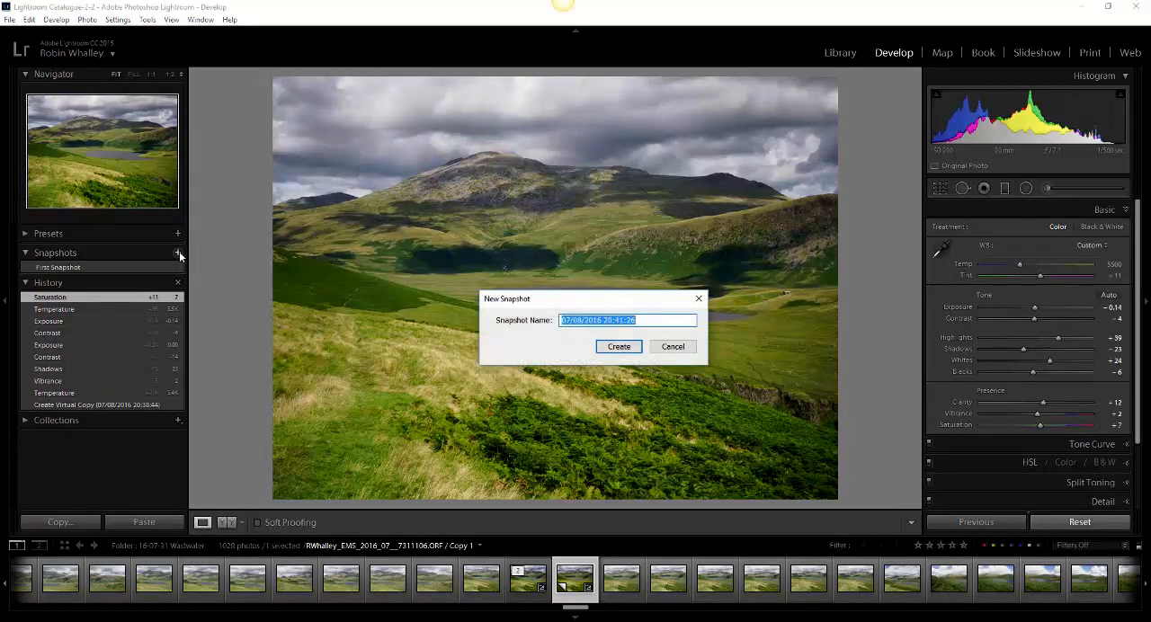
{"action": "type", "text": "Snapshot"}
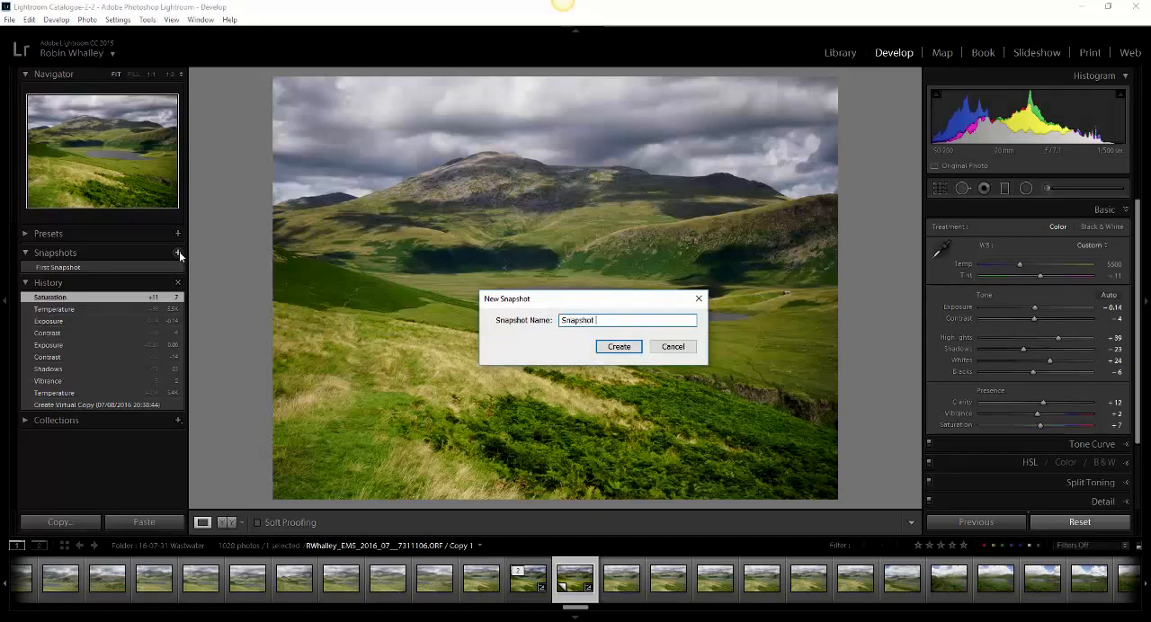
{"action": "type", "text": "Snapshot Two"}
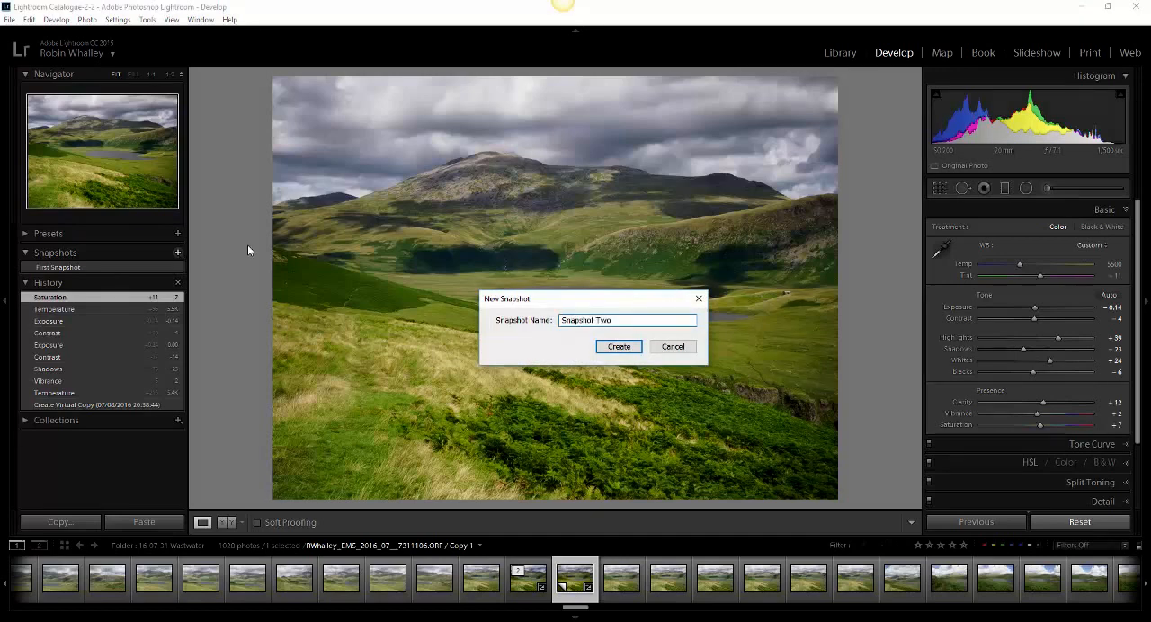
{"action": "left_click", "coordinate": [618, 345]}
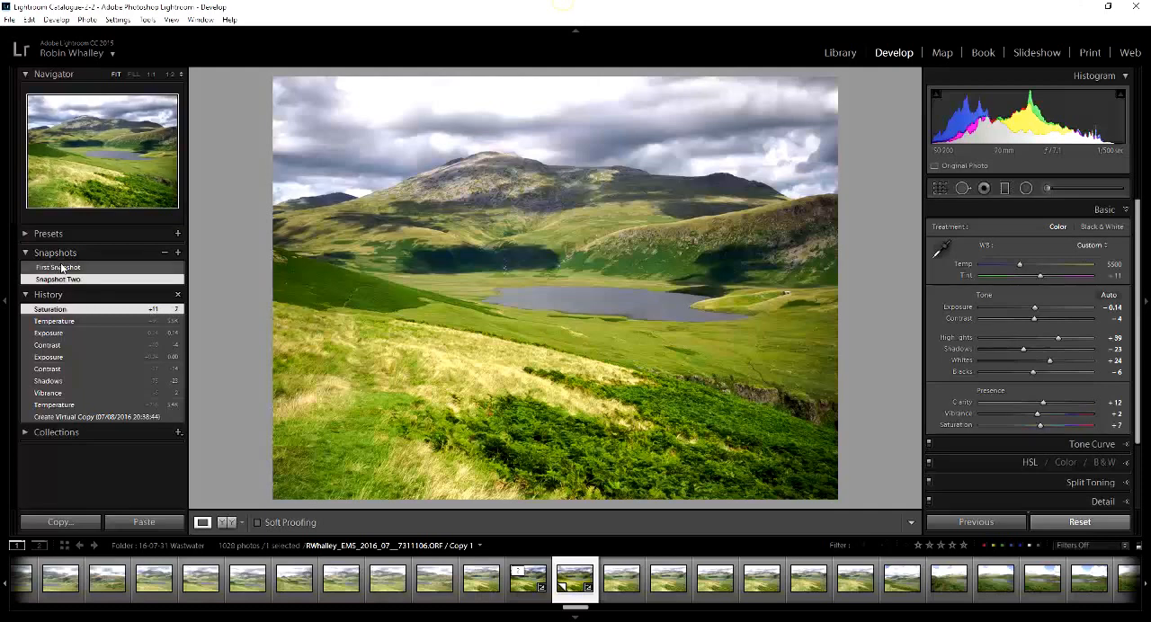
- Alternate between First Snapshot and Snapshot Two to compare them, ending on Snapshot Two
{"action": "left_click", "coordinate": [57, 266]}
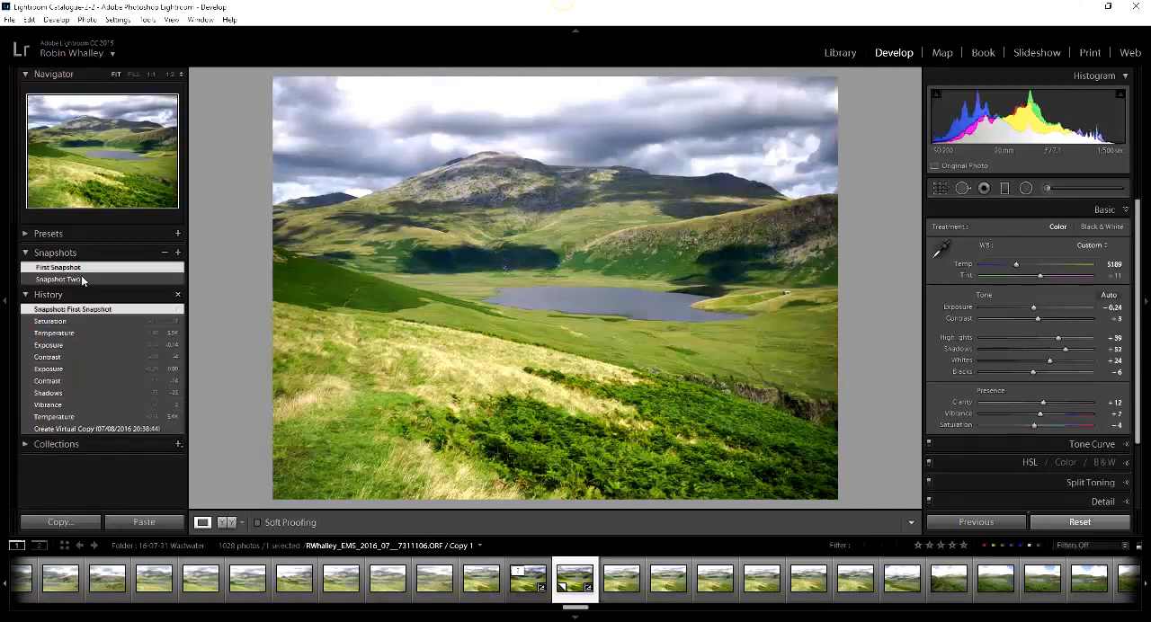
{"action": "left_click", "coordinate": [58, 280]}
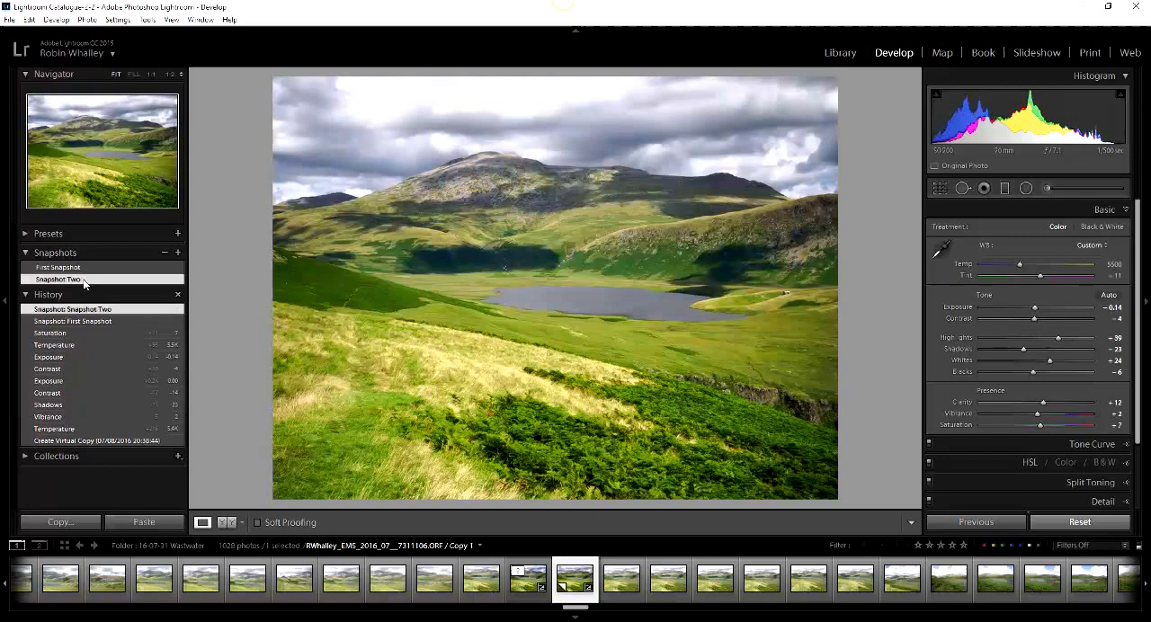
{"action": "left_click", "coordinate": [58, 266]}
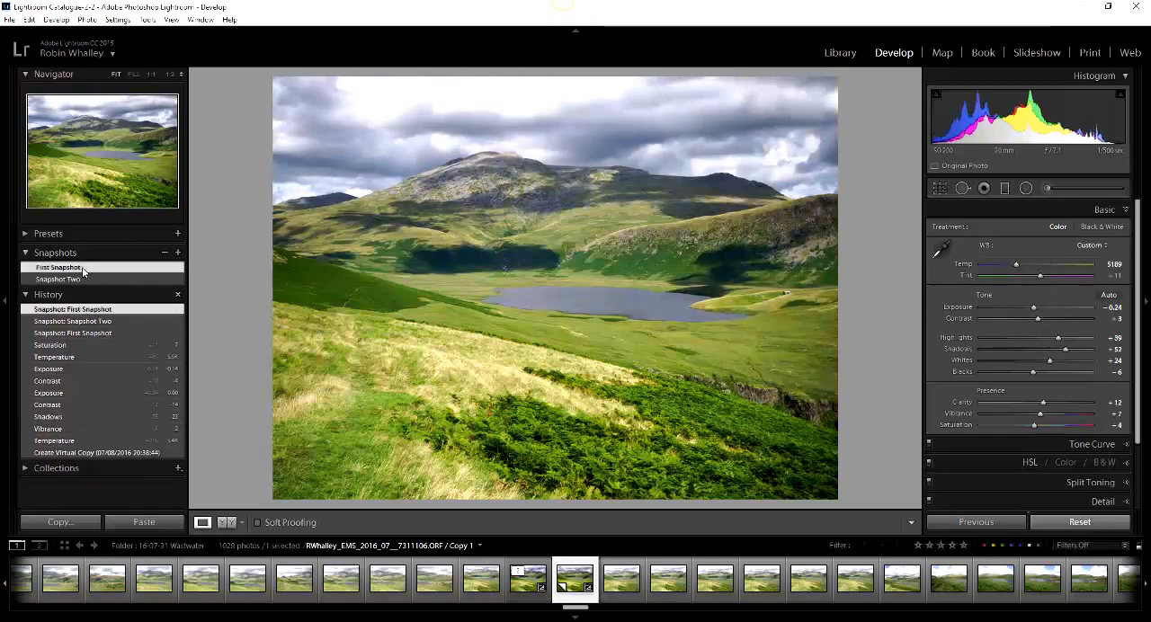
{"action": "left_click", "coordinate": [58, 279]}
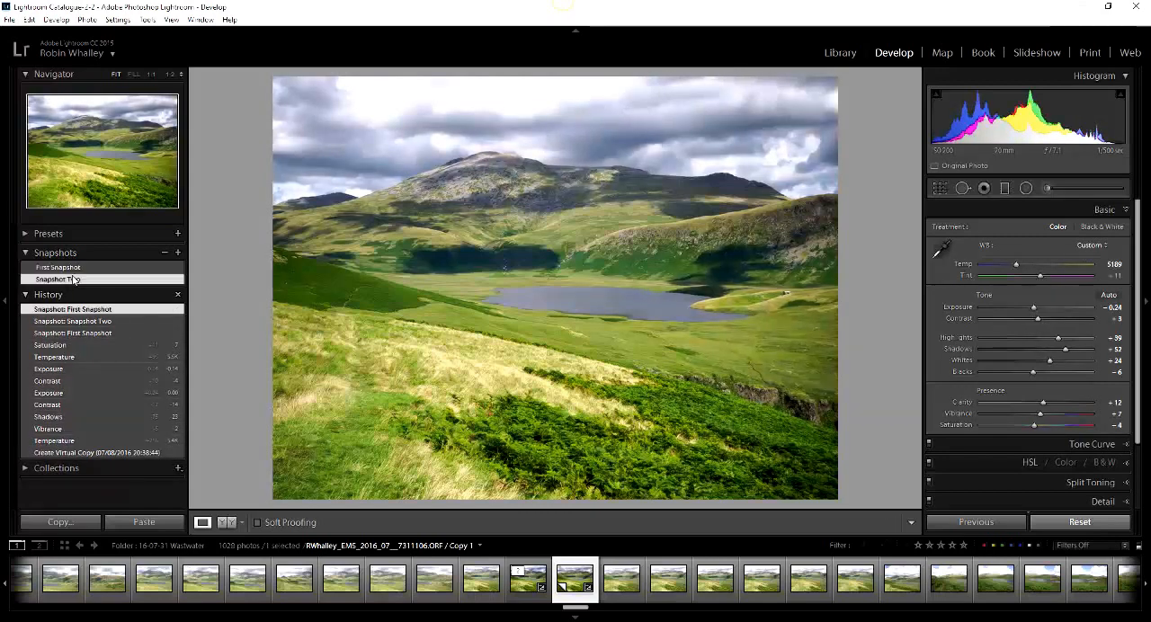
{"action": "left_click", "coordinate": [55, 278]}
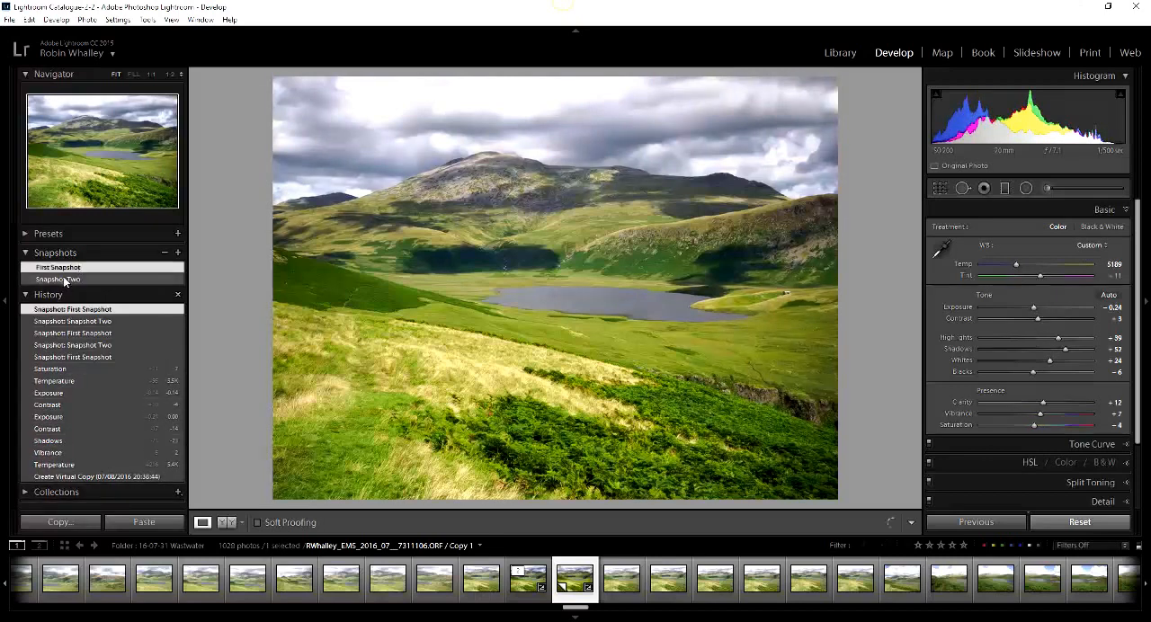
{"action": "left_click", "coordinate": [56, 279]}
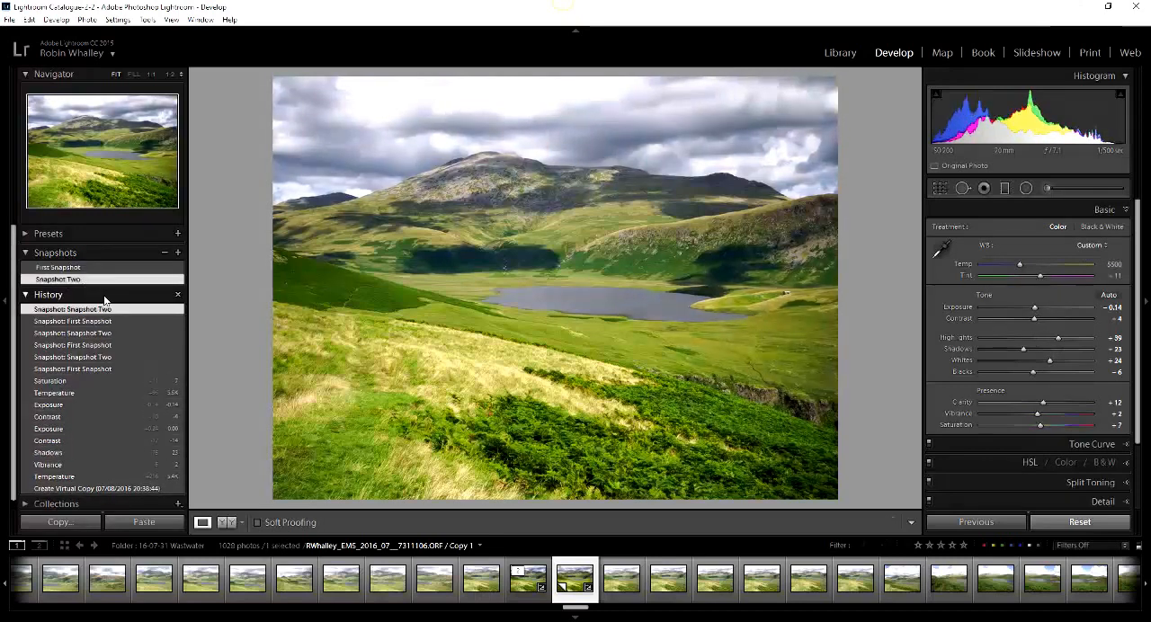
{"action": "left_click", "coordinate": [72, 310]}
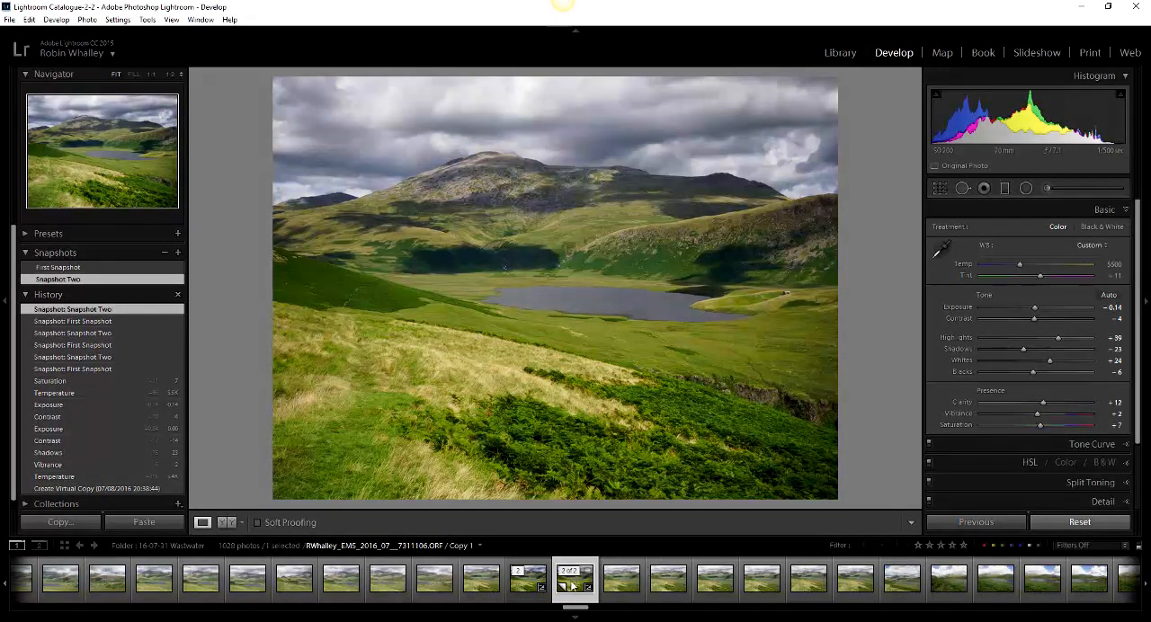
- Remove the virtual copy from the filmstrip and confirm the removal
{"action": "right_click", "coordinate": [572, 586]}
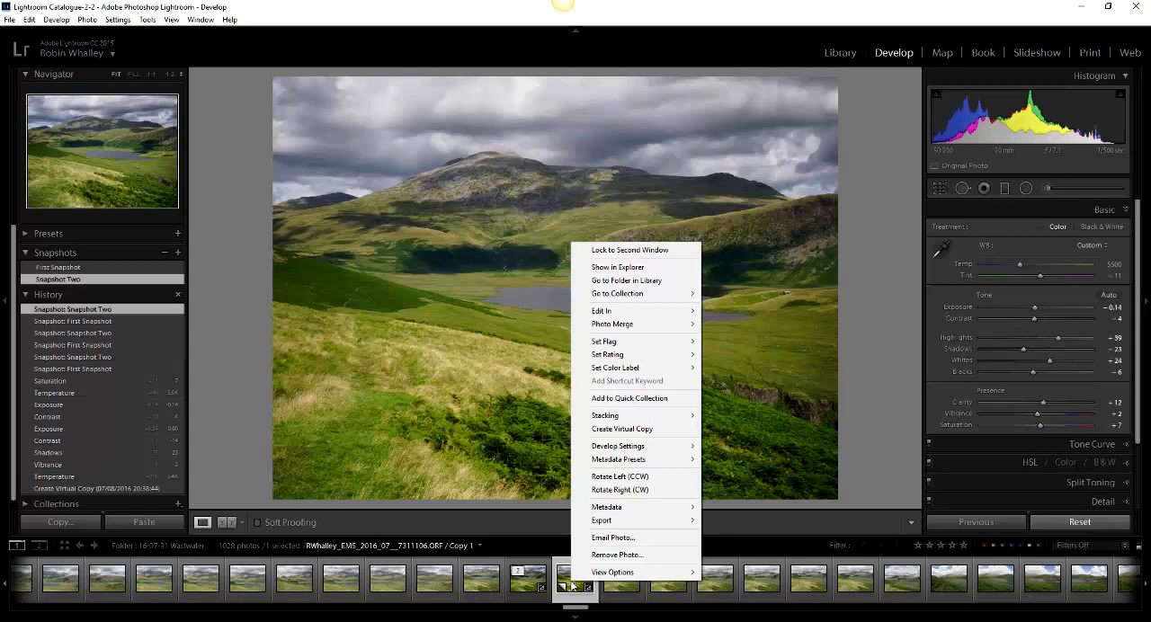
{"action": "left_click", "coordinate": [616, 553]}
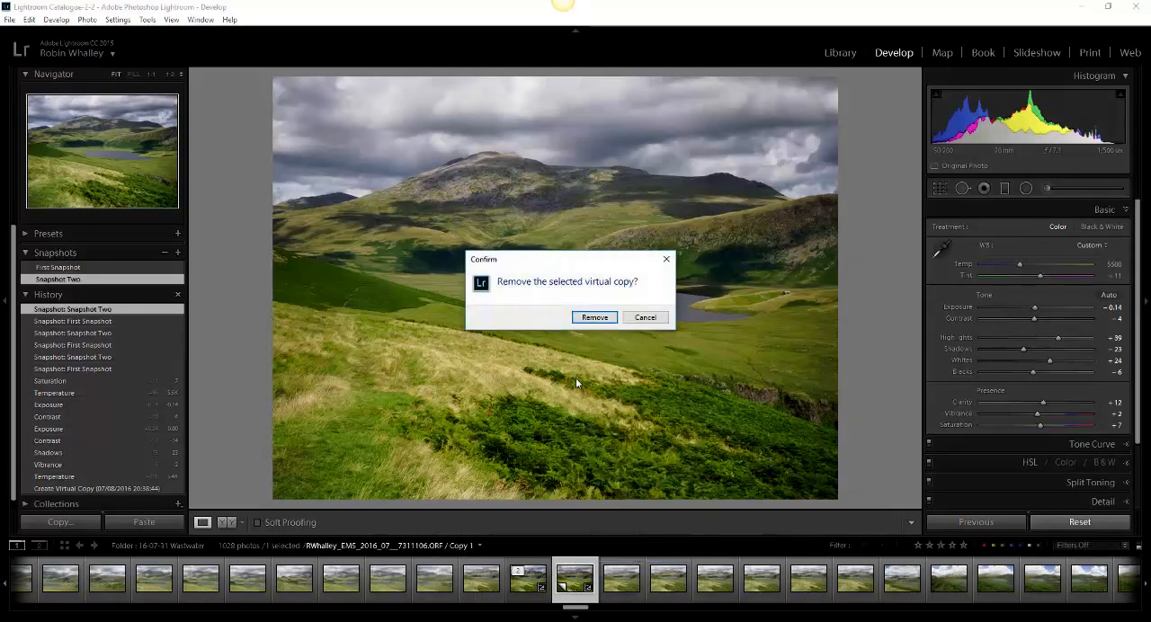
{"action": "left_click", "coordinate": [594, 316]}
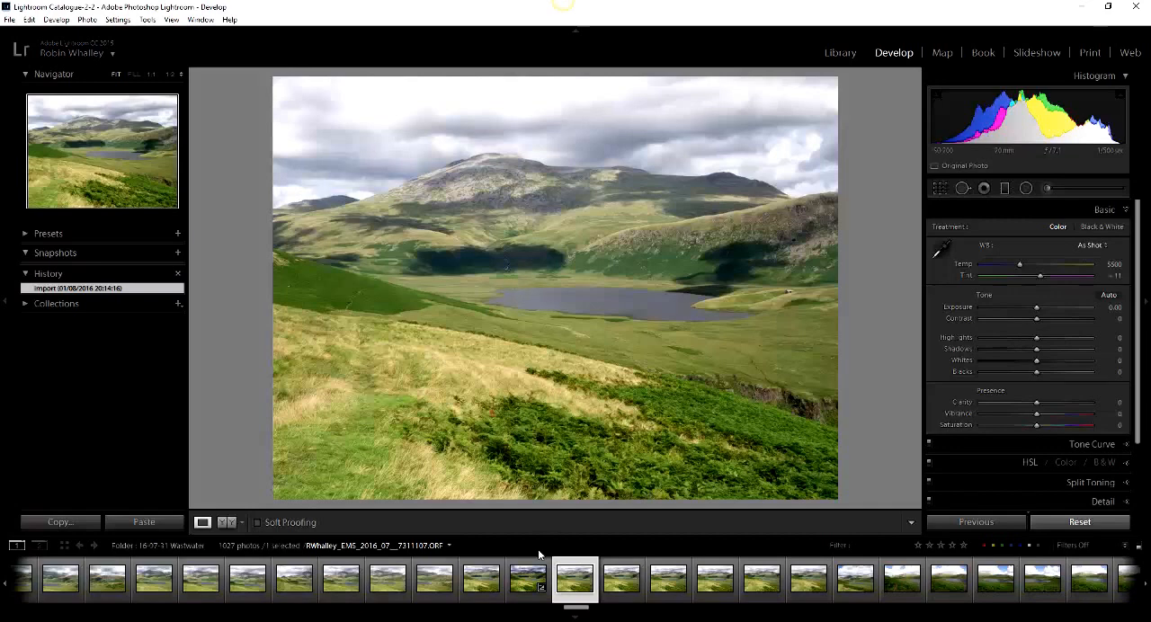
{"action": "mouse_move", "coordinate": [659, 550]}
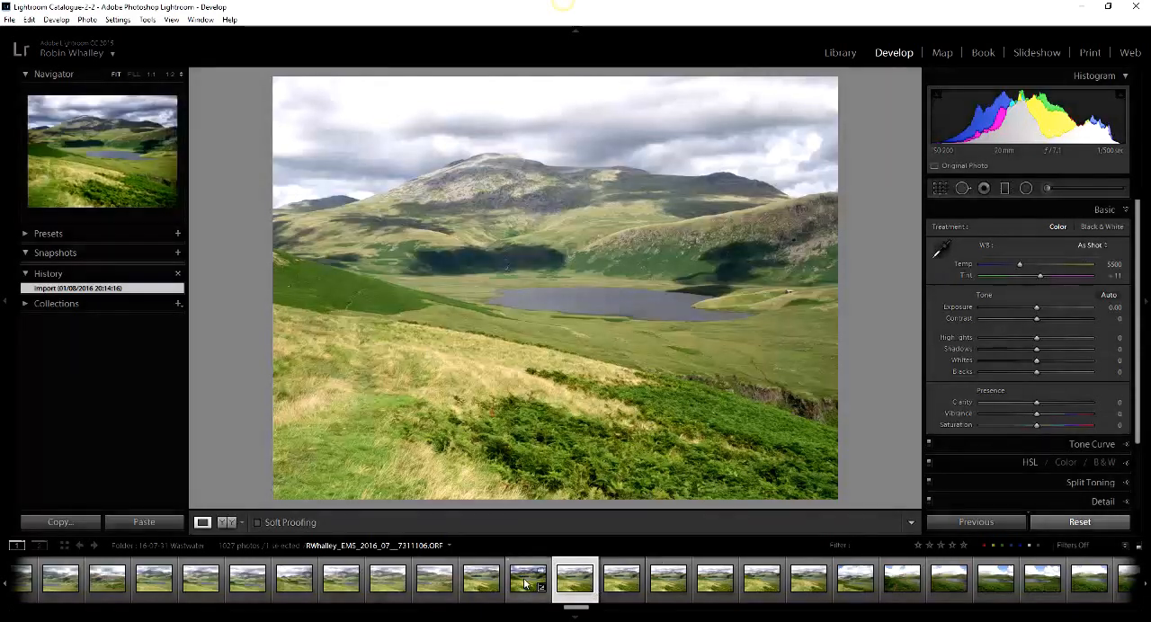
- Reopen the edited photo and alternate its two snapshots, settling on First Snapshot
{"action": "left_click", "coordinate": [530, 585]}
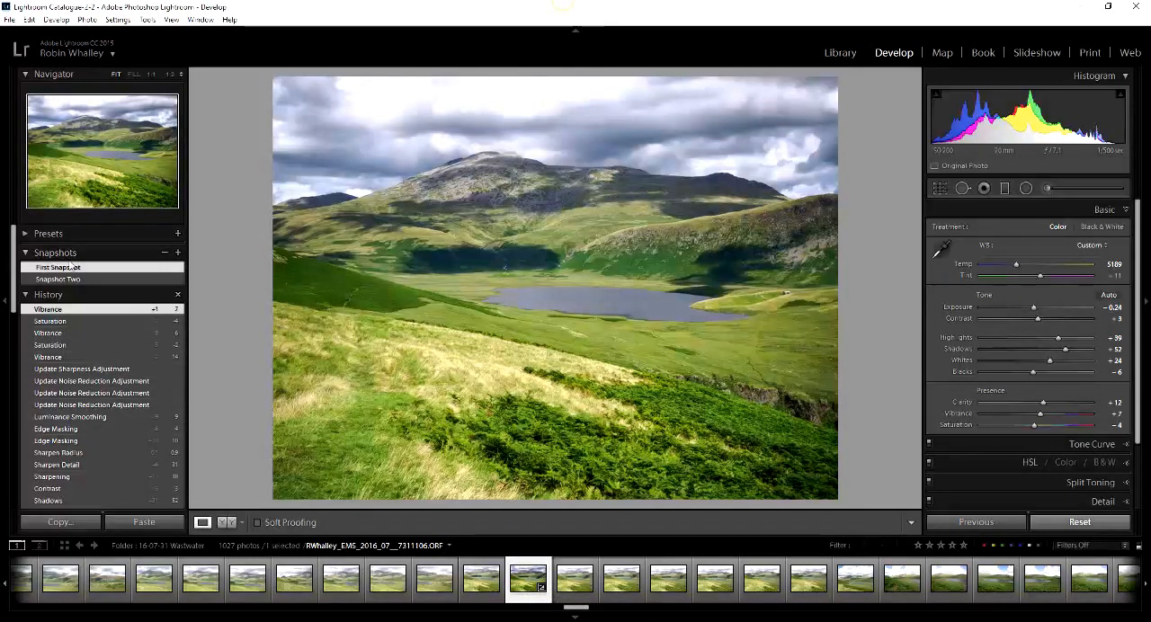
{"action": "left_click", "coordinate": [58, 278]}
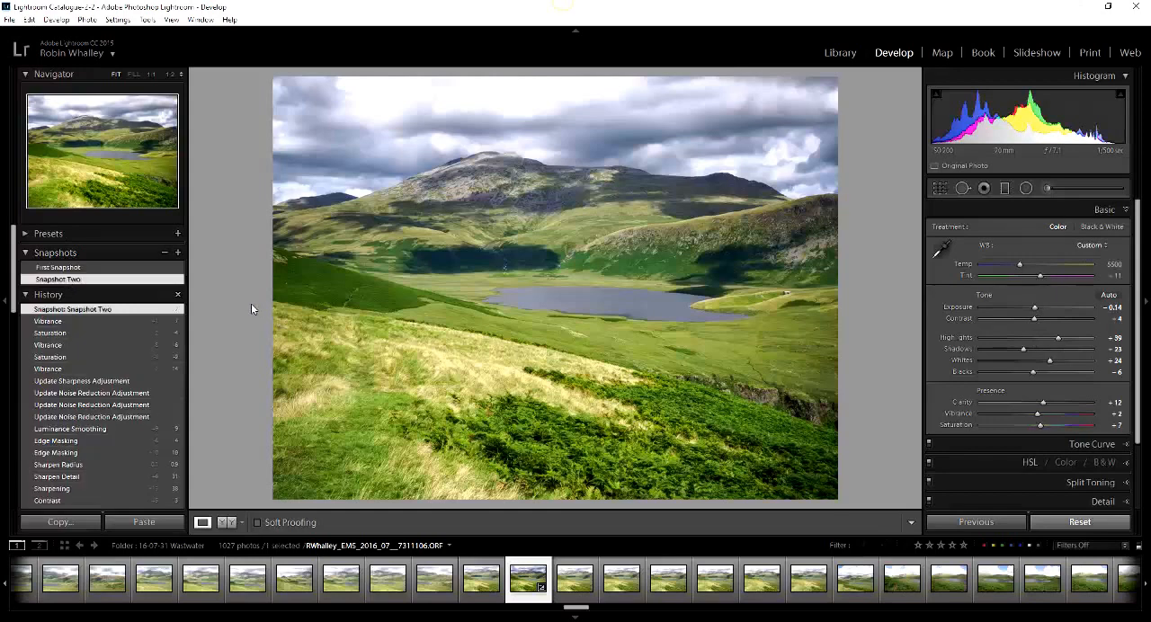
{"action": "left_click", "coordinate": [57, 266]}
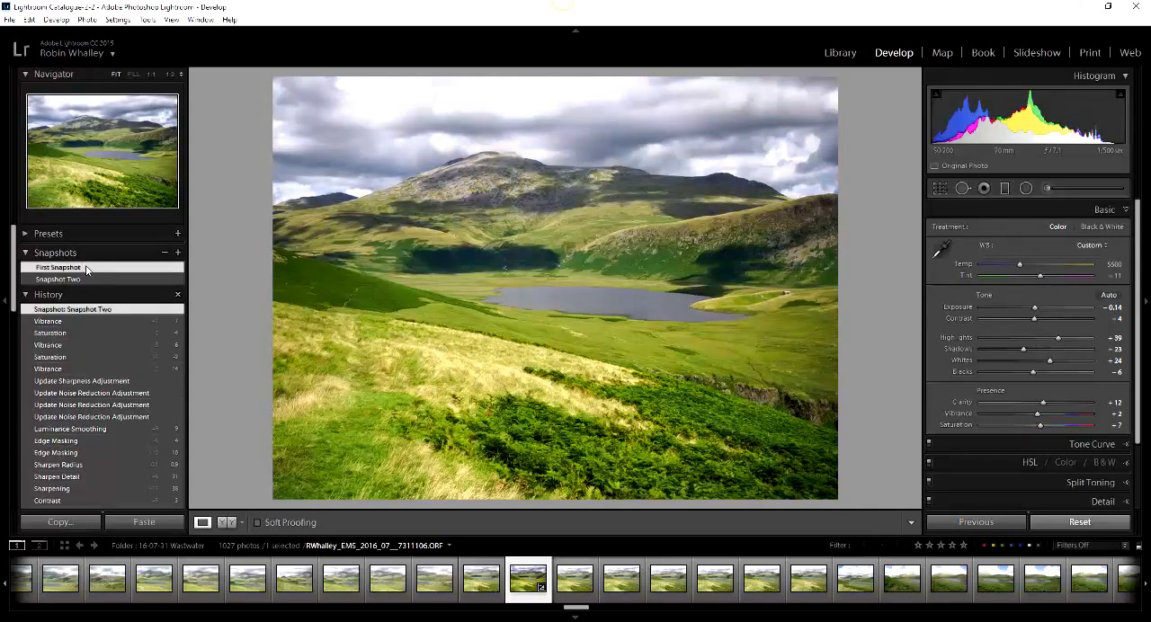
{"action": "left_click", "coordinate": [57, 279]}
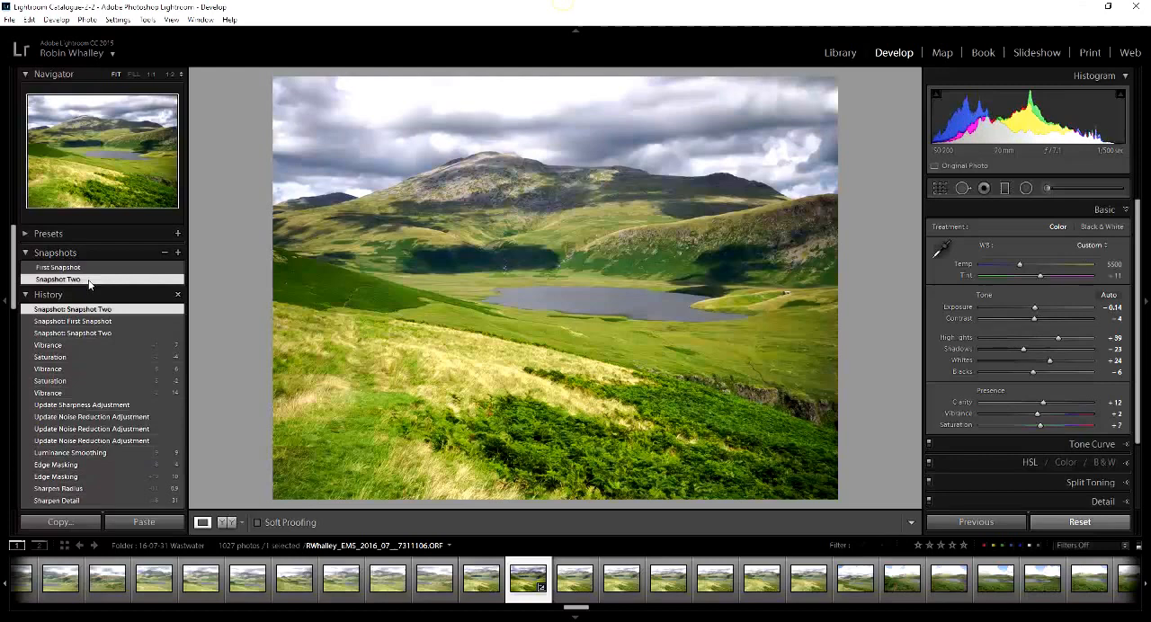
{"action": "left_click", "coordinate": [57, 266]}
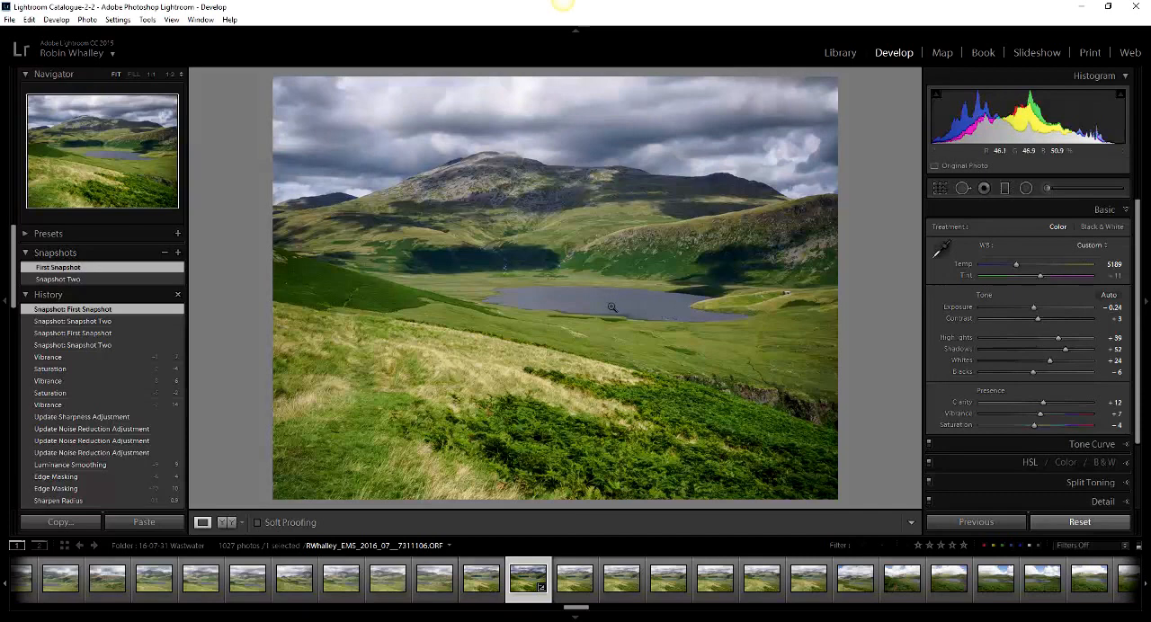
- Add a new layer above the photo and reposition the Nik Selective Tool panel
{"action": "right_click", "coordinate": [611, 309]}
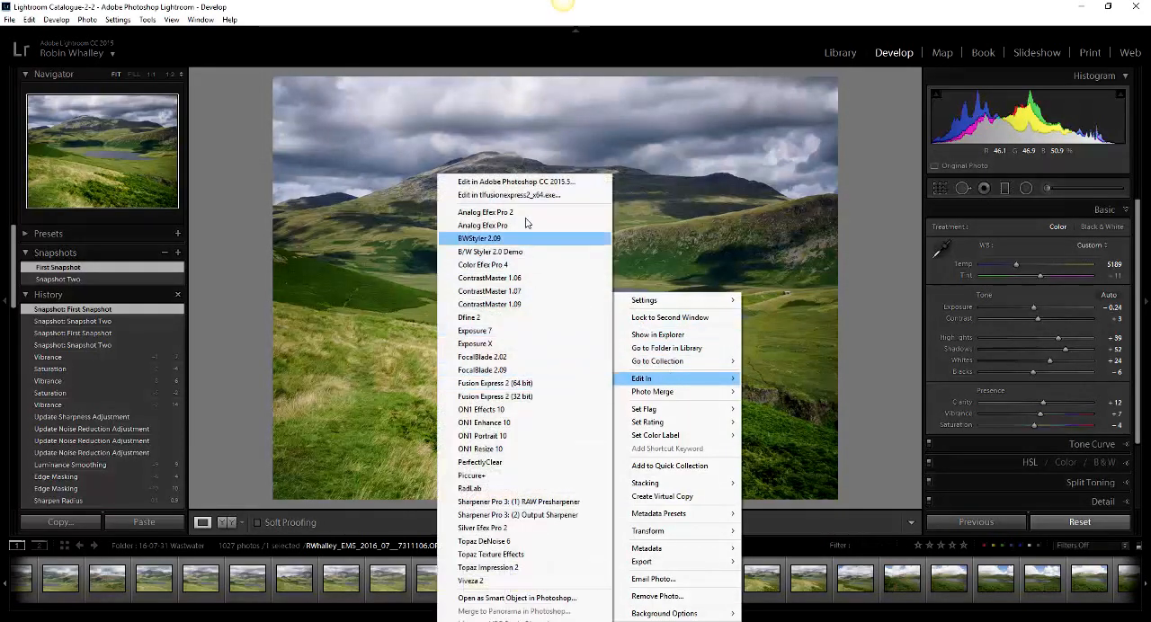
{"action": "mouse_move", "coordinate": [547, 183]}
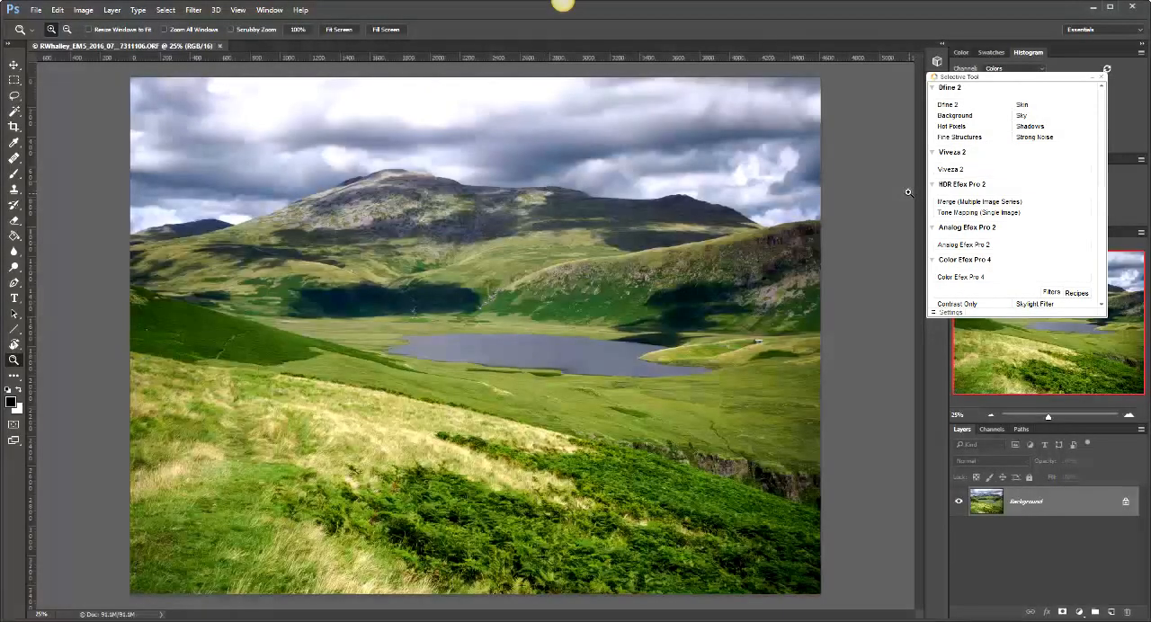
{"action": "mouse_move", "coordinate": [636, 308]}
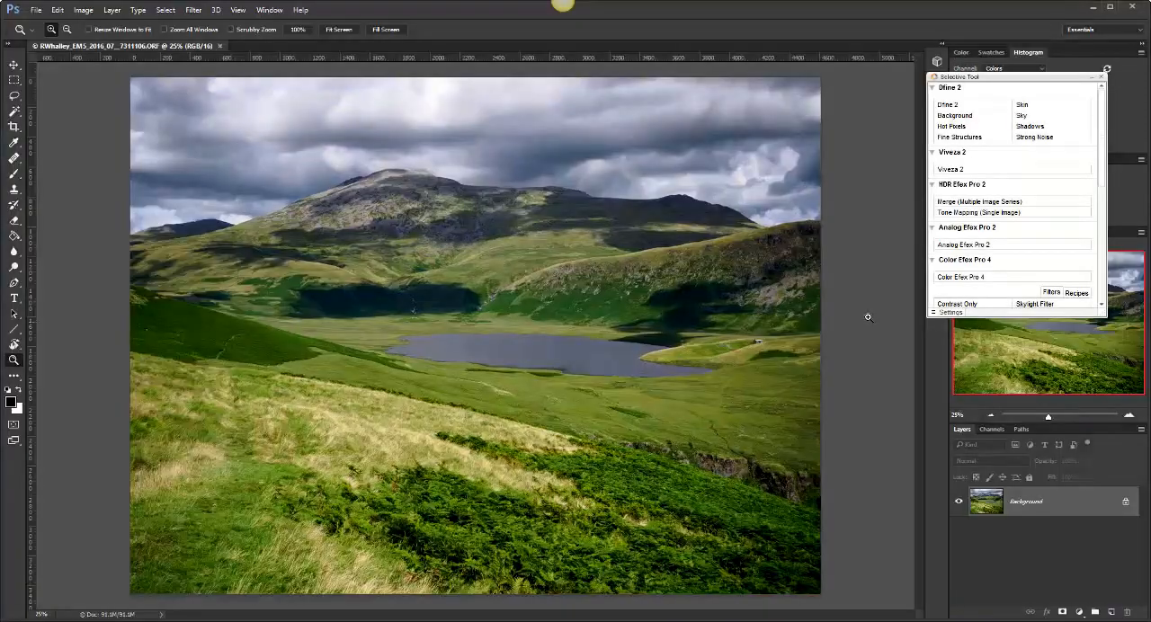
{"action": "left_click_drag", "start_coordinate": [1016, 75], "coordinate": [906, 90]}
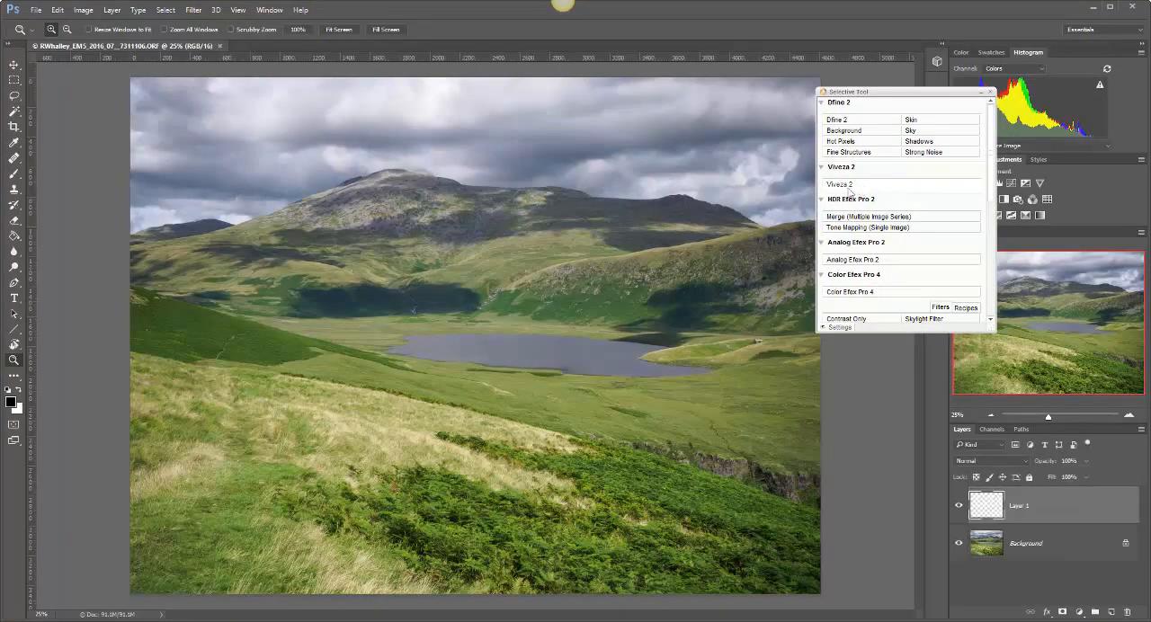
- In Viveza 2, place a control point on the foreground grass, size its coverage and raise Contrast, Structure and Shadow Adjustments
{"action": "left_click", "coordinate": [838, 183]}
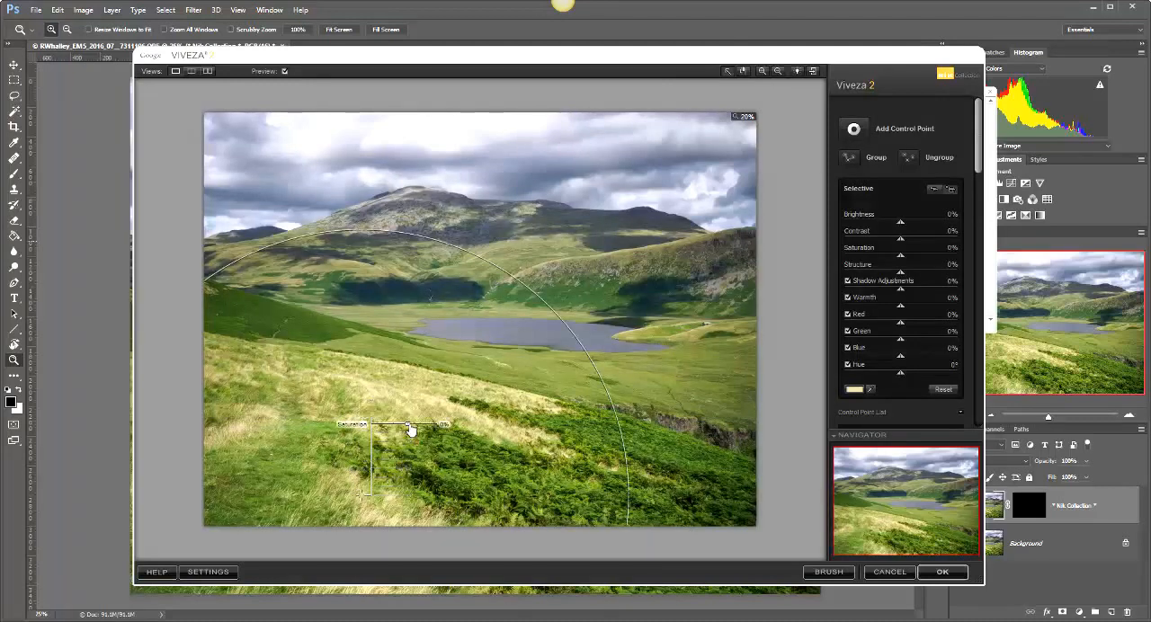
{"action": "left_click_drag", "start_coordinate": [410, 424], "coordinate": [399, 464]}
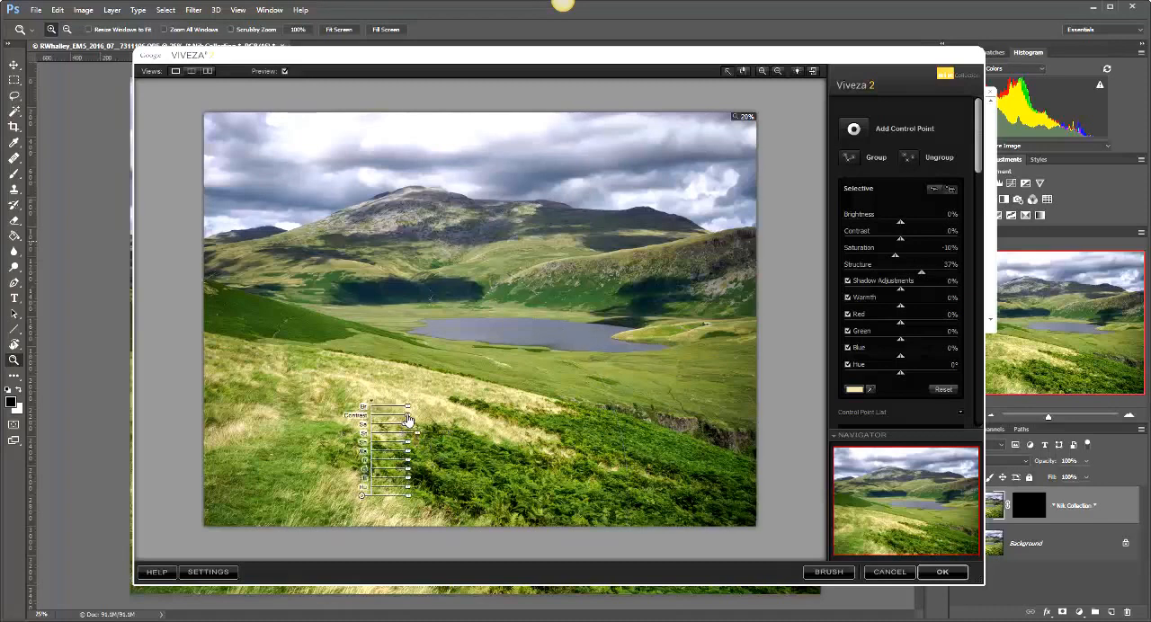
{"action": "left_click_drag", "start_coordinate": [381, 415], "coordinate": [406, 416]}
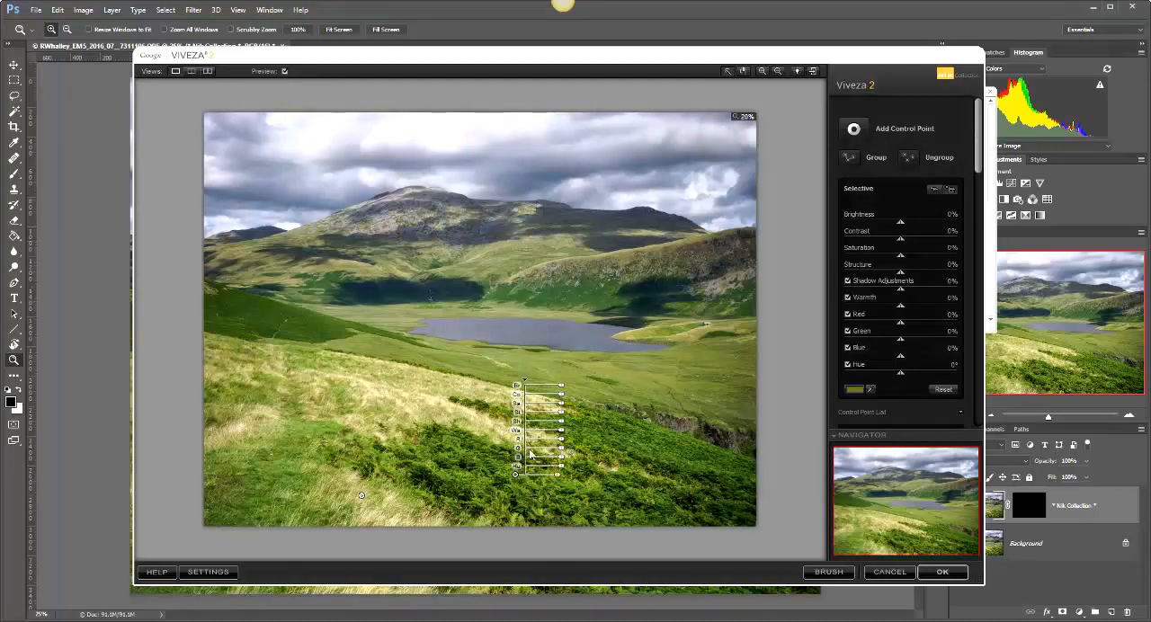
{"action": "left_click_drag", "start_coordinate": [539, 421], "coordinate": [567, 421]}
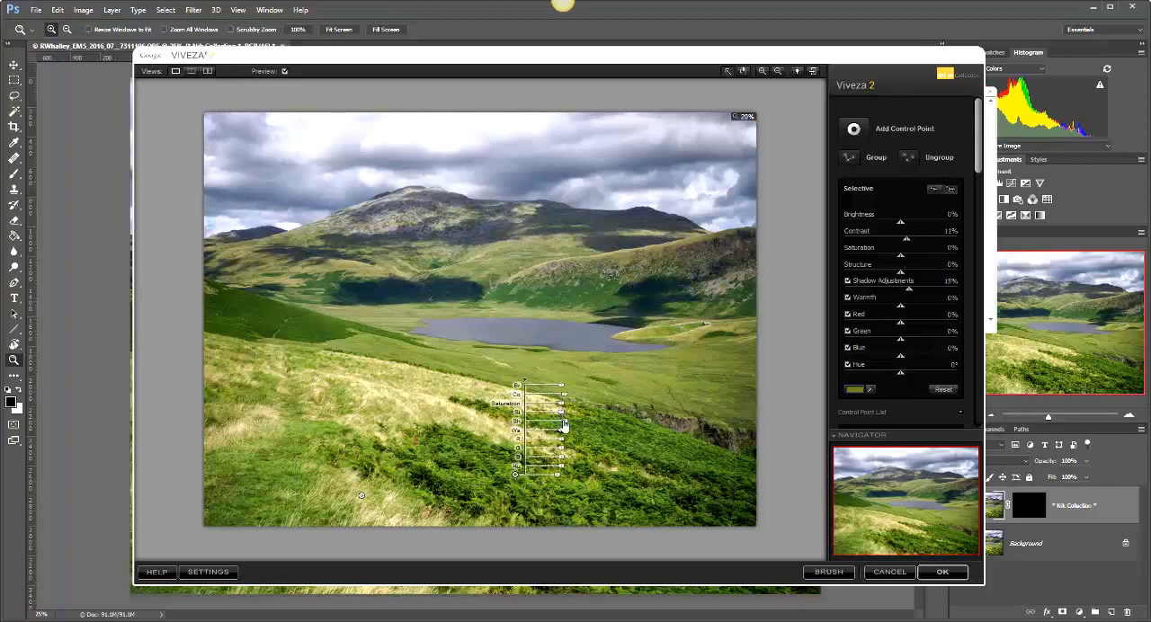
{"action": "left_click_drag", "start_coordinate": [518, 421], "coordinate": [572, 421]}
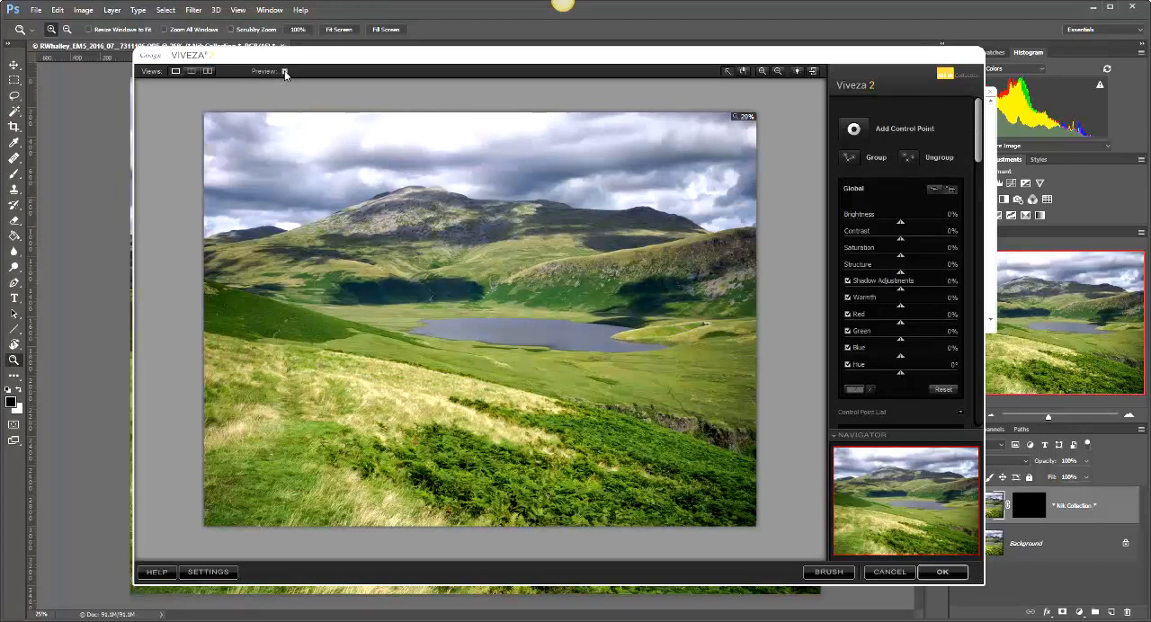
- Re-enable Preview, fine-tune the grass control point and apply Viveza with OK
{"action": "left_click", "coordinate": [507, 334]}
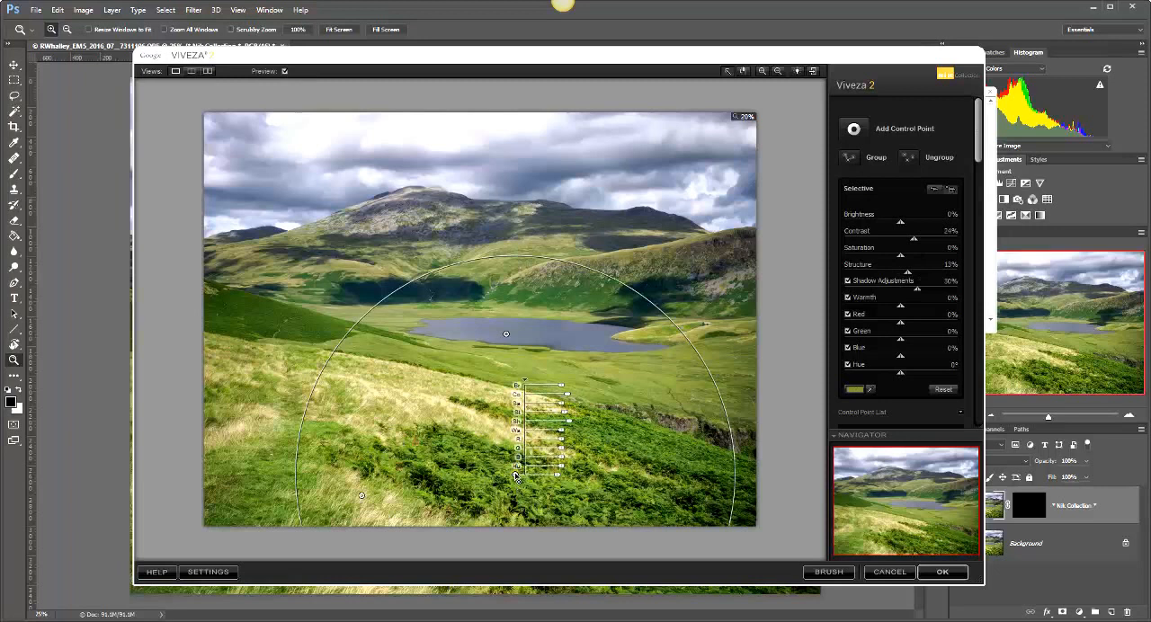
{"action": "mouse_move", "coordinate": [572, 426]}
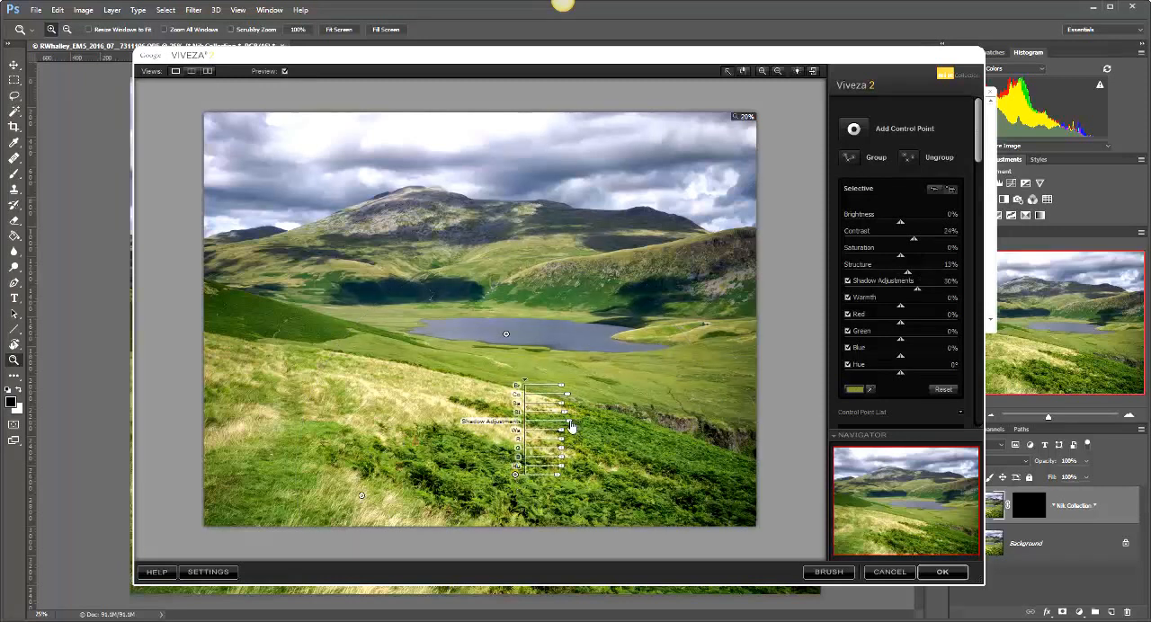
{"action": "left_click_drag", "start_coordinate": [571, 424], "coordinate": [594, 422]}
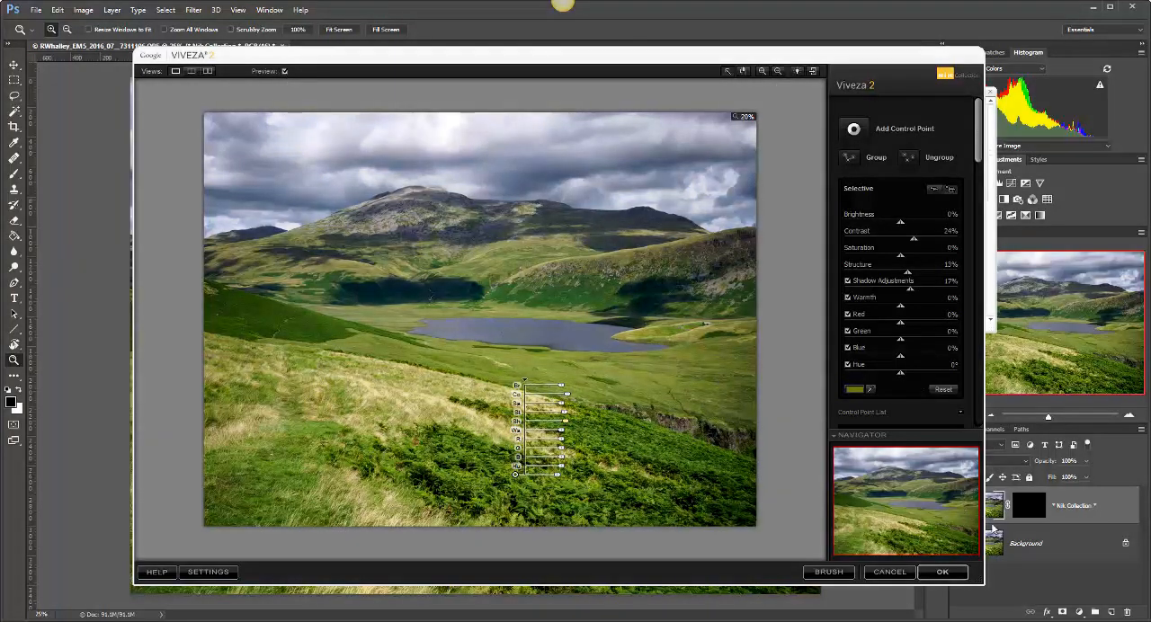
{"action": "left_click", "coordinate": [942, 572]}
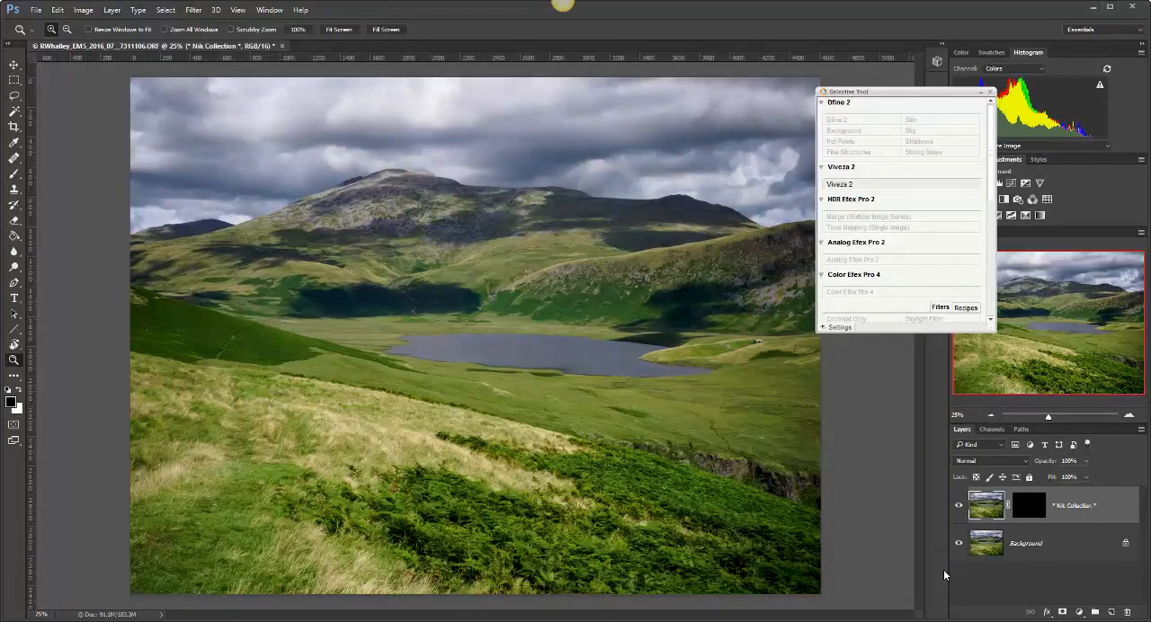
- Label the filter layer Viveza 2, flatten the image to a single layer and start Save As
{"action": "left_click", "coordinate": [838, 184]}
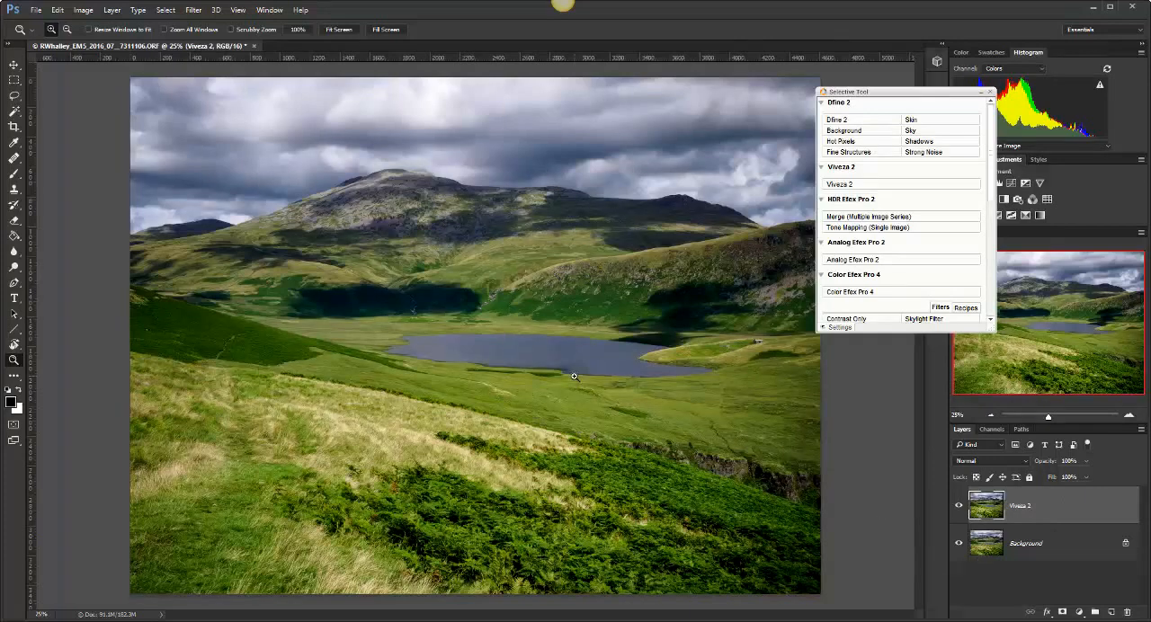
{"action": "left_click", "coordinate": [110, 10]}
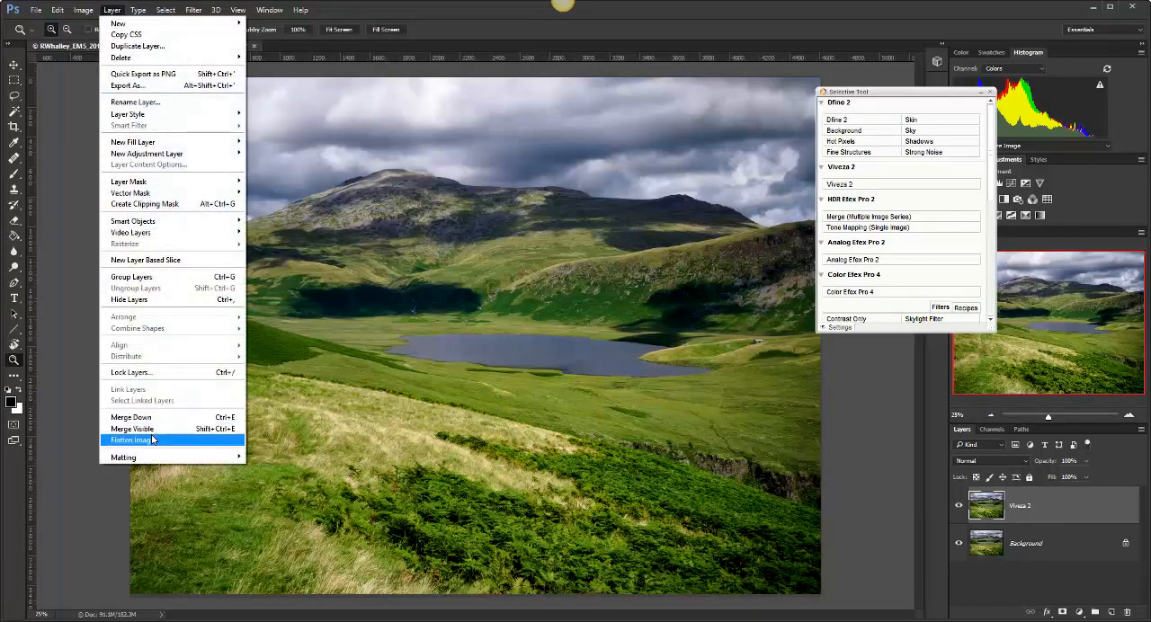
{"action": "mouse_move", "coordinate": [151, 443]}
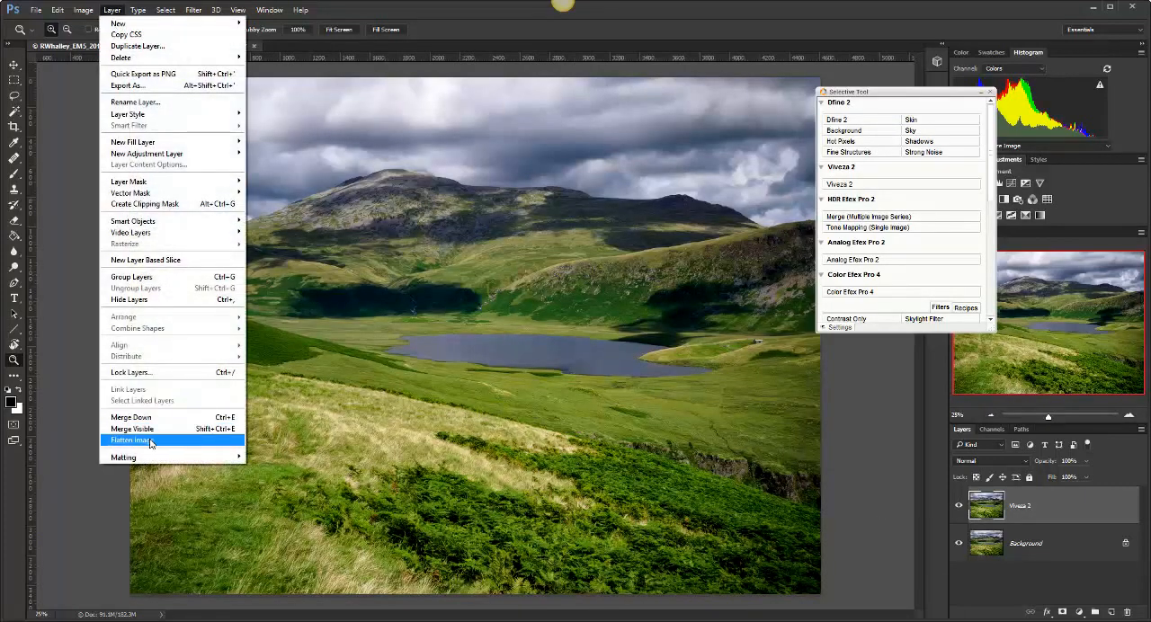
{"action": "left_click", "coordinate": [135, 441]}
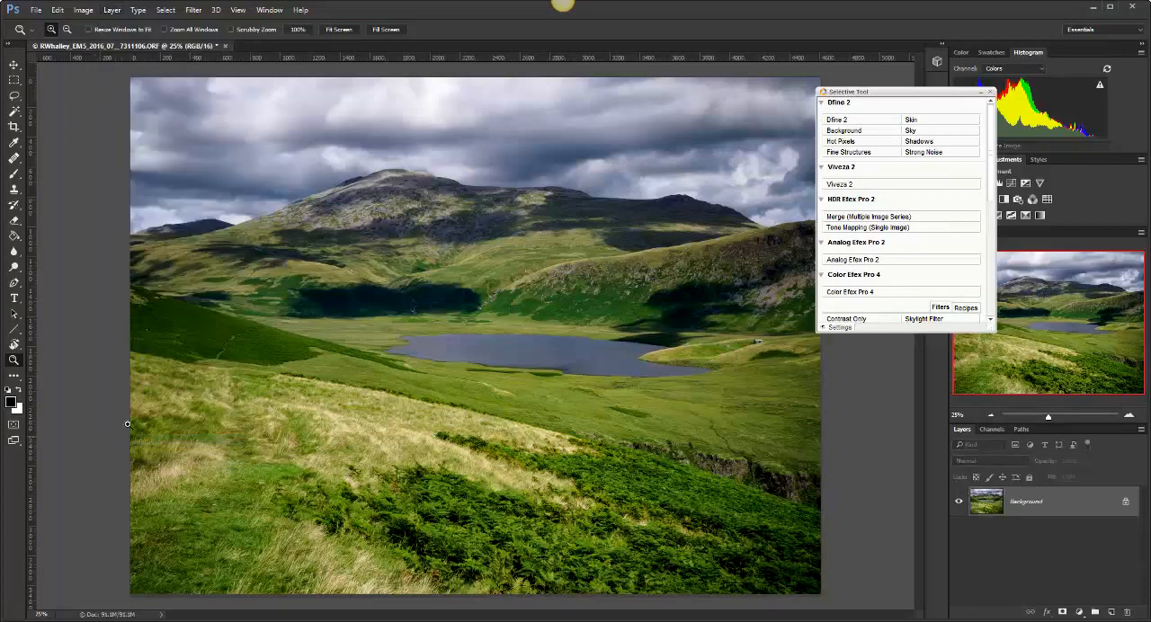
{"action": "left_click", "coordinate": [36, 11]}
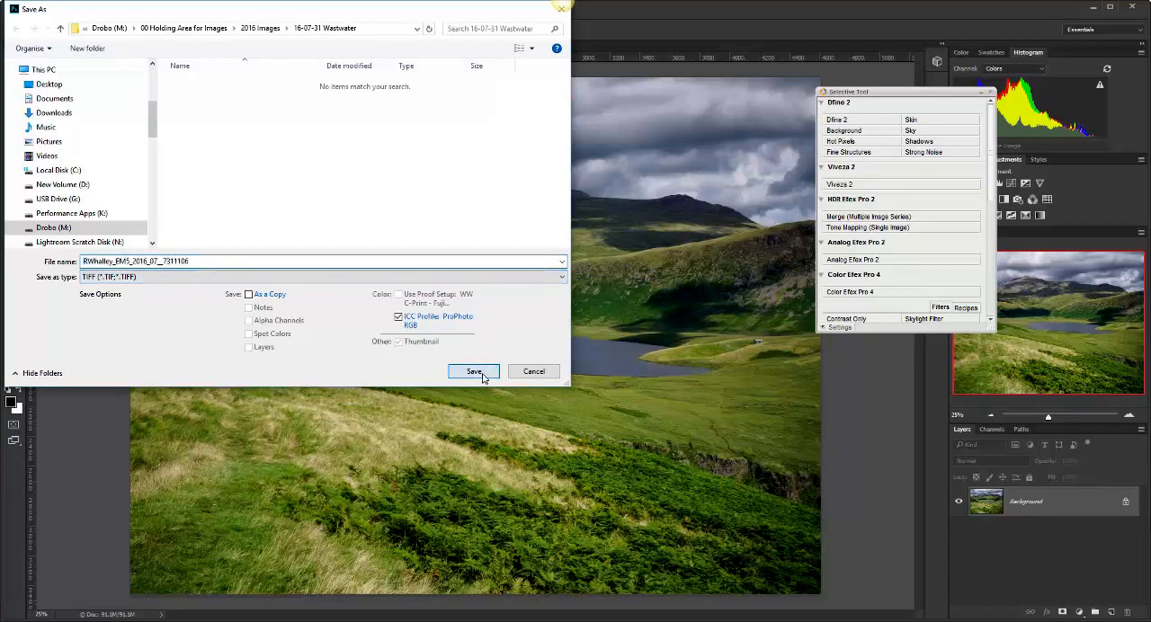
- Save the flattened image as a TIFF with no compression
{"action": "left_click", "coordinate": [473, 373]}
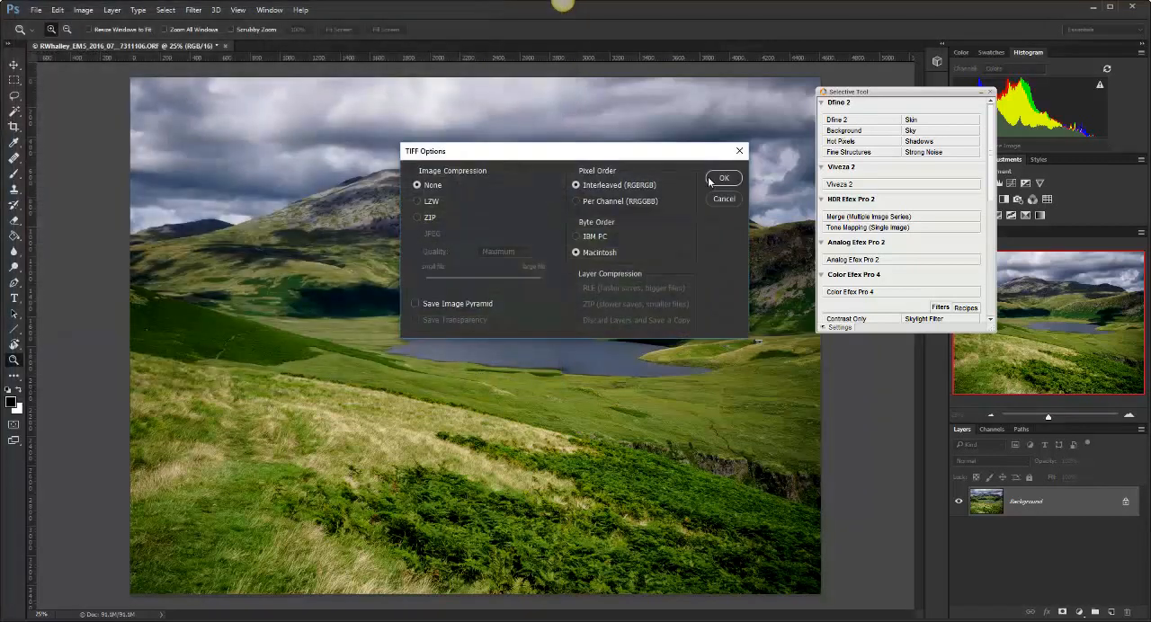
{"action": "left_click", "coordinate": [722, 176]}
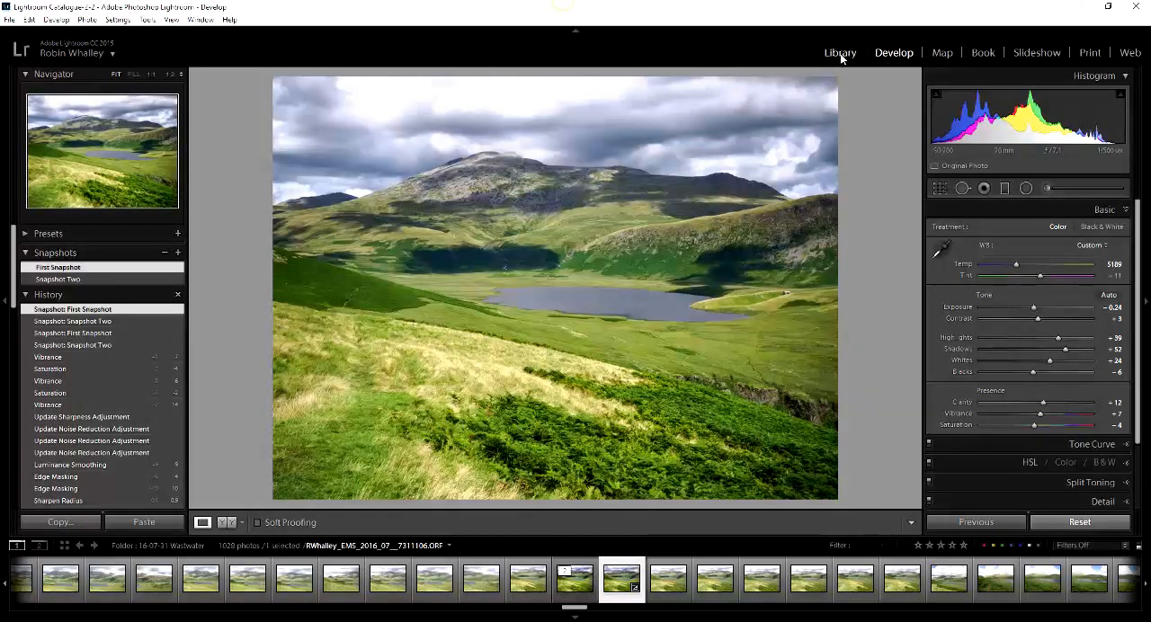
- Switch to the Library module and show the folder's photos in Grid view
{"action": "left_click", "coordinate": [838, 52]}
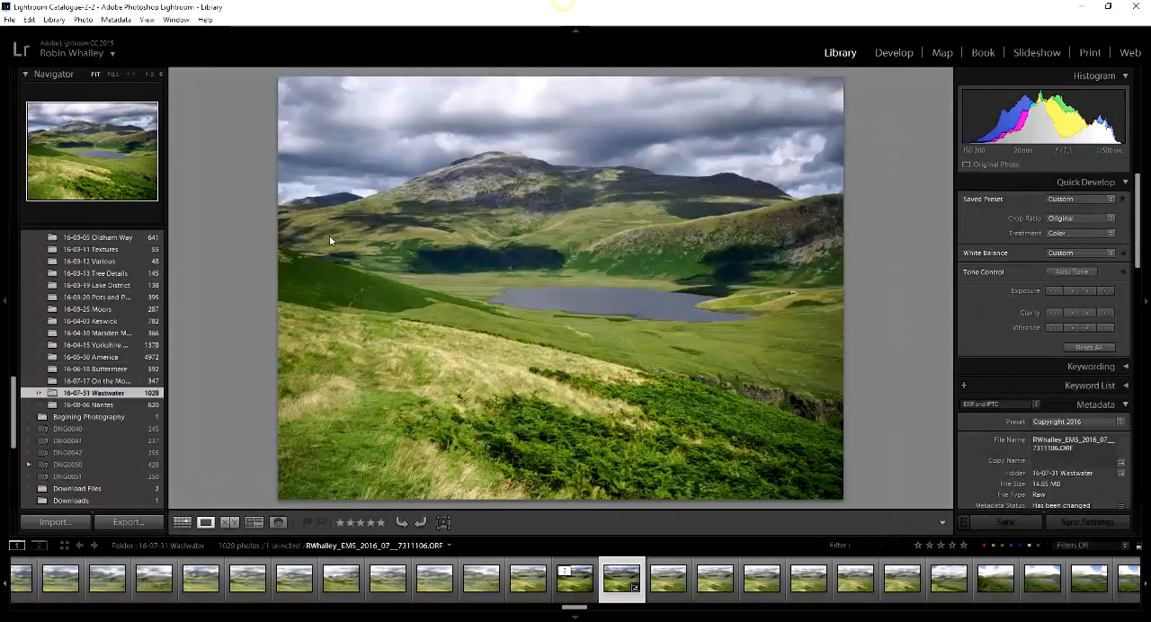
{"action": "left_click", "coordinate": [183, 521]}
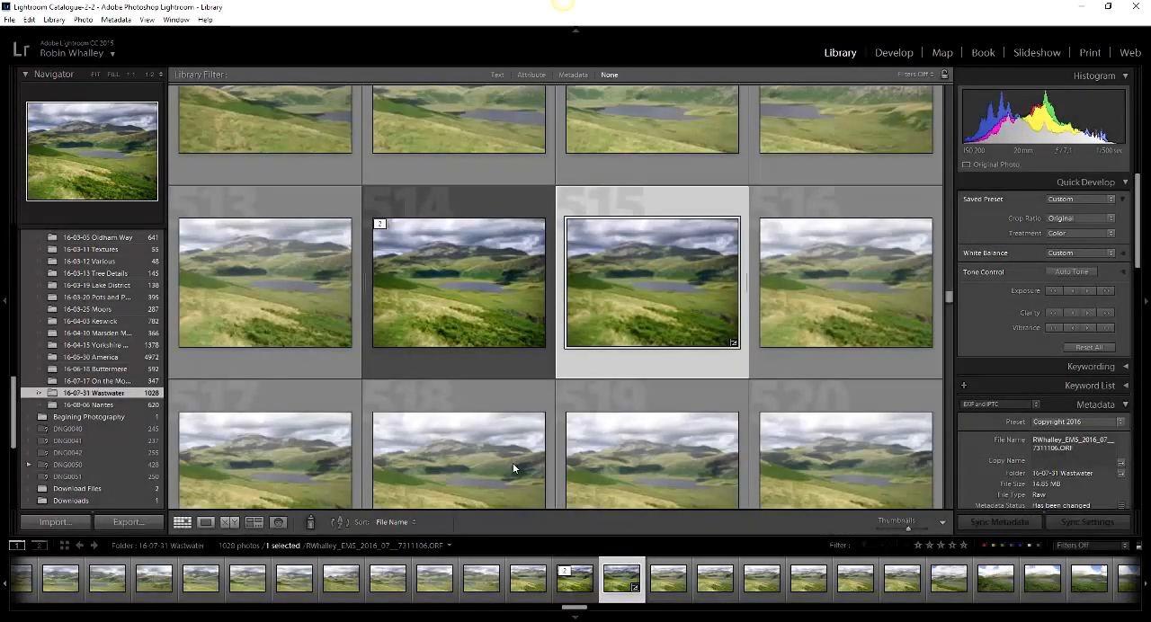
{"action": "mouse_move", "coordinate": [353, 227]}
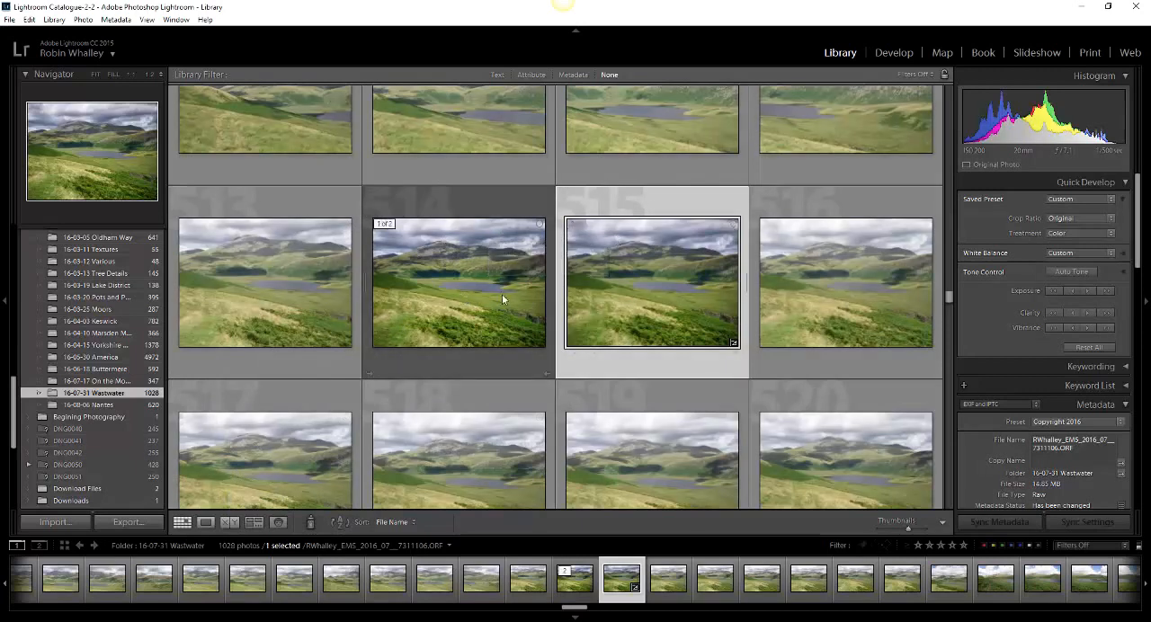
{"action": "mouse_move", "coordinate": [402, 240]}
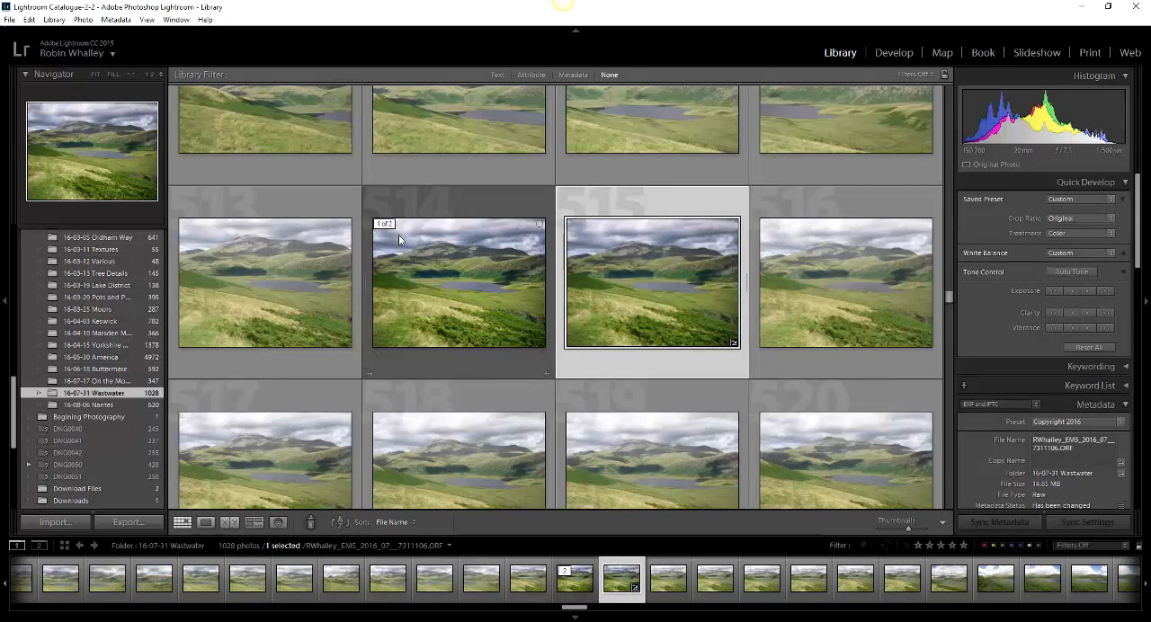
{"action": "mouse_move", "coordinate": [424, 232]}
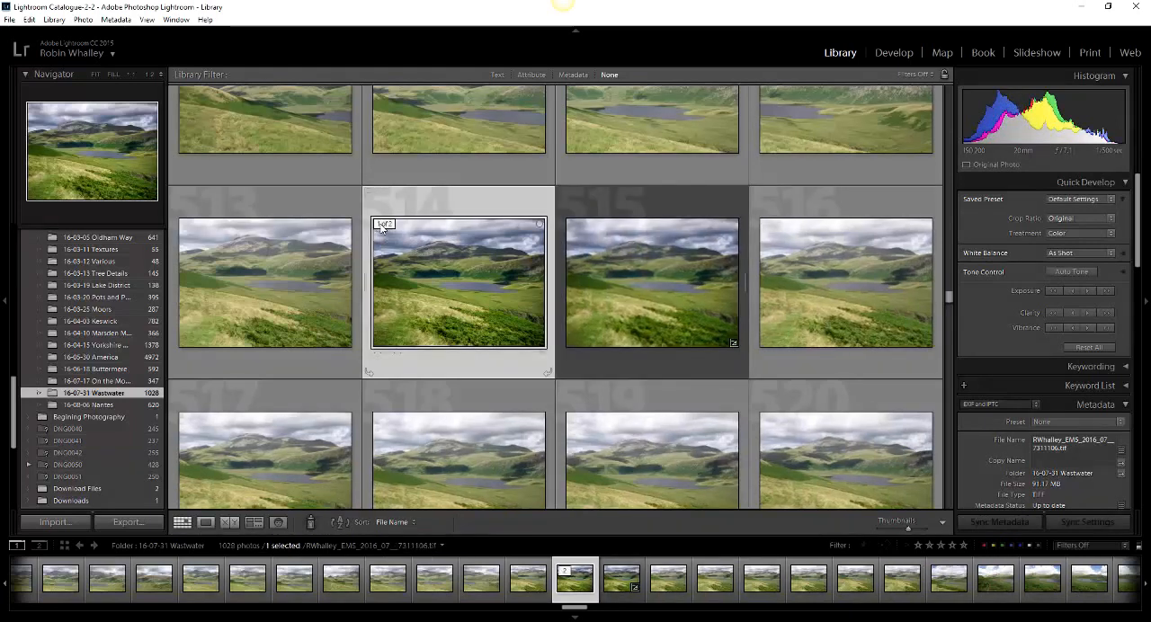
{"action": "mouse_move", "coordinate": [699, 334]}
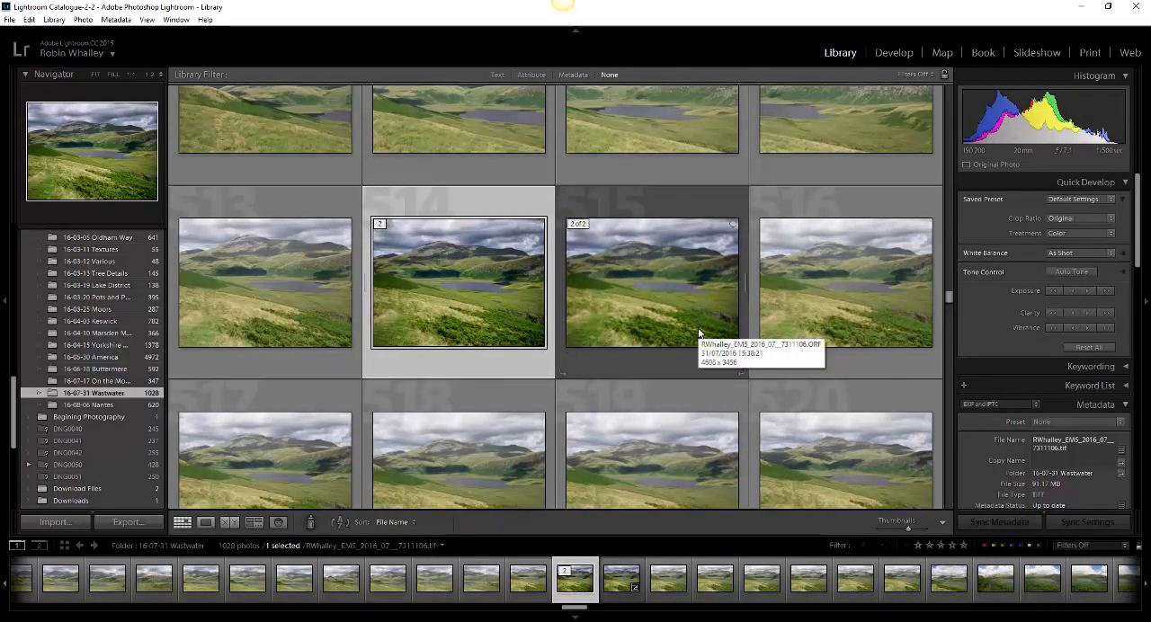